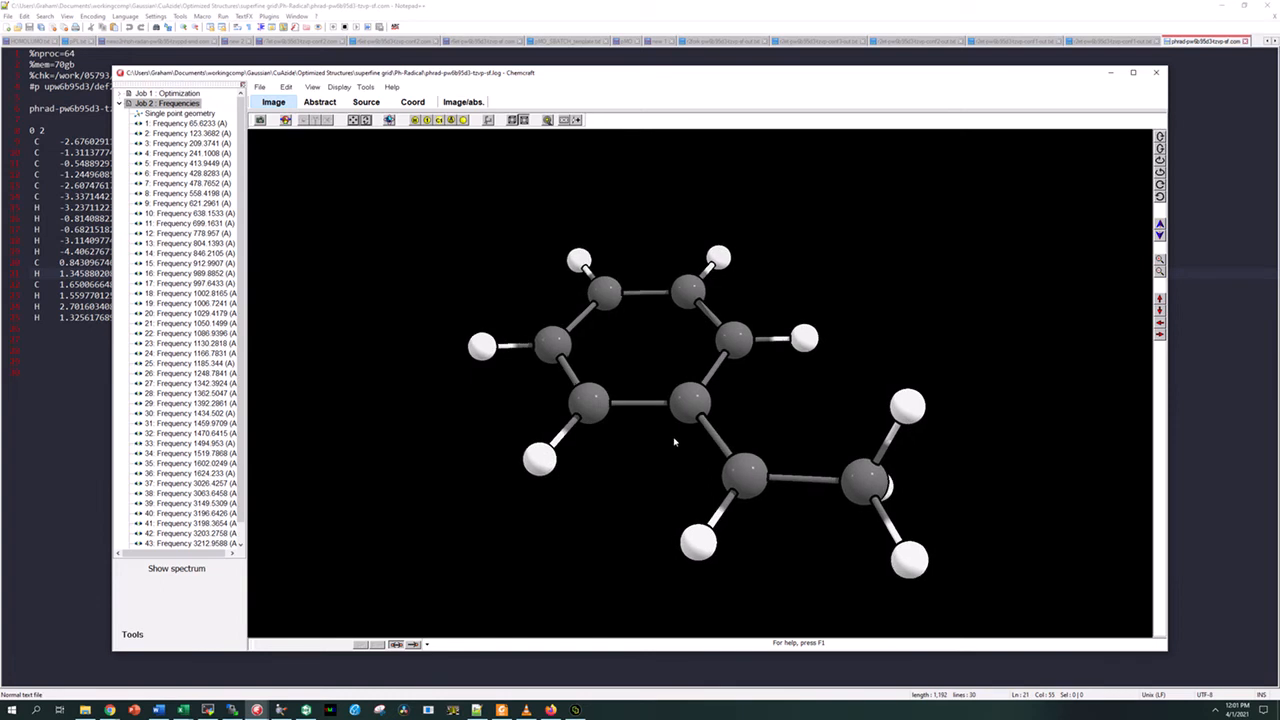
# - Tilt the phenyl radical edge-on in Chemcraft, then close the viewer to reveal the input file
pyautogui.moveTo(675, 443); pyautogui.dragTo(755, 420)
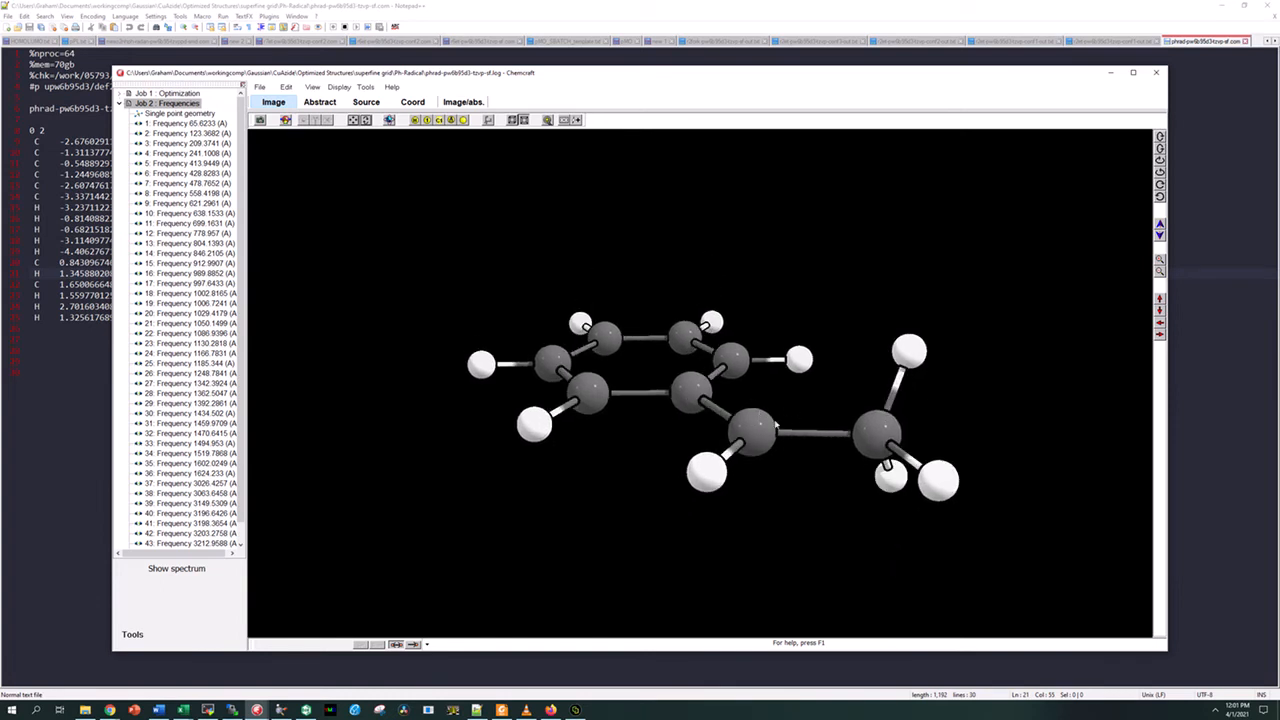
pyautogui.moveTo(333, 240)
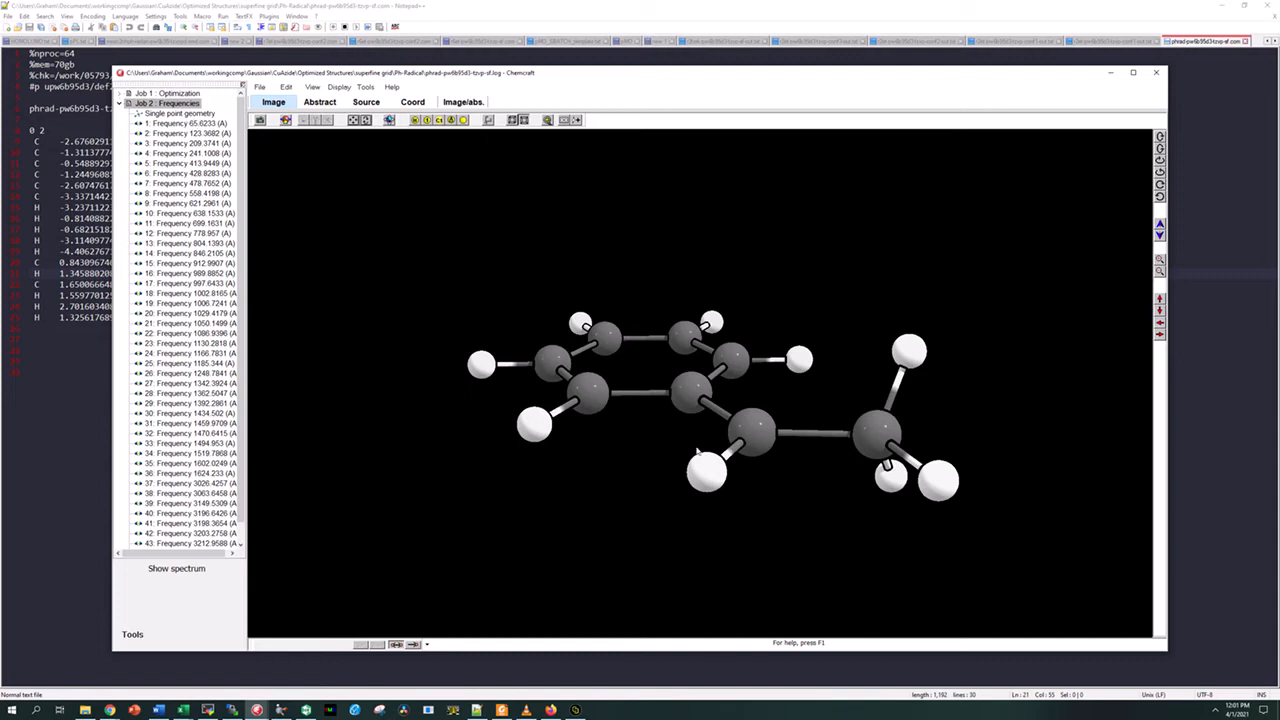
pyautogui.click(1154, 73)
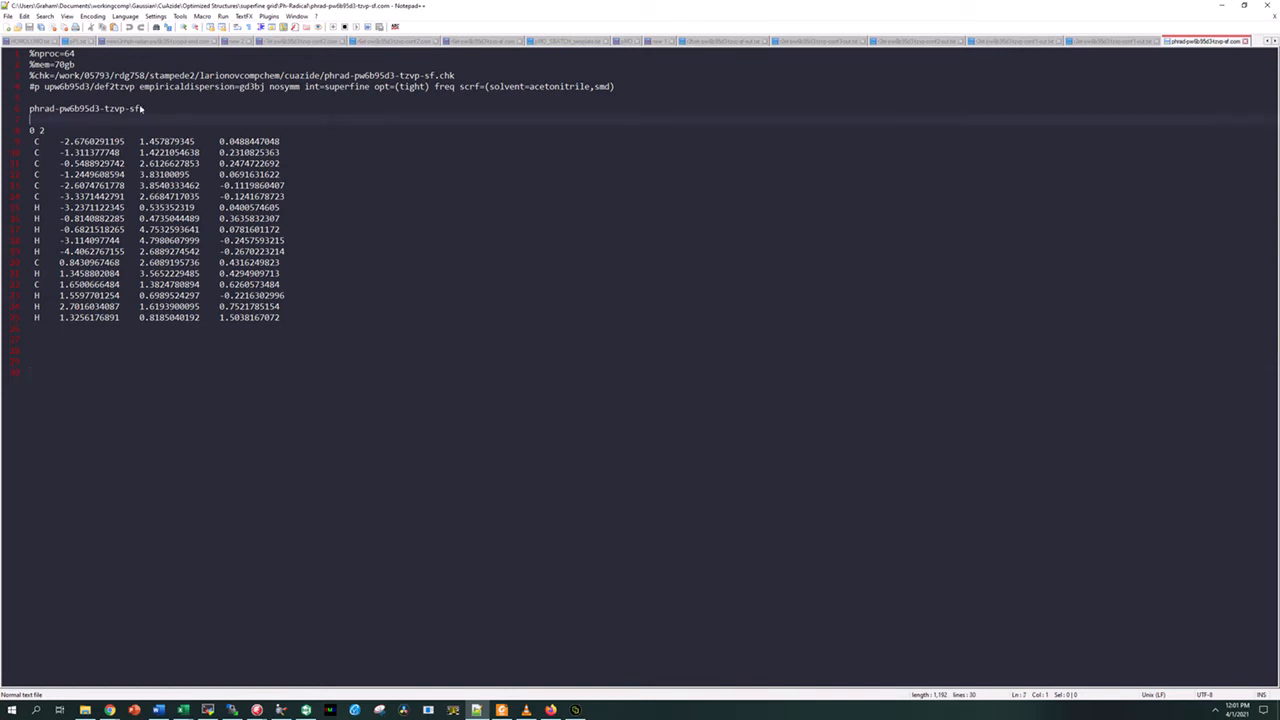
pyautogui.doubleClick(75, 91)
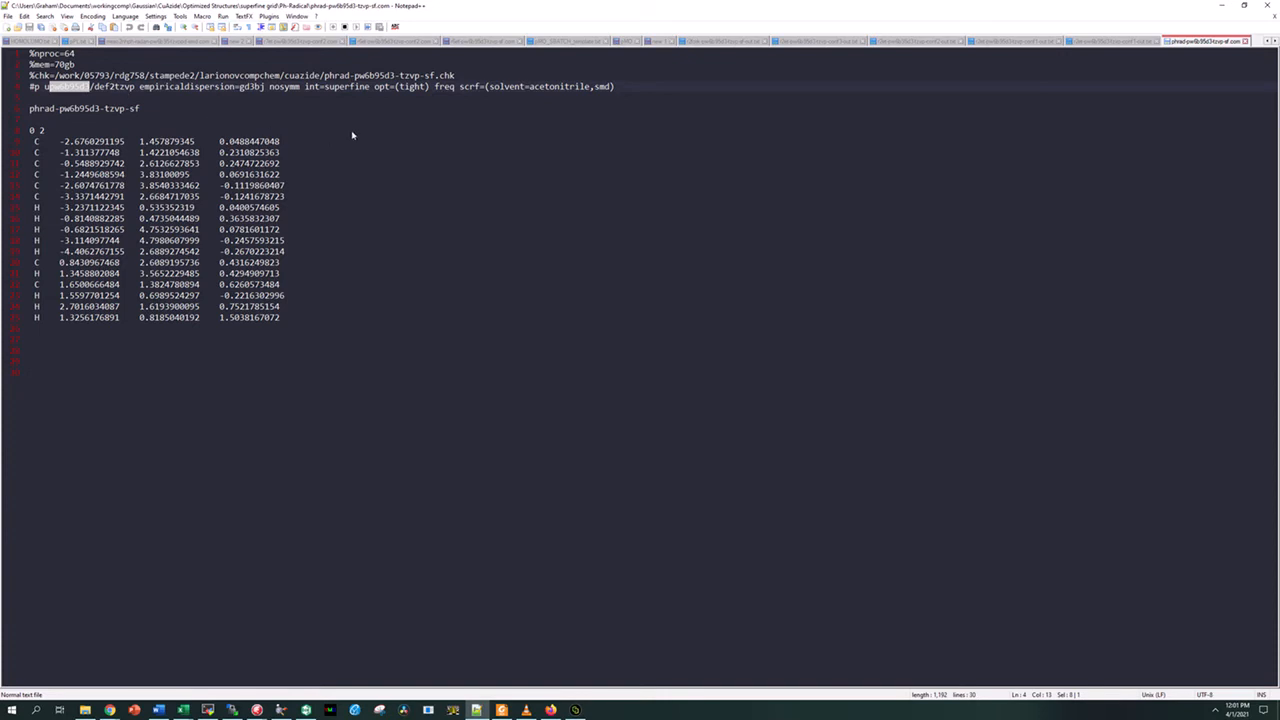
pyautogui.moveTo(288, 108)
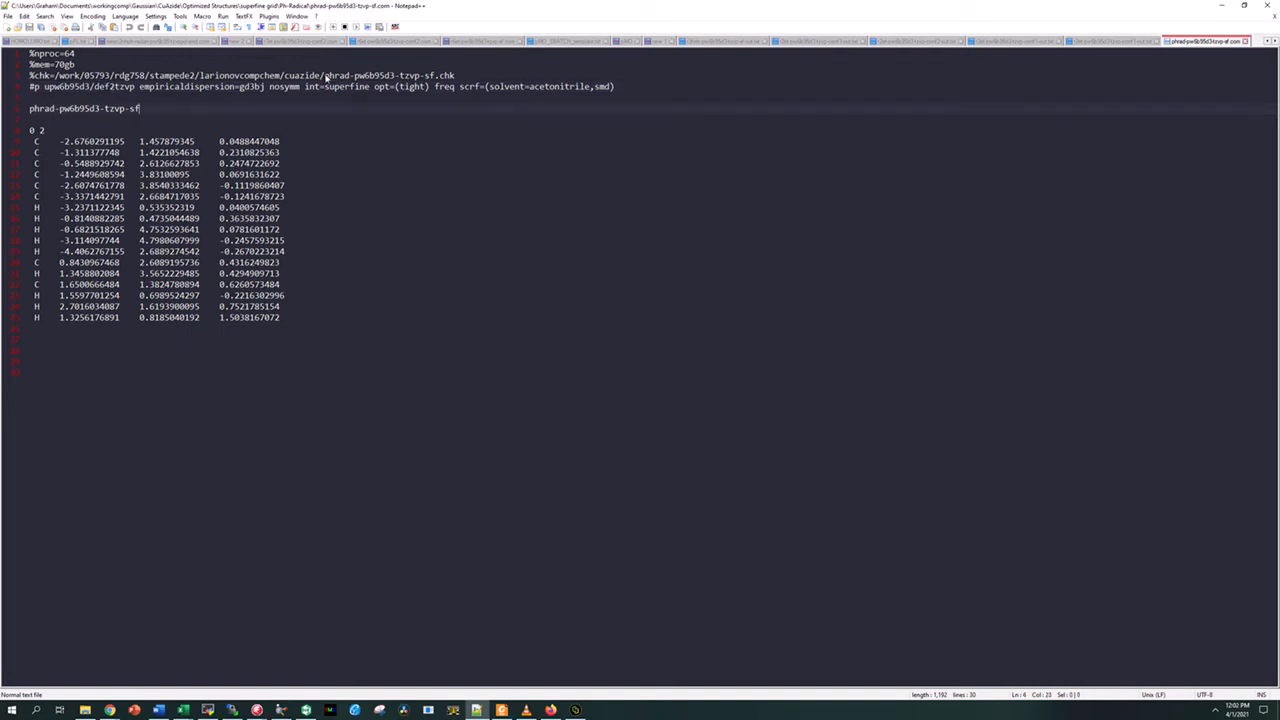
pyautogui.doubleClick(390, 76)
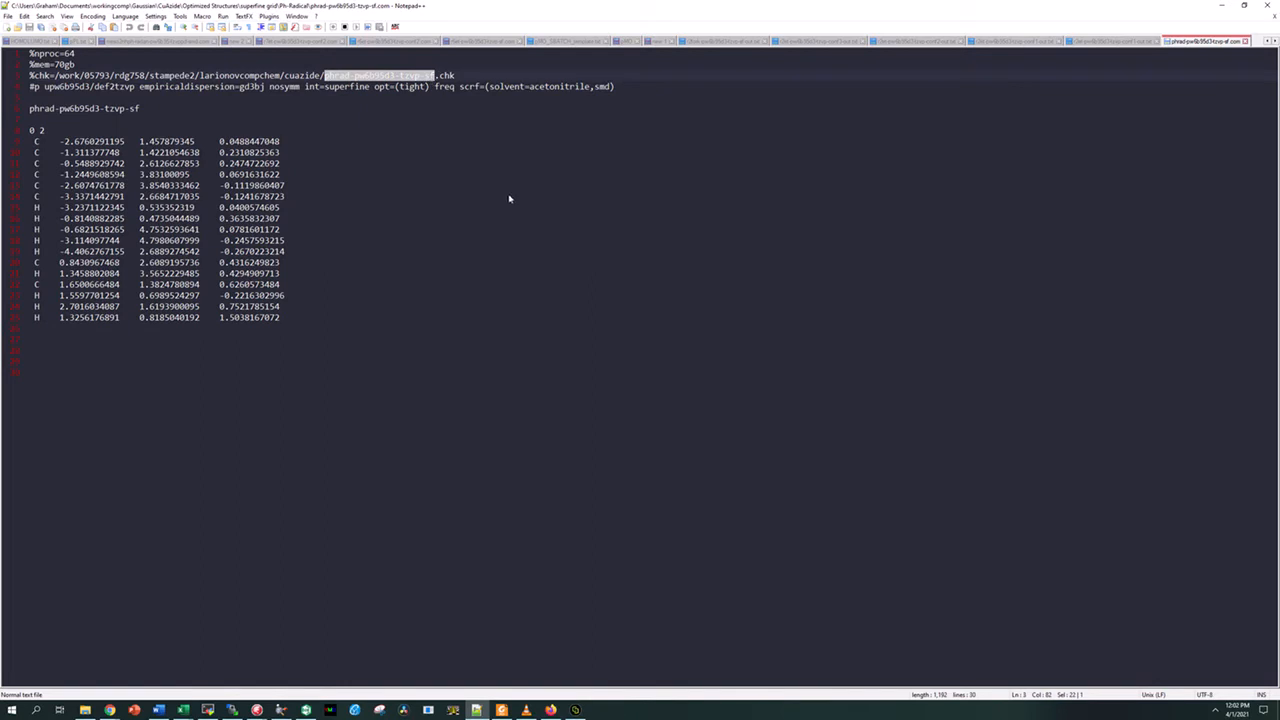
pyautogui.moveTo(483, 158)
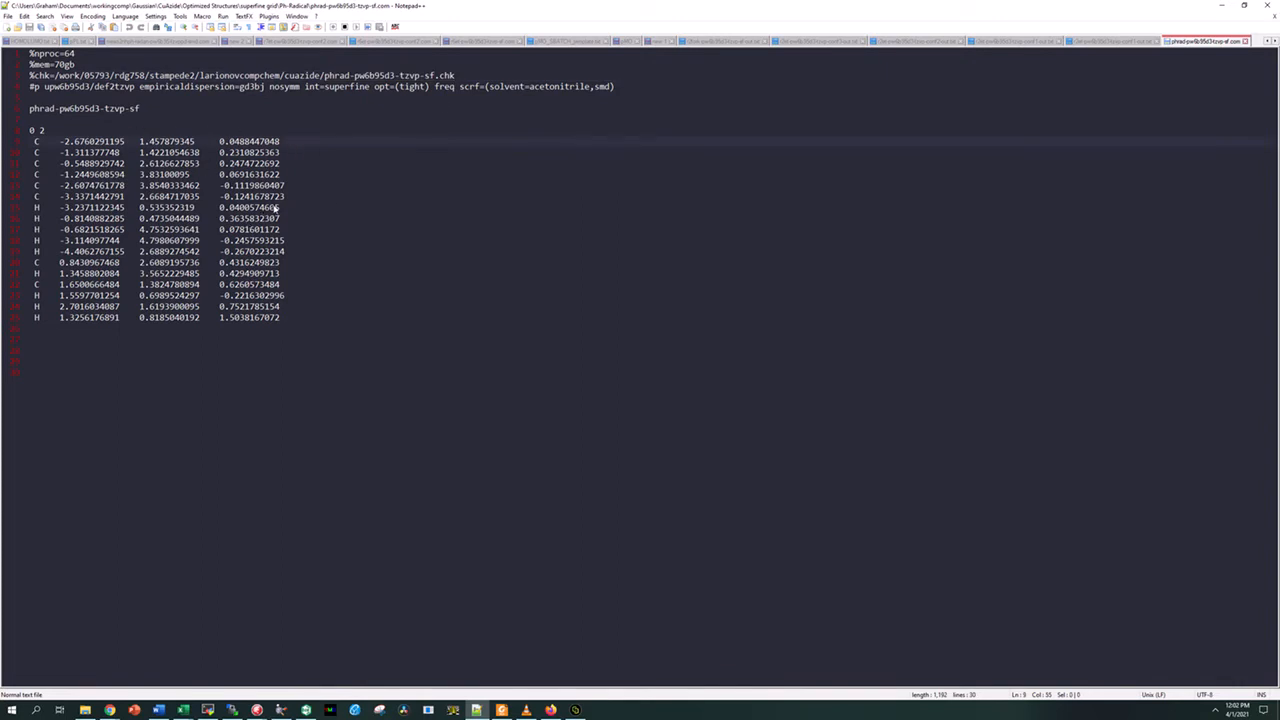
pyautogui.moveTo(376, 182)
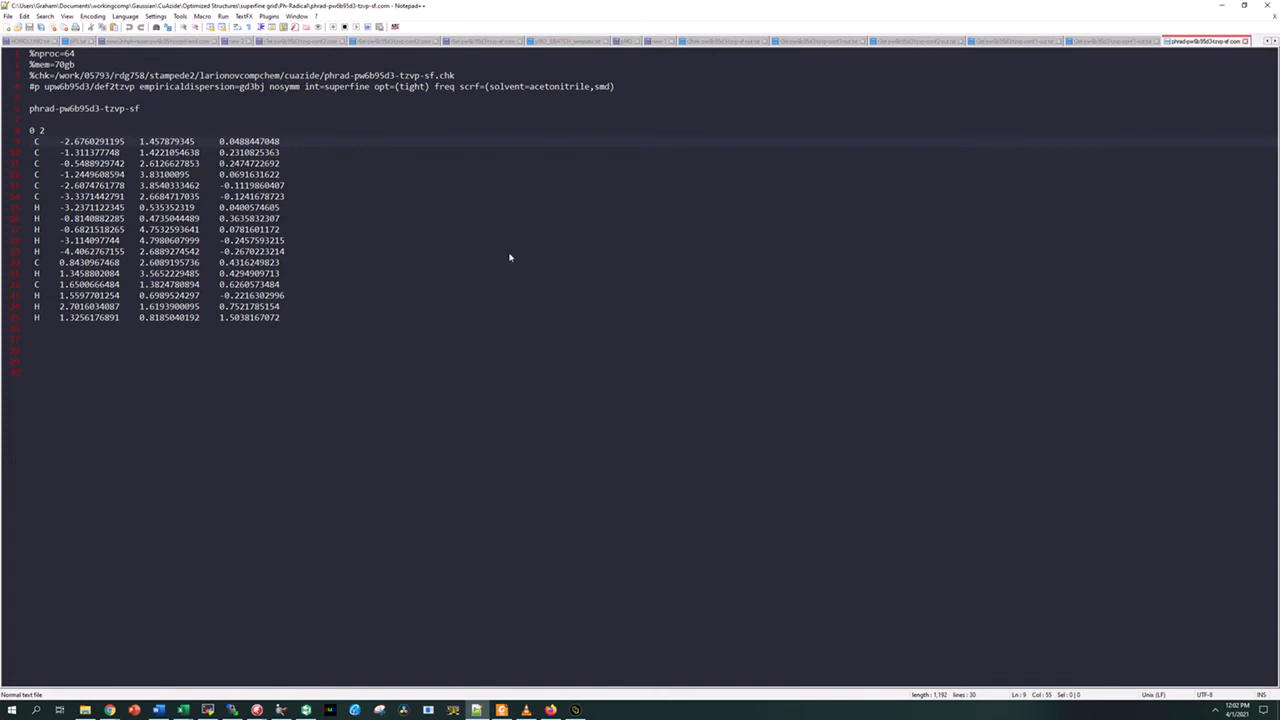
pyautogui.moveTo(485, 222)
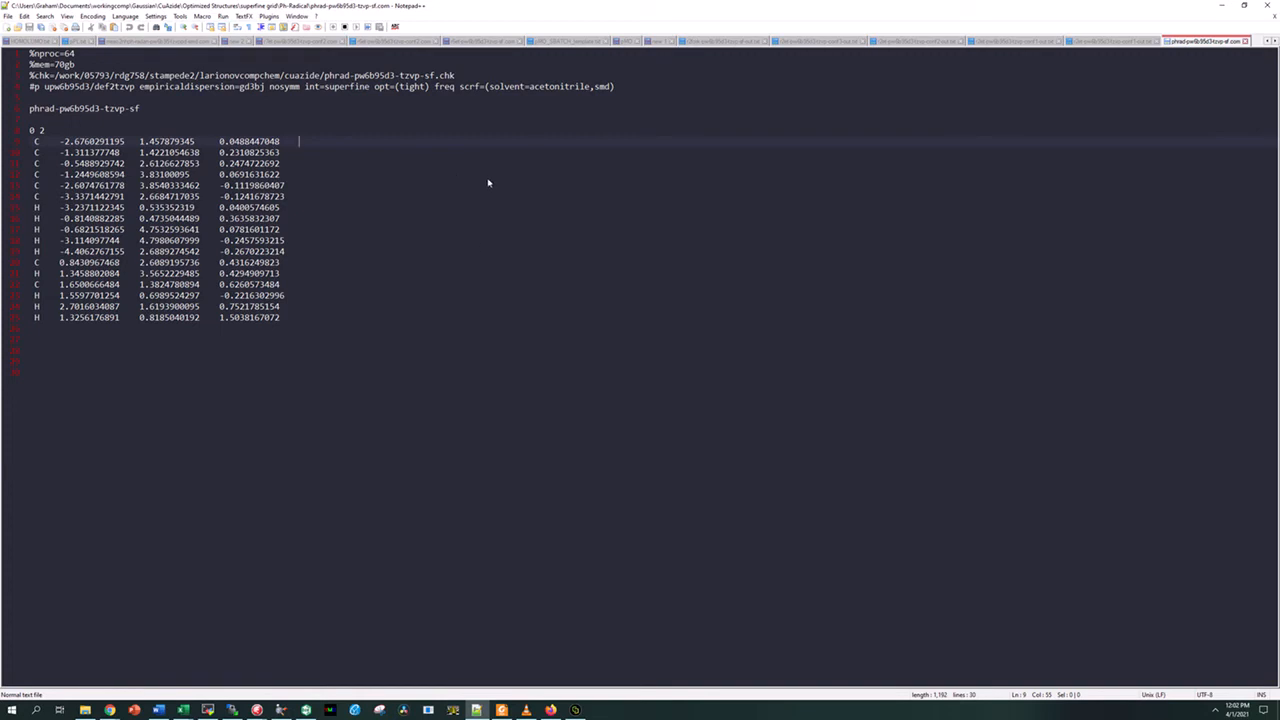
pyautogui.moveTo(409, 403)
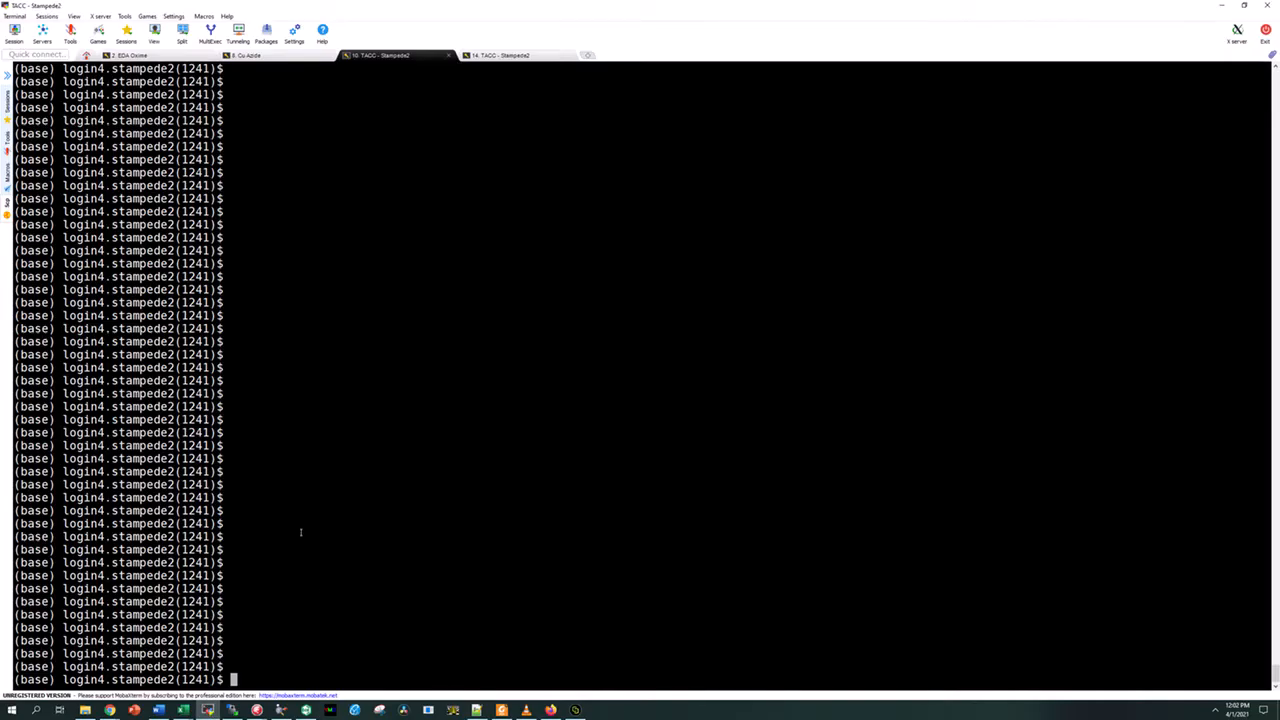
pyautogui.moveTo(294, 541)
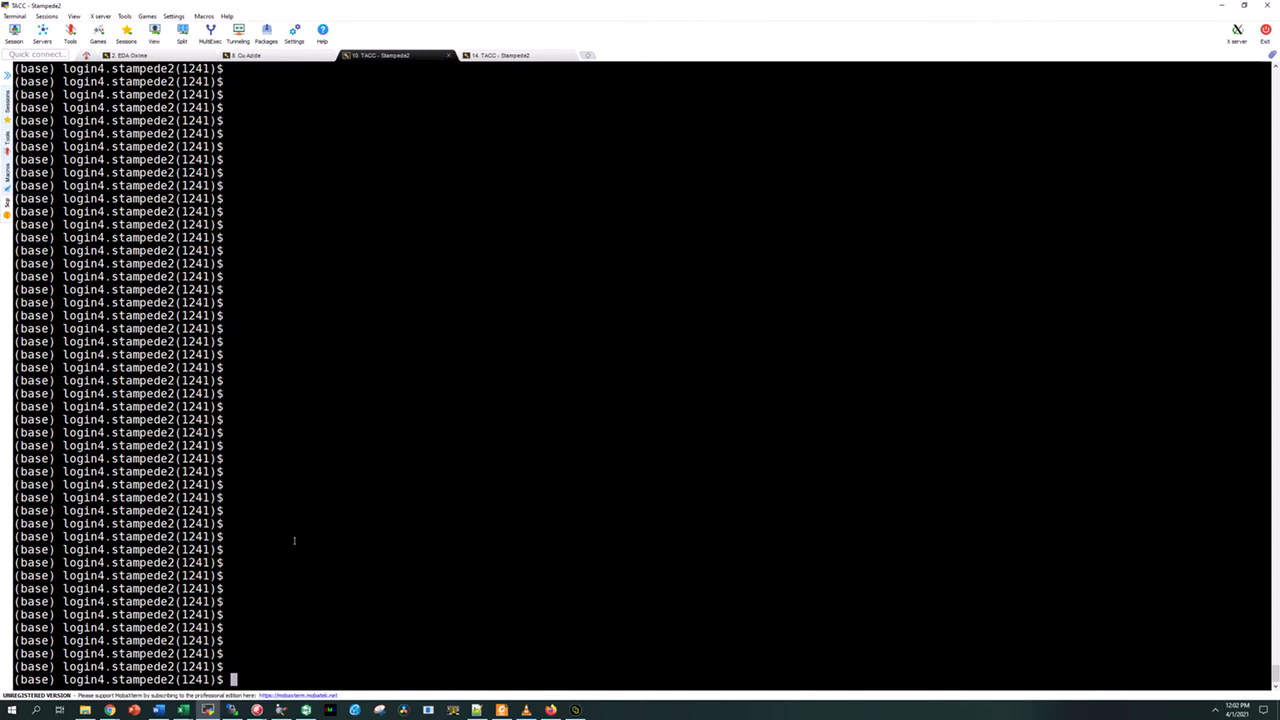
pyautogui.moveTo(262, 558)
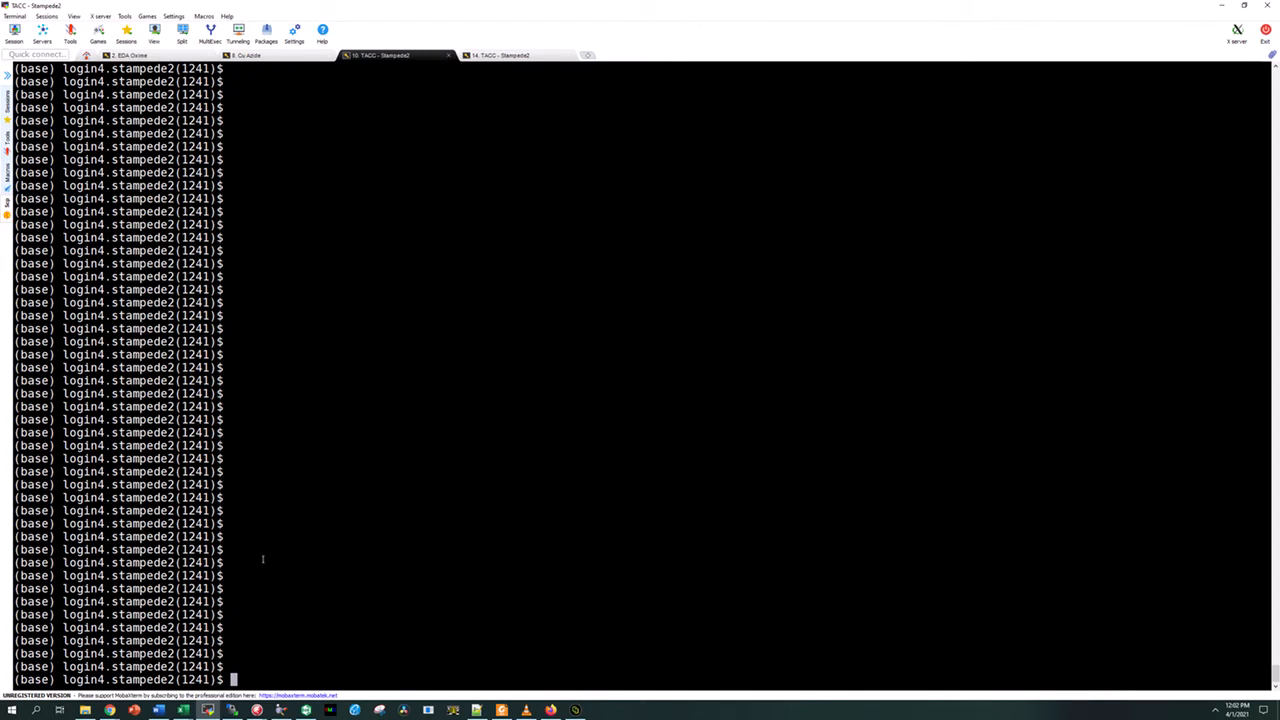
pyautogui.moveTo(329, 573)
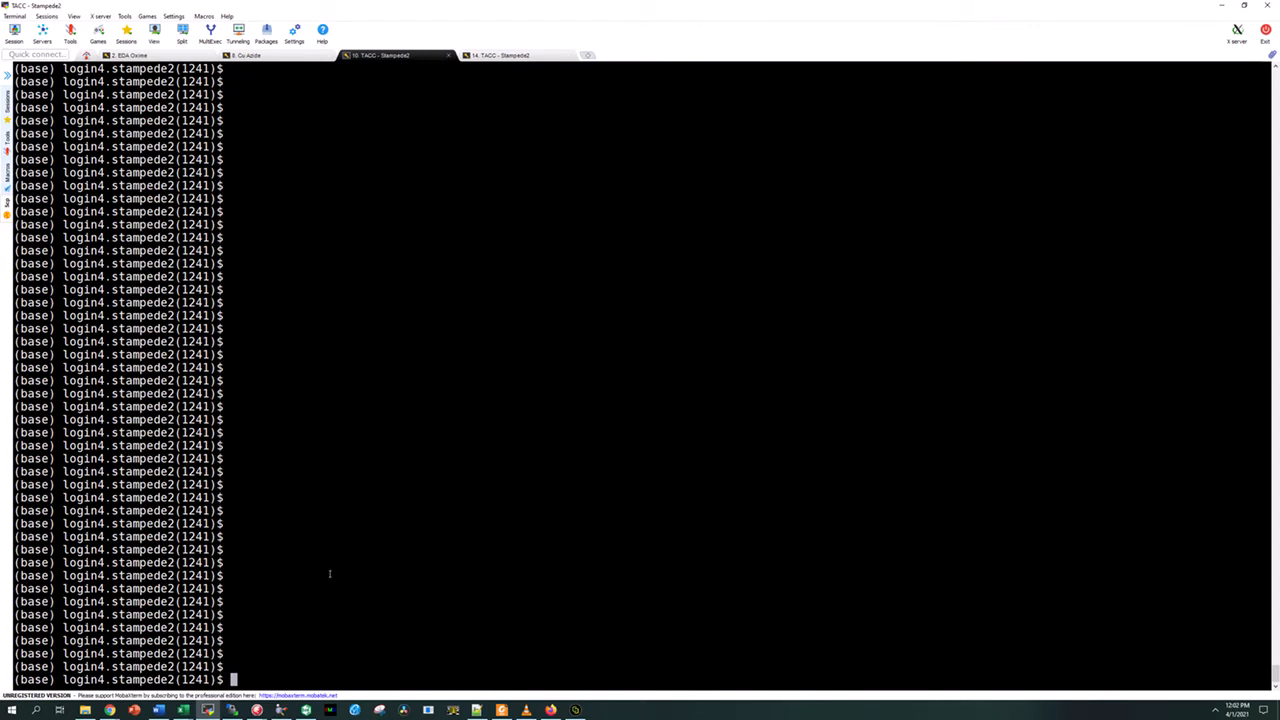
pyautogui.moveTo(413, 591)
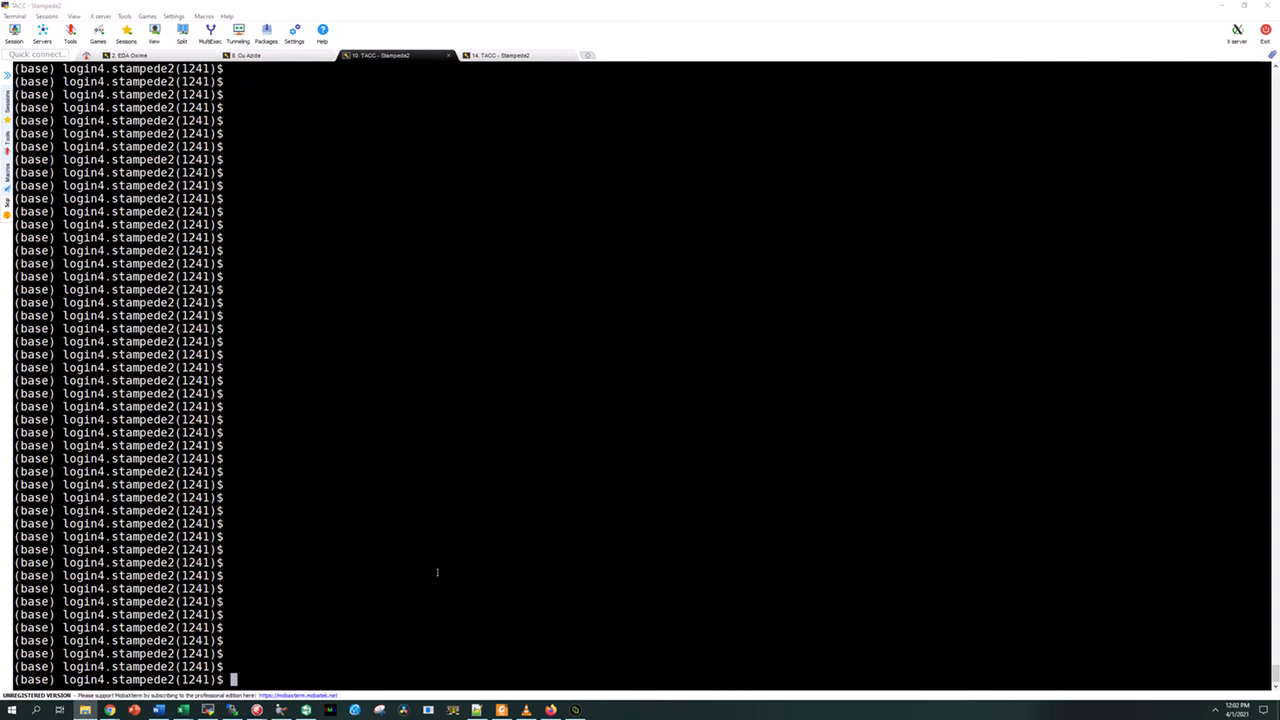
pyautogui.moveTo(390, 624)
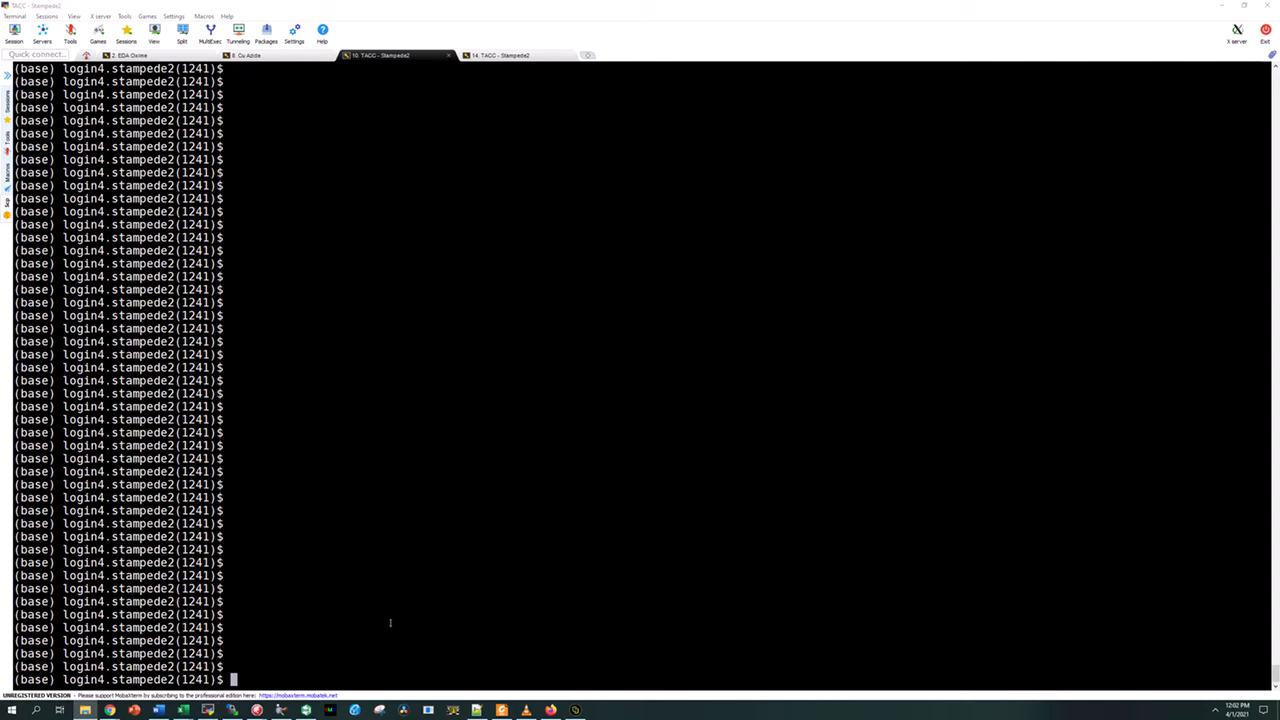
pyautogui.moveTo(387, 623)
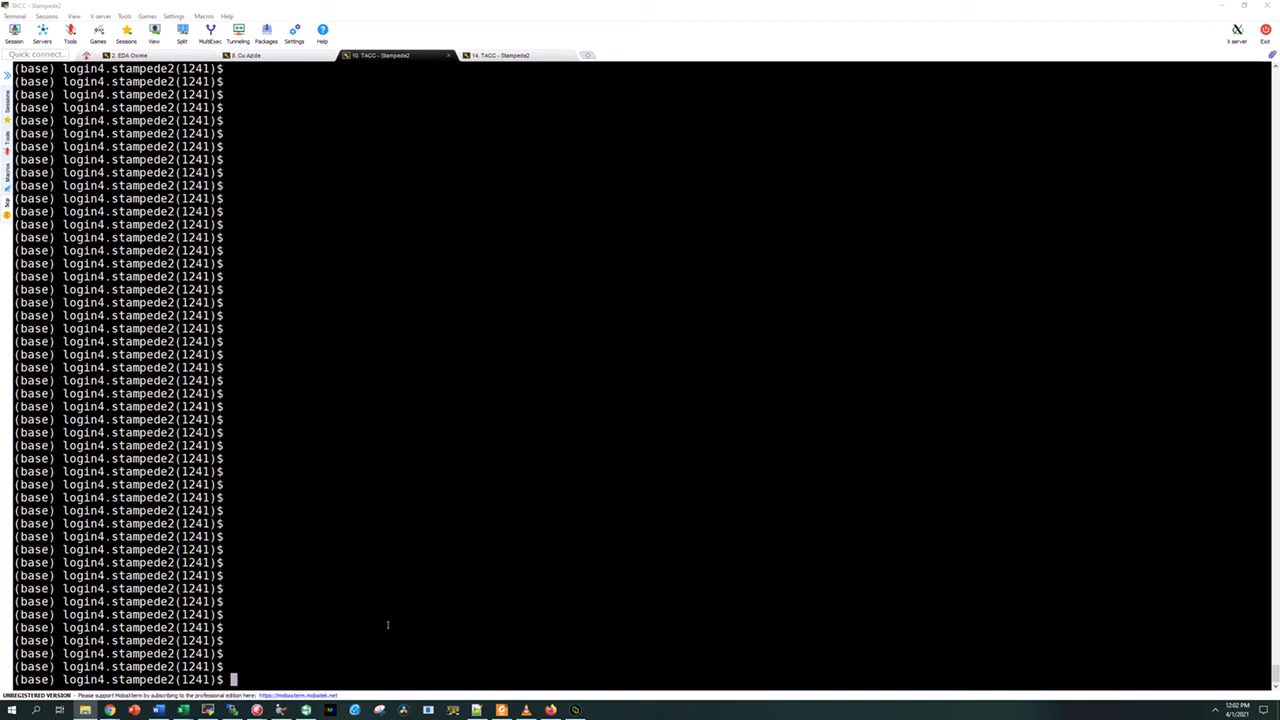
# - Begin the pMO command at the Stampede2 prompt and copy the checkpoint base name from Notepad++
pyautogui.write('pB')
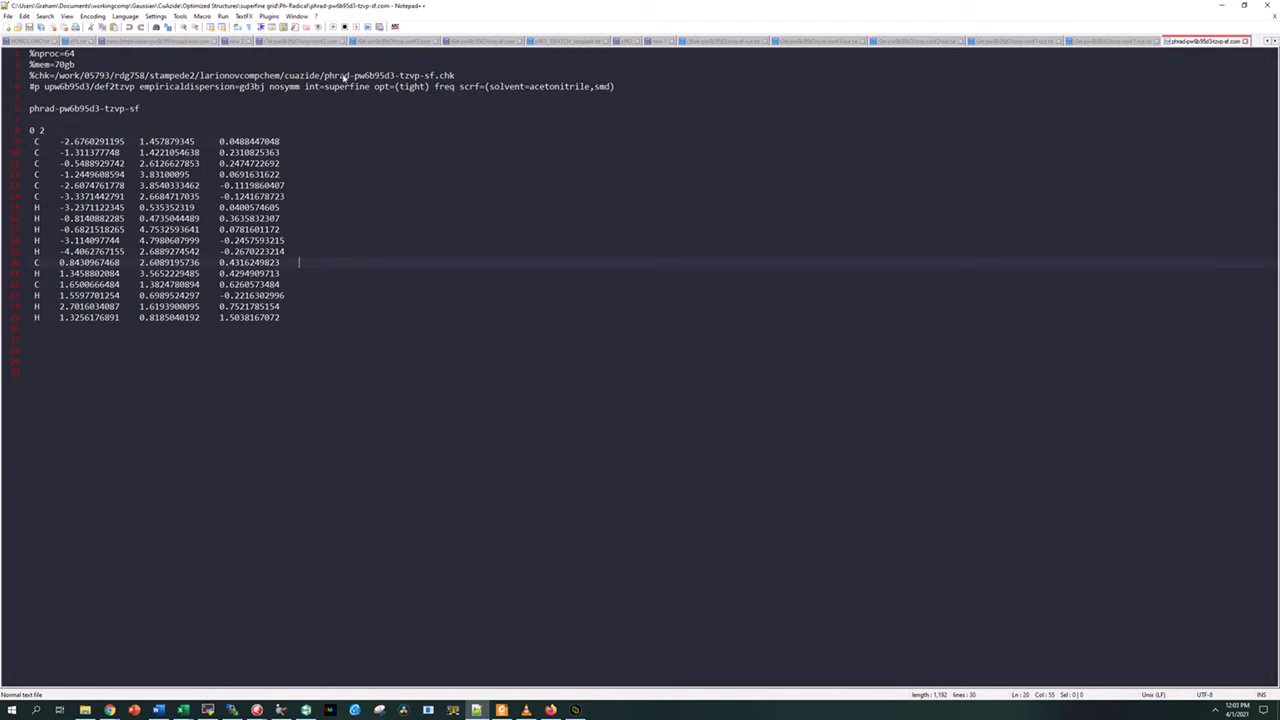
pyautogui.doubleClick(372, 74)
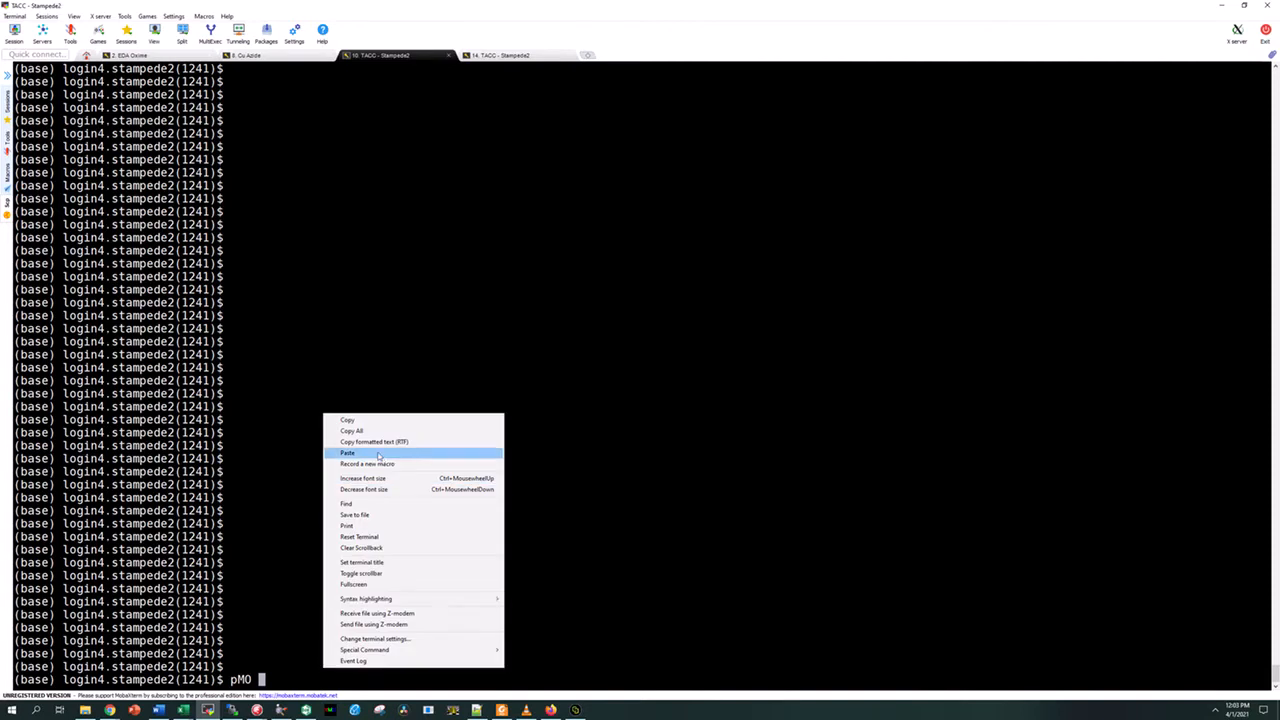
# - Run pMO on phrad-pw6b95d3-tzvp-sf.log and review the formatted checkpoint output
pyautogui.click(347, 453)
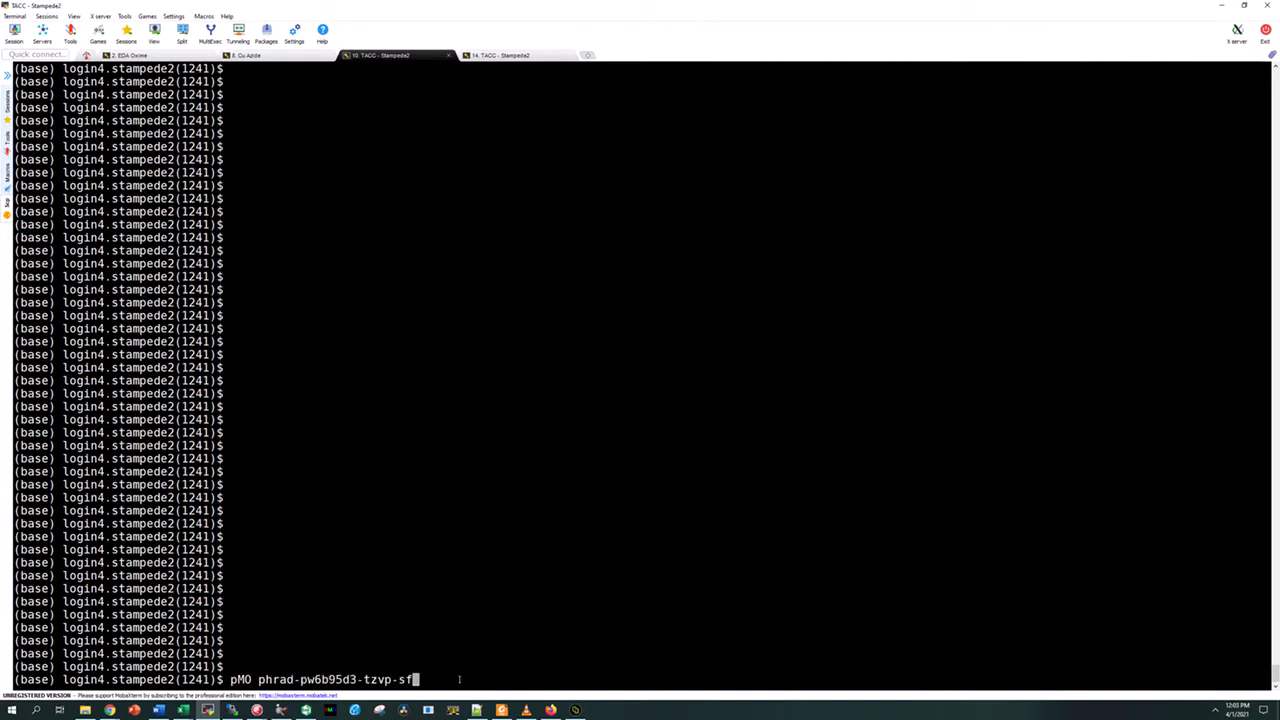
pyautogui.write('.log')
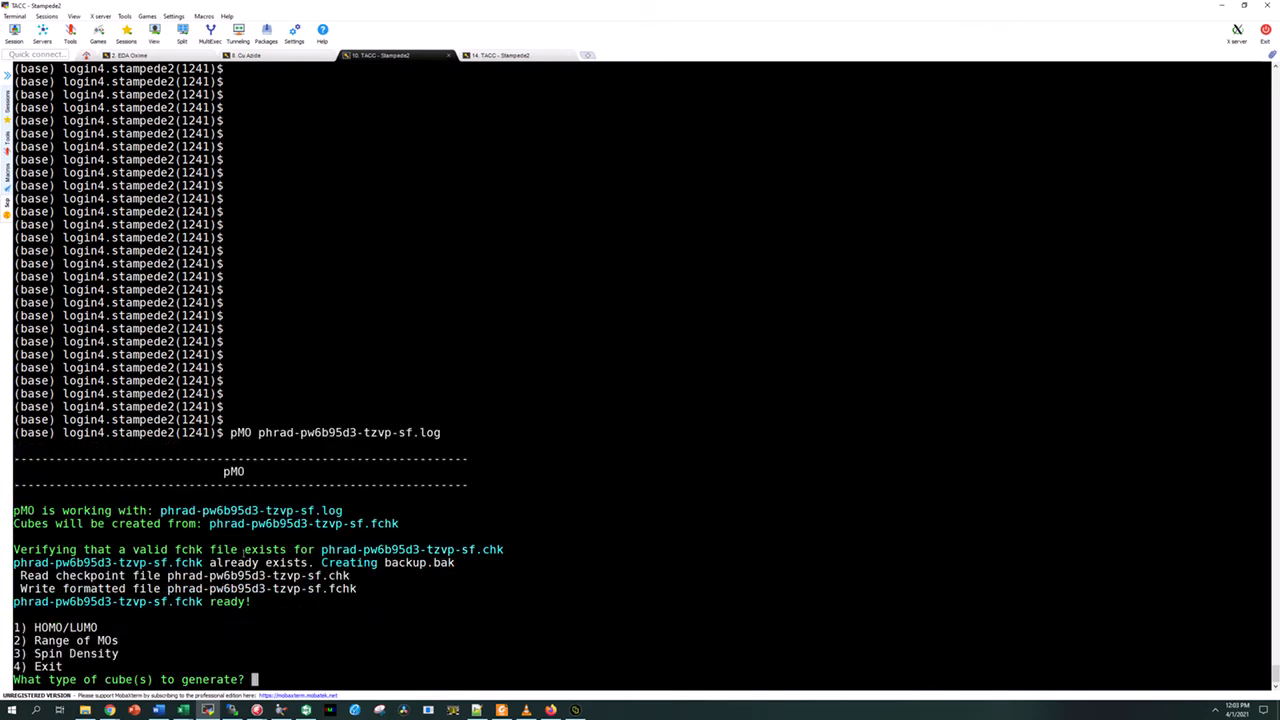
pyautogui.moveTo(249, 508)
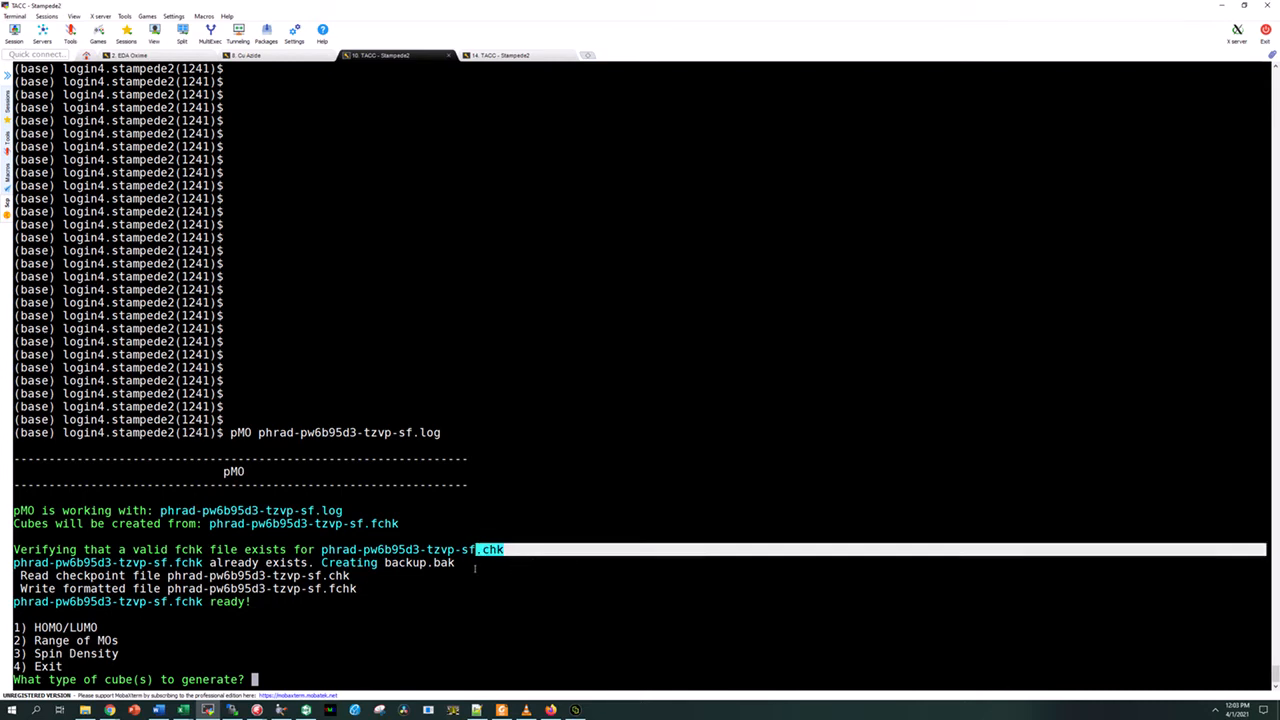
pyautogui.moveTo(113, 570)
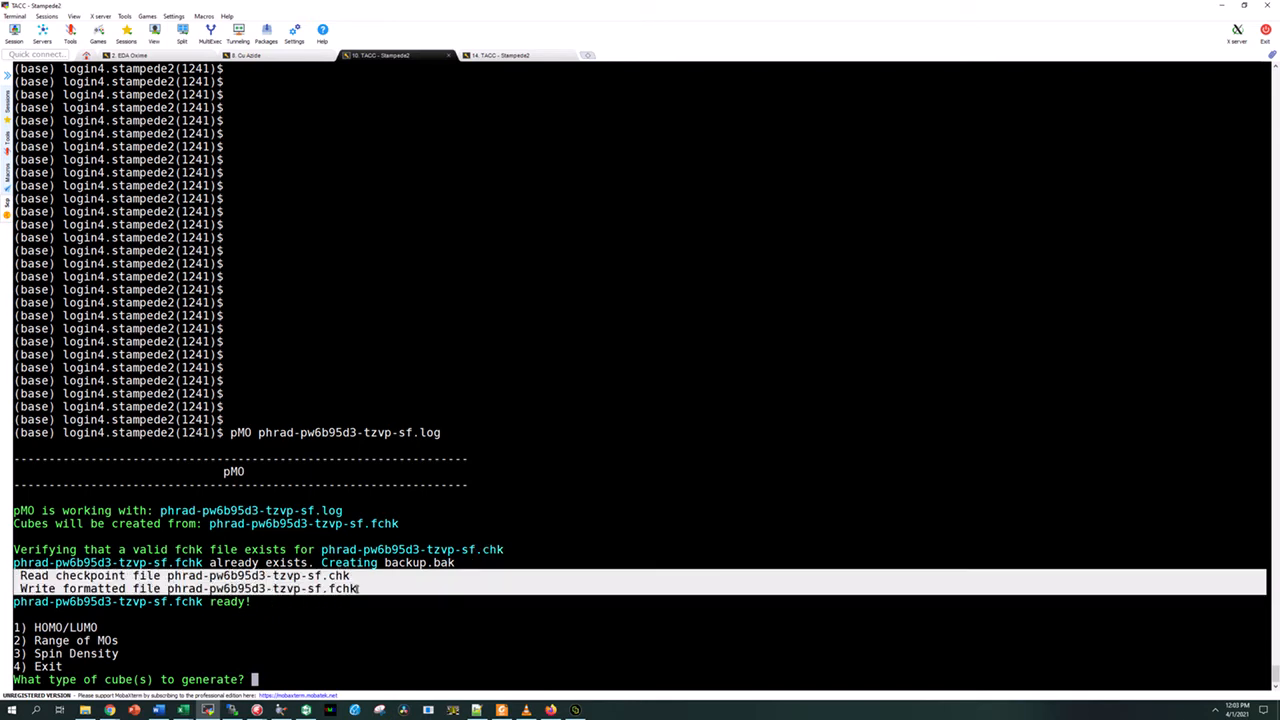
pyautogui.doubleClick(342, 589)
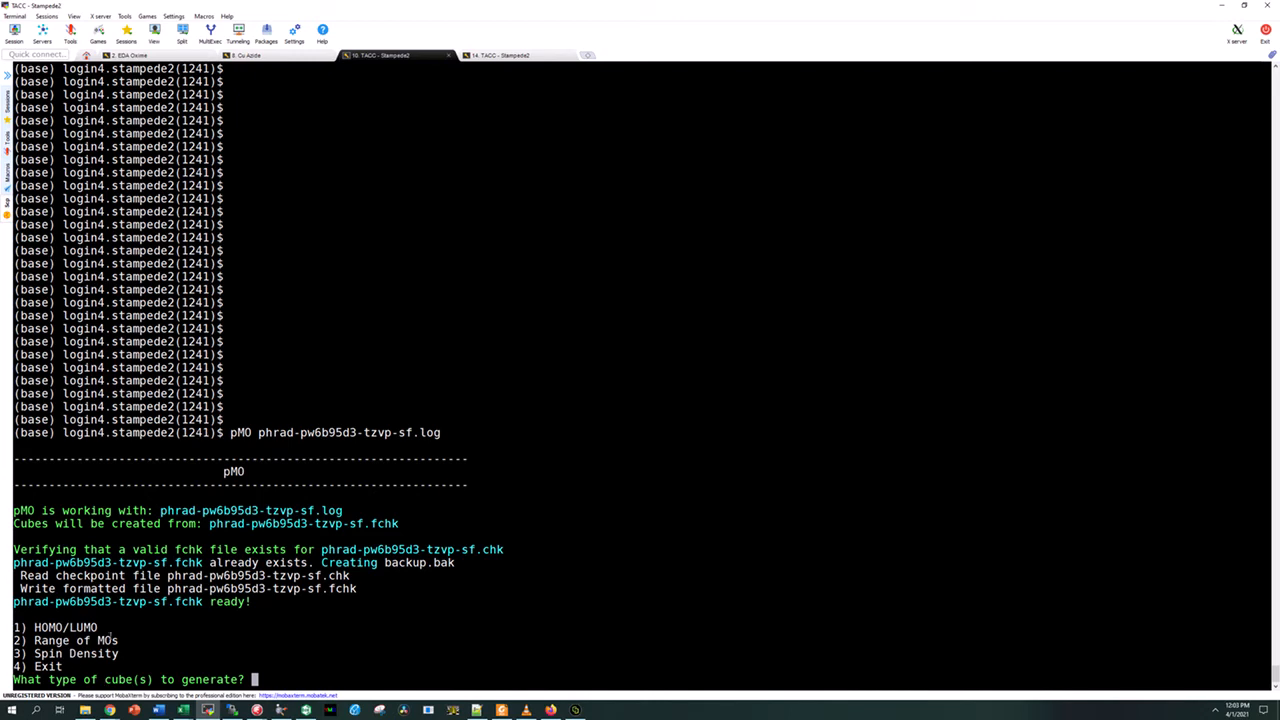
pyautogui.moveTo(185, 635)
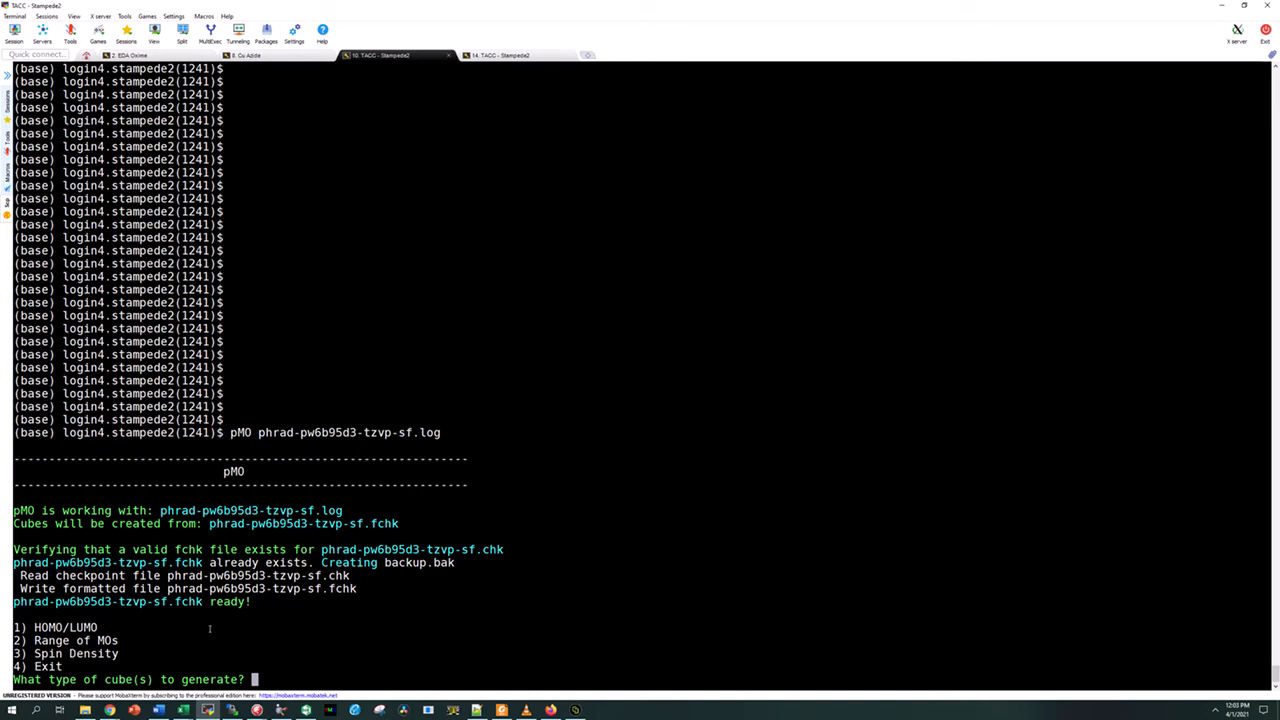
# - Add Spin Density (option 3) to the HOMO/LUMO cubes, then decline further cubes
pyautogui.write('1')
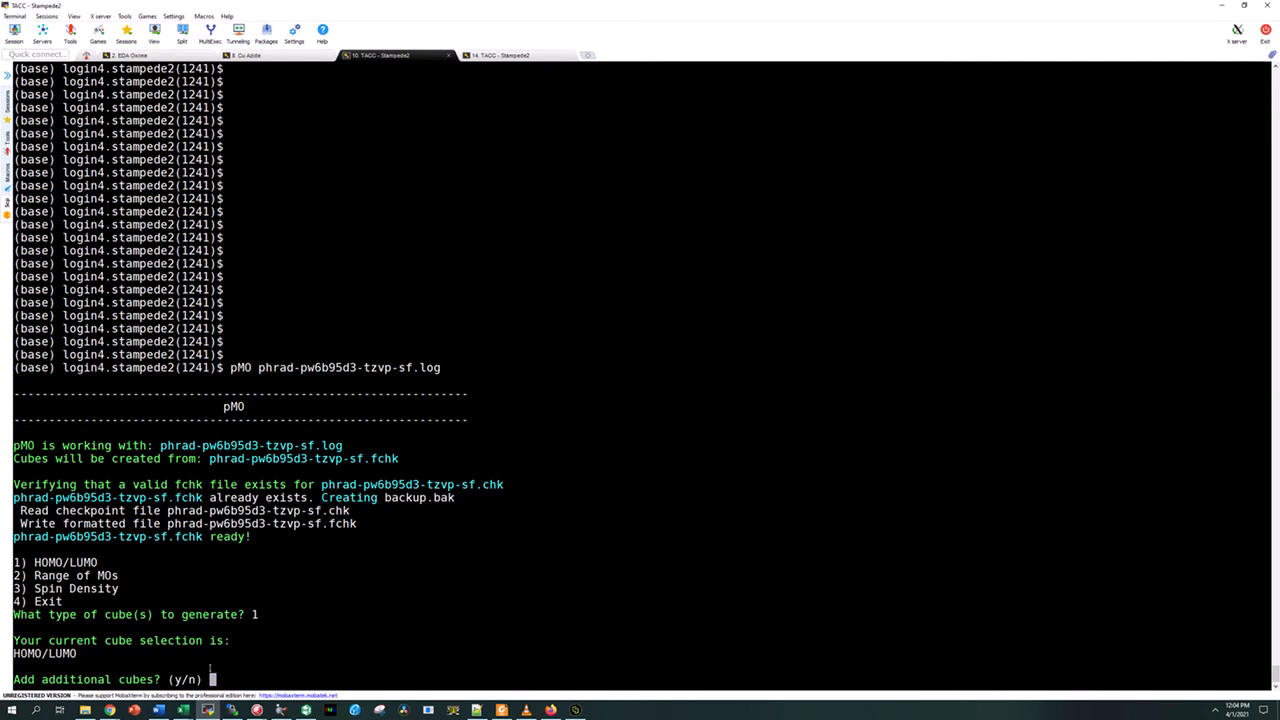
pyautogui.write('y')
pyautogui.write('3')
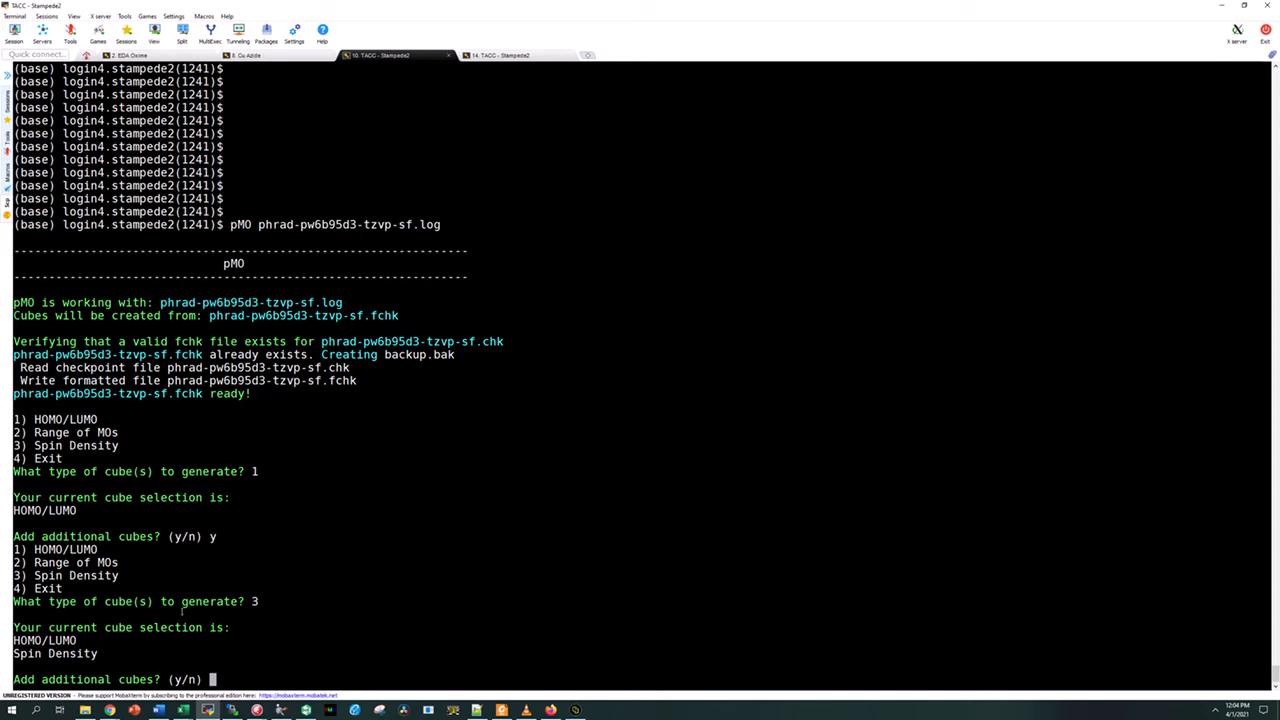
pyautogui.write('n')
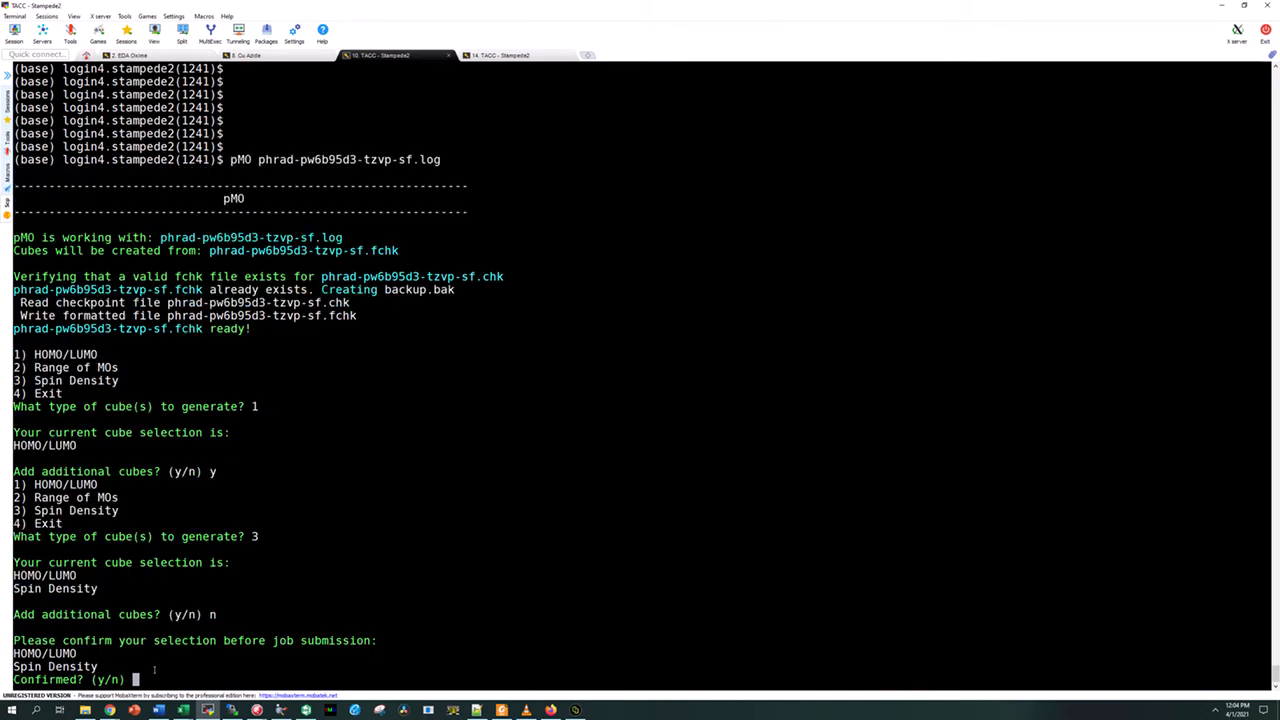
# - Confirm the cube selection, set a 2-hour time limit, and submit the SBATCH job
pyautogui.write('y')
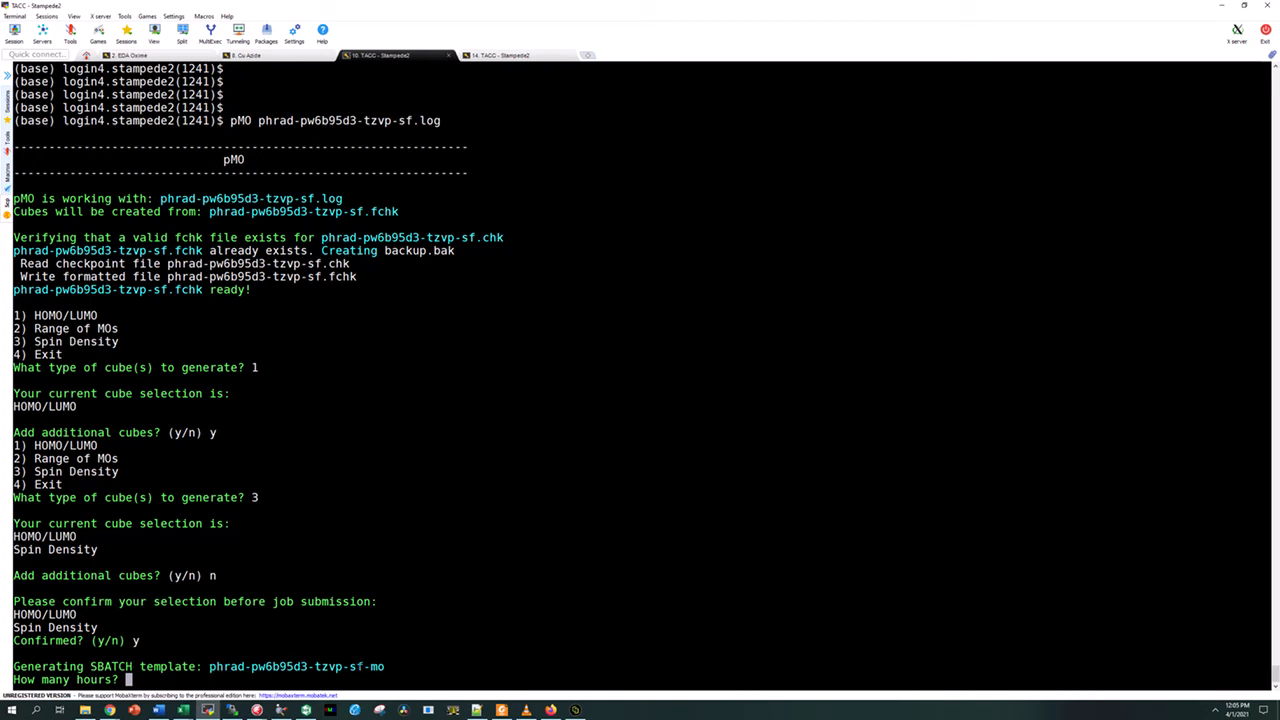
pyautogui.moveTo(360, 675)
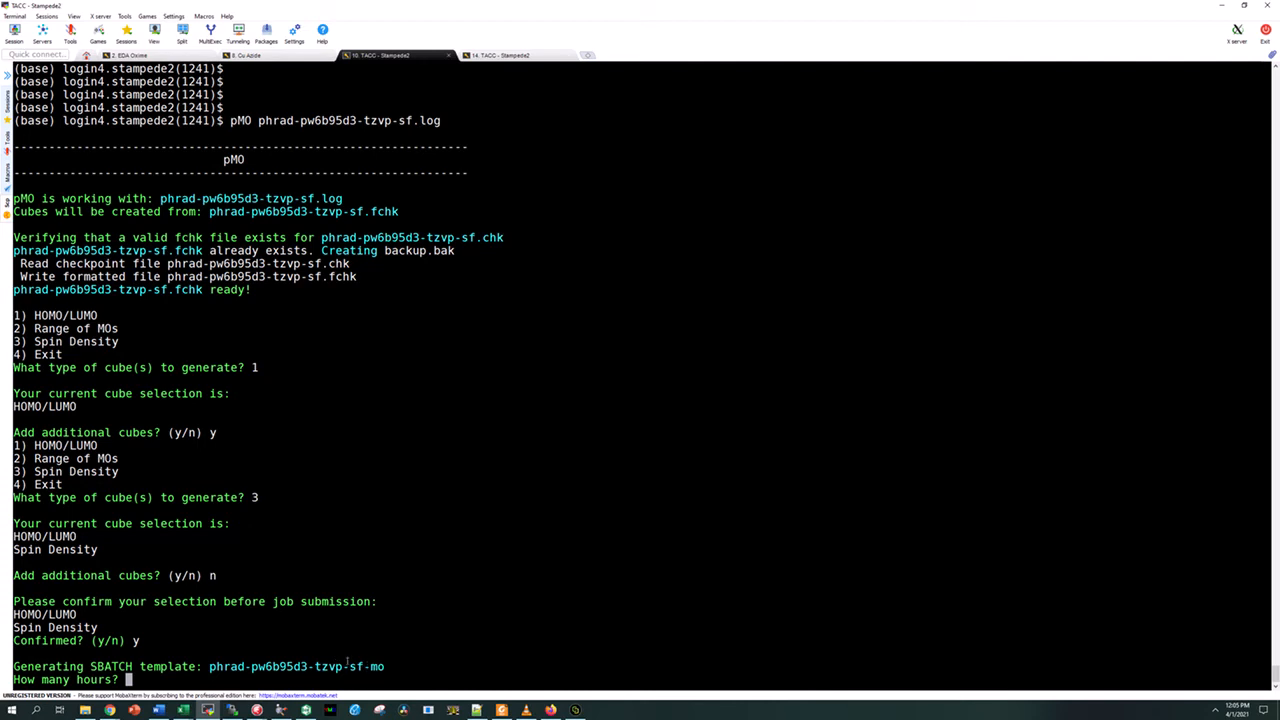
pyautogui.moveTo(312, 654)
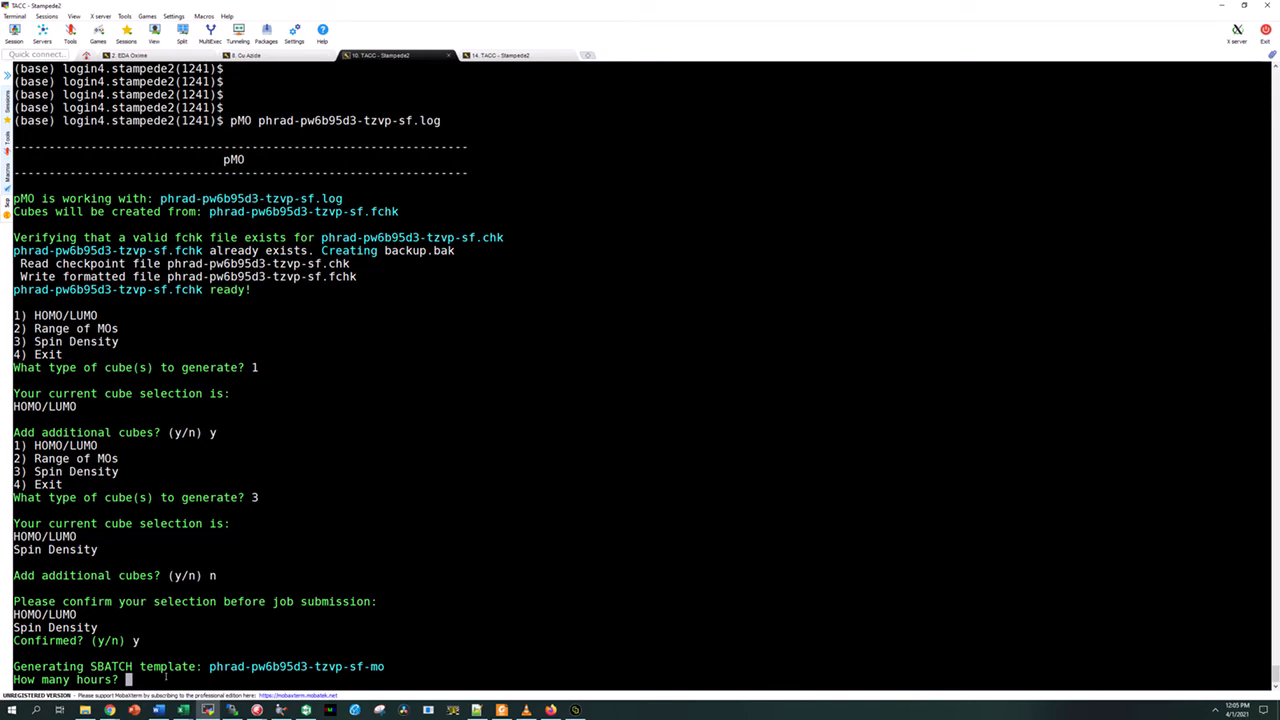
pyautogui.write('2')
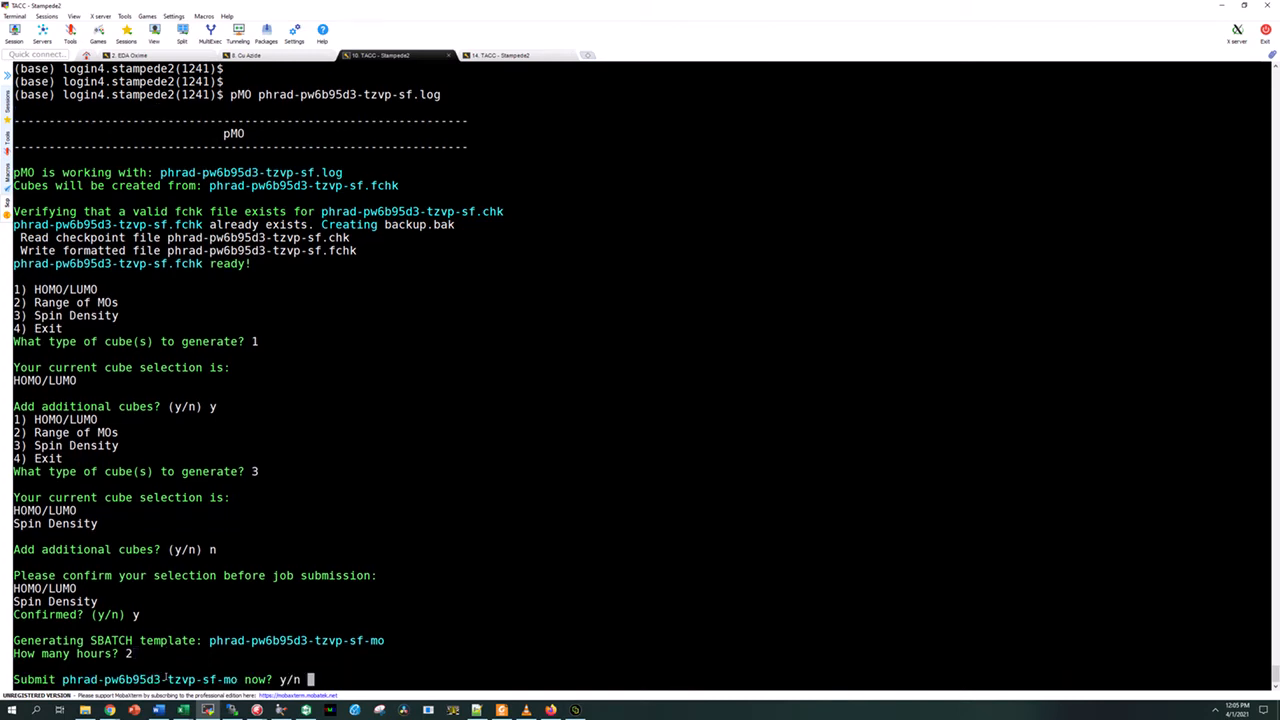
pyautogui.moveTo(288, 635)
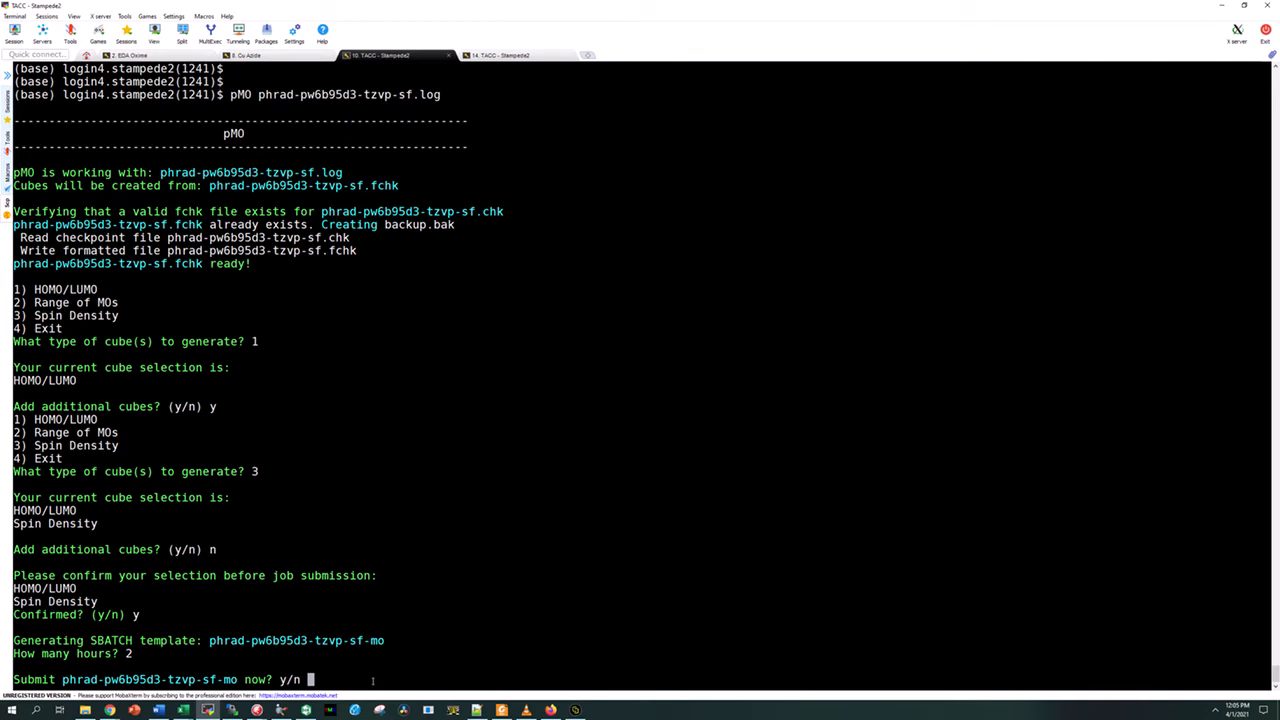
pyautogui.write('y')
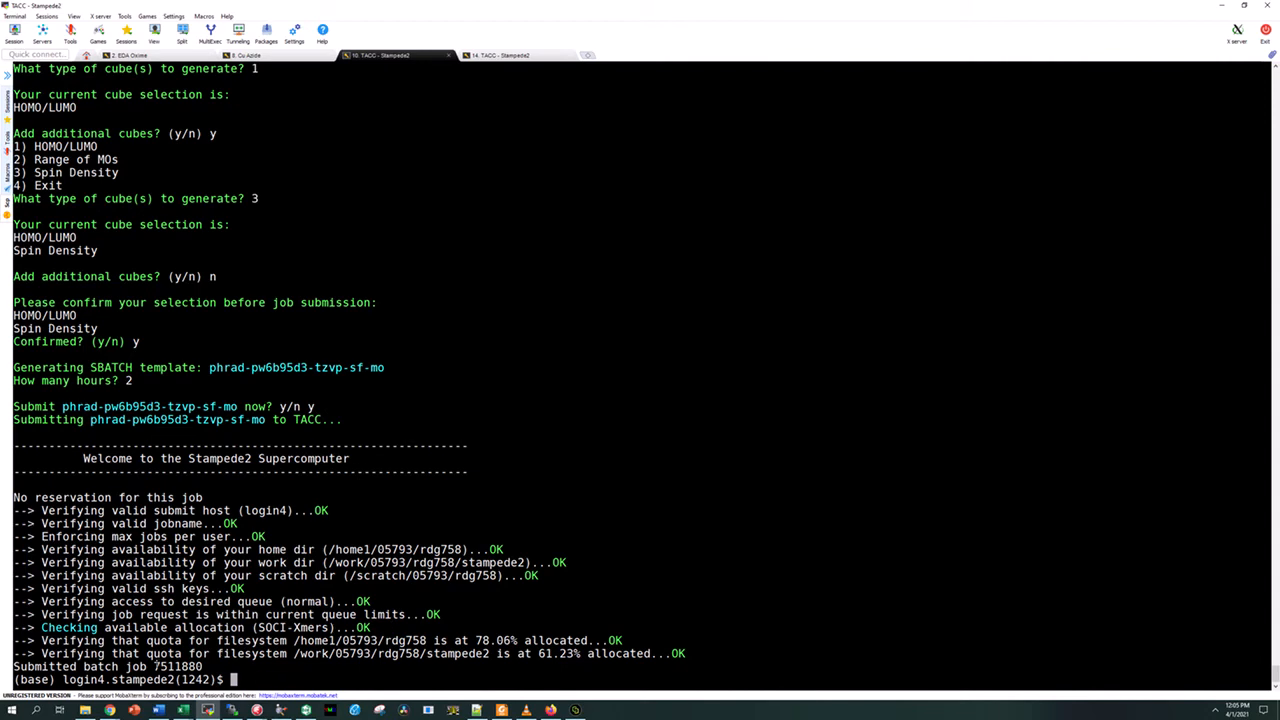
pyautogui.write('scanc')
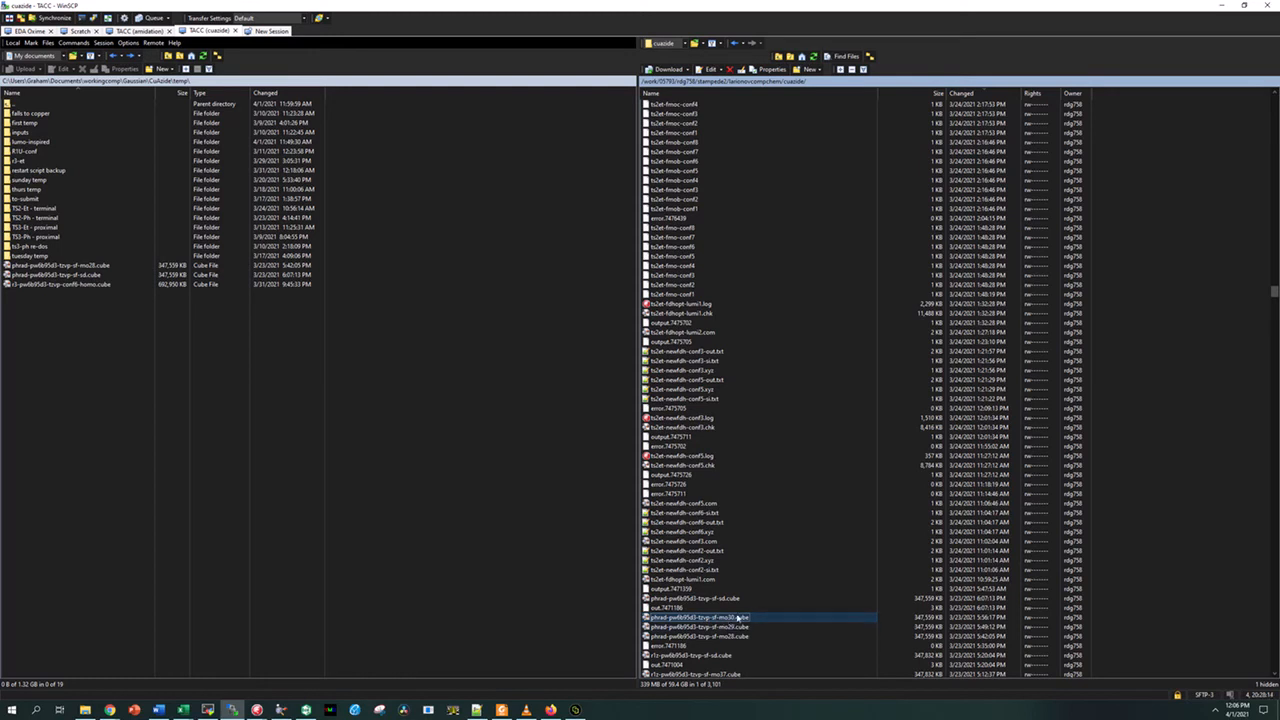
pyautogui.moveTo(742, 616)
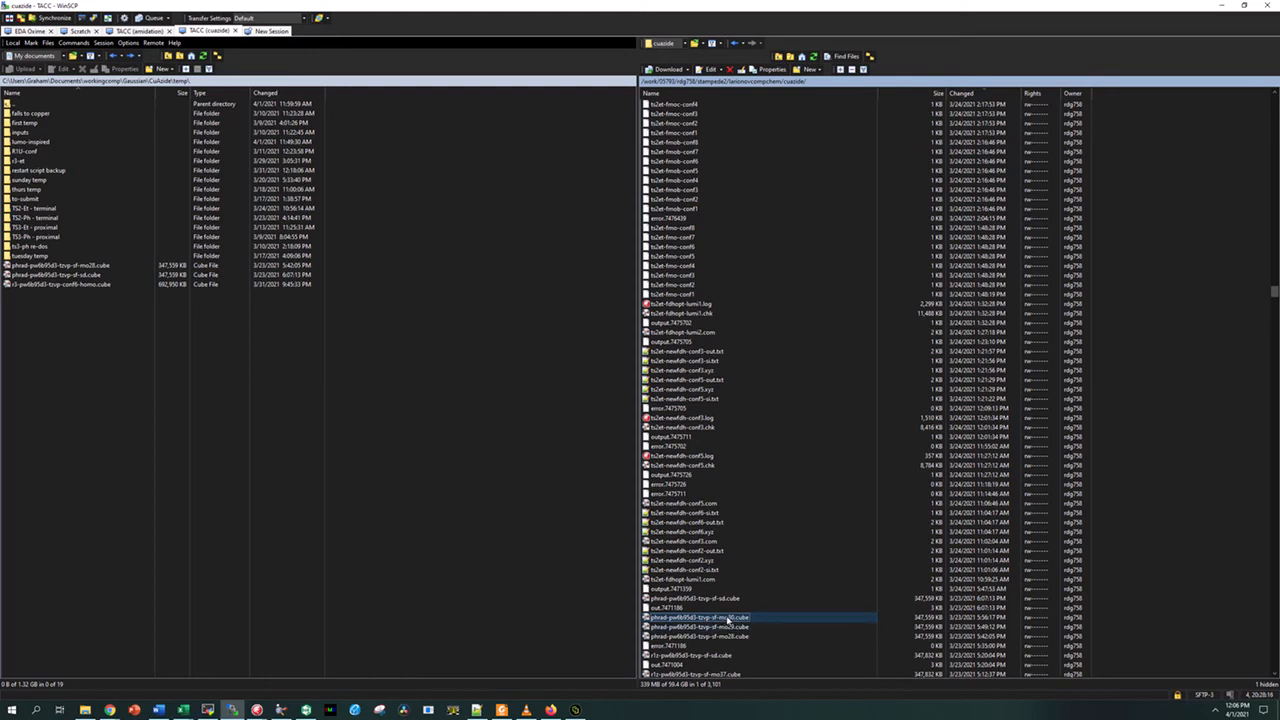
pyautogui.moveTo(742, 616)
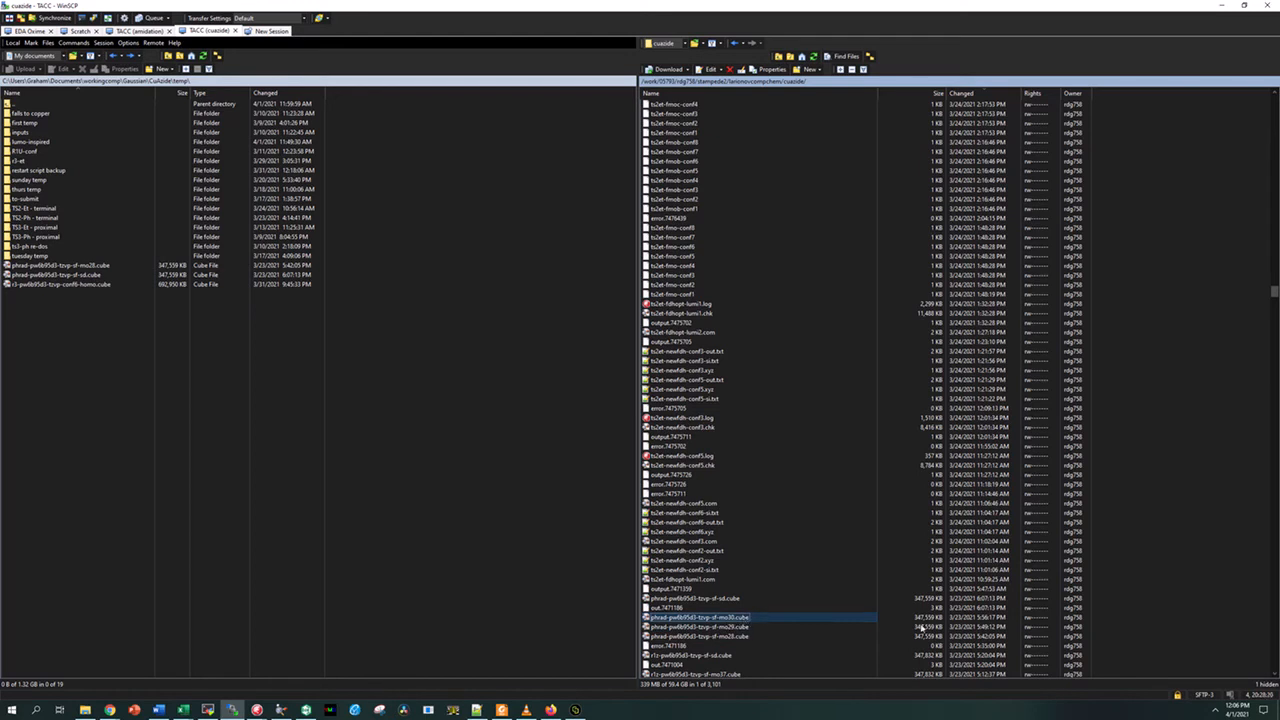
pyautogui.click(75, 287)
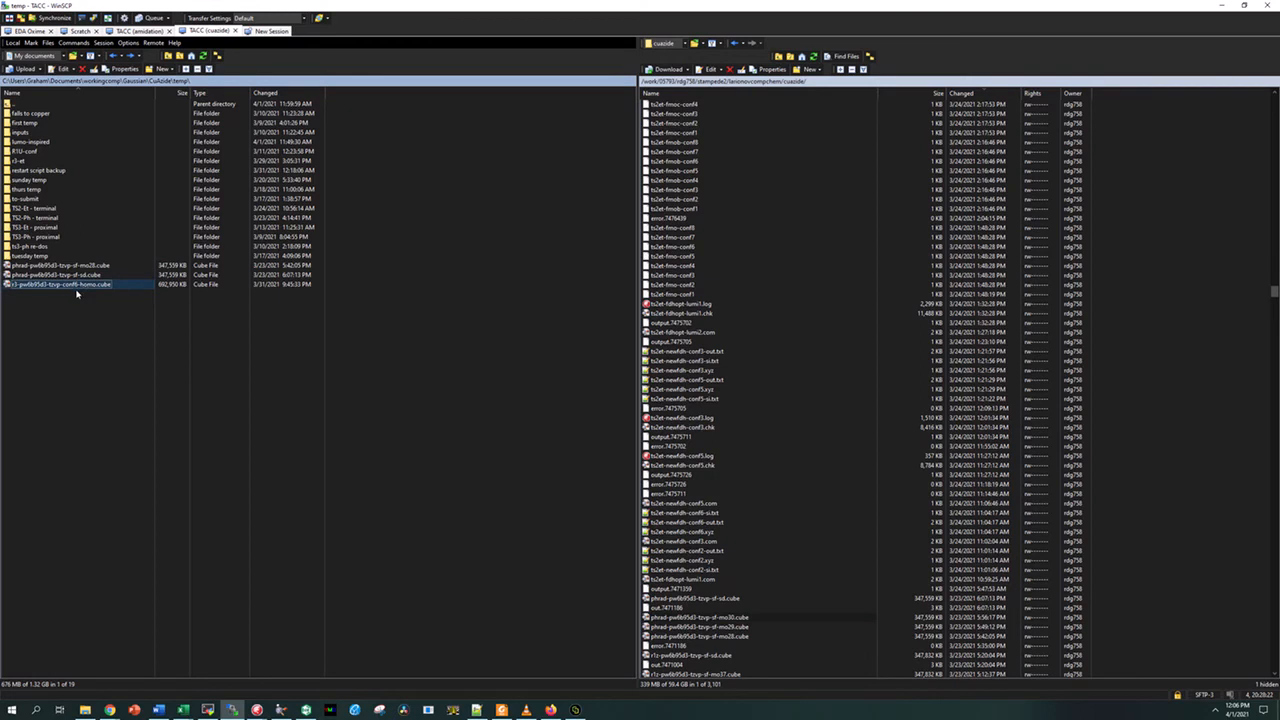
pyautogui.click(50, 275)
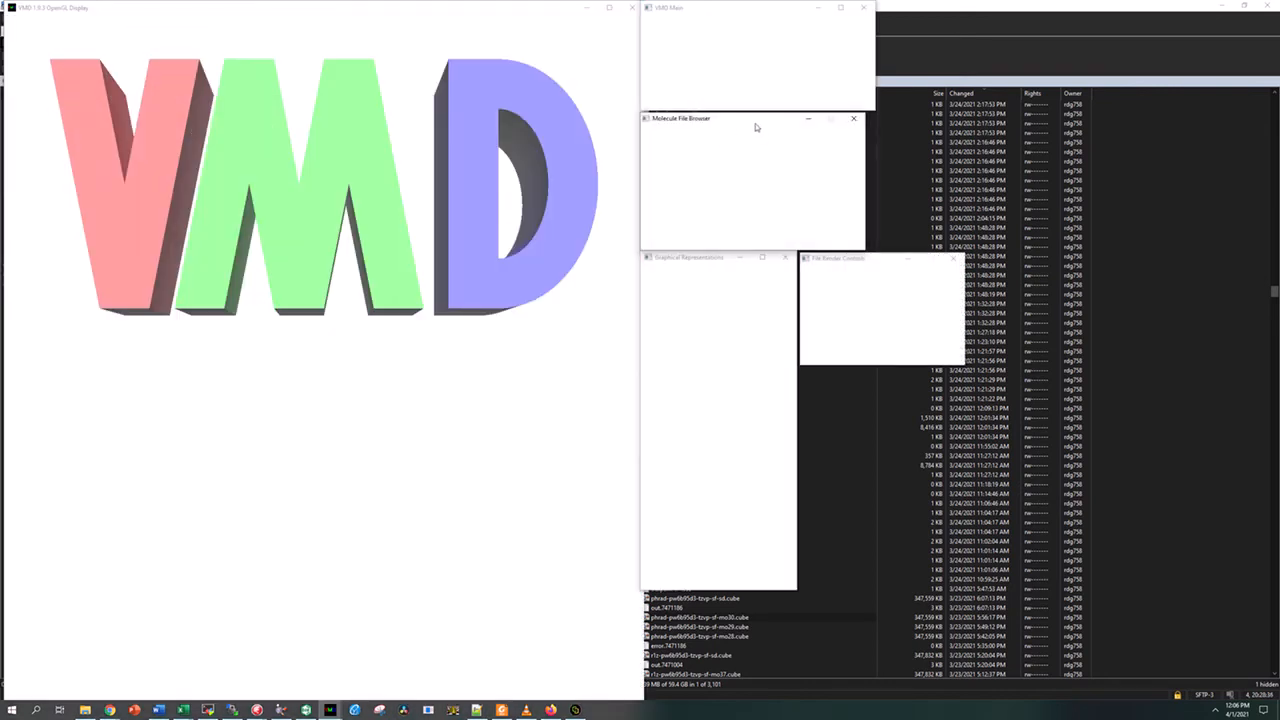
pyautogui.moveTo(710, 160)
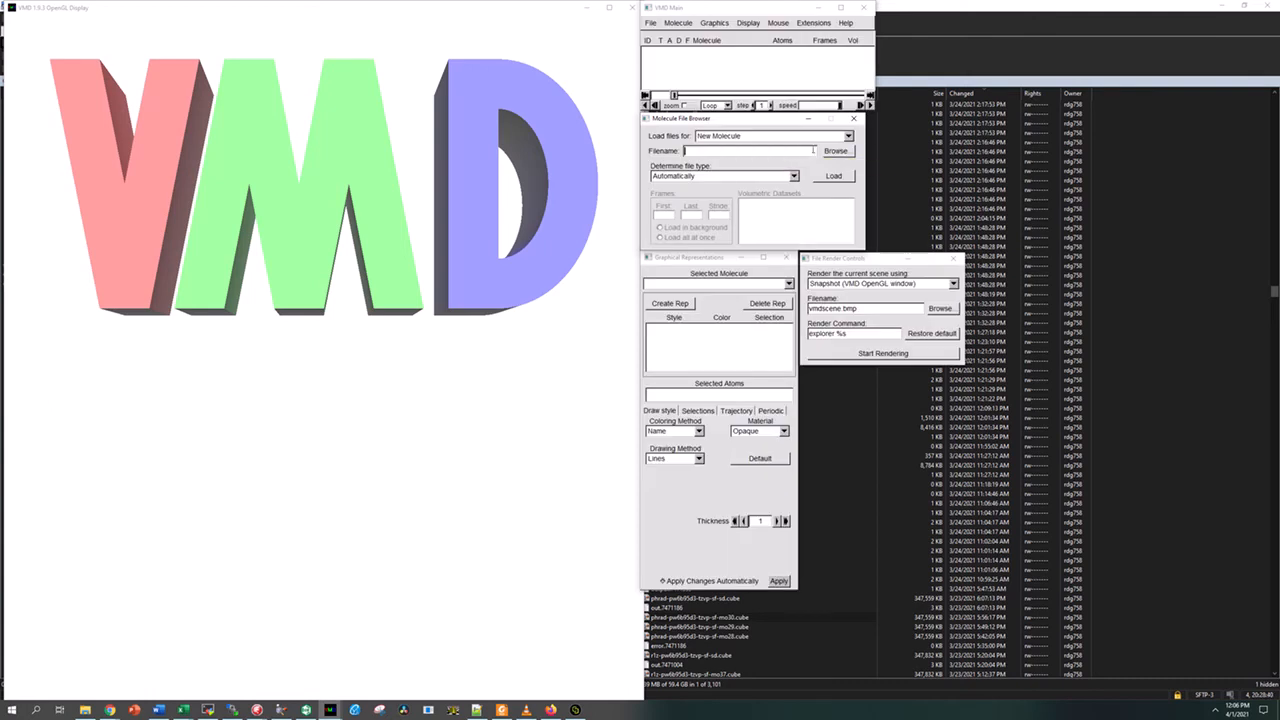
# - Browse into the temp folder and pick phrad-pw6b95d3-tzvp-sf-mo28.cube
pyautogui.click(836, 150)
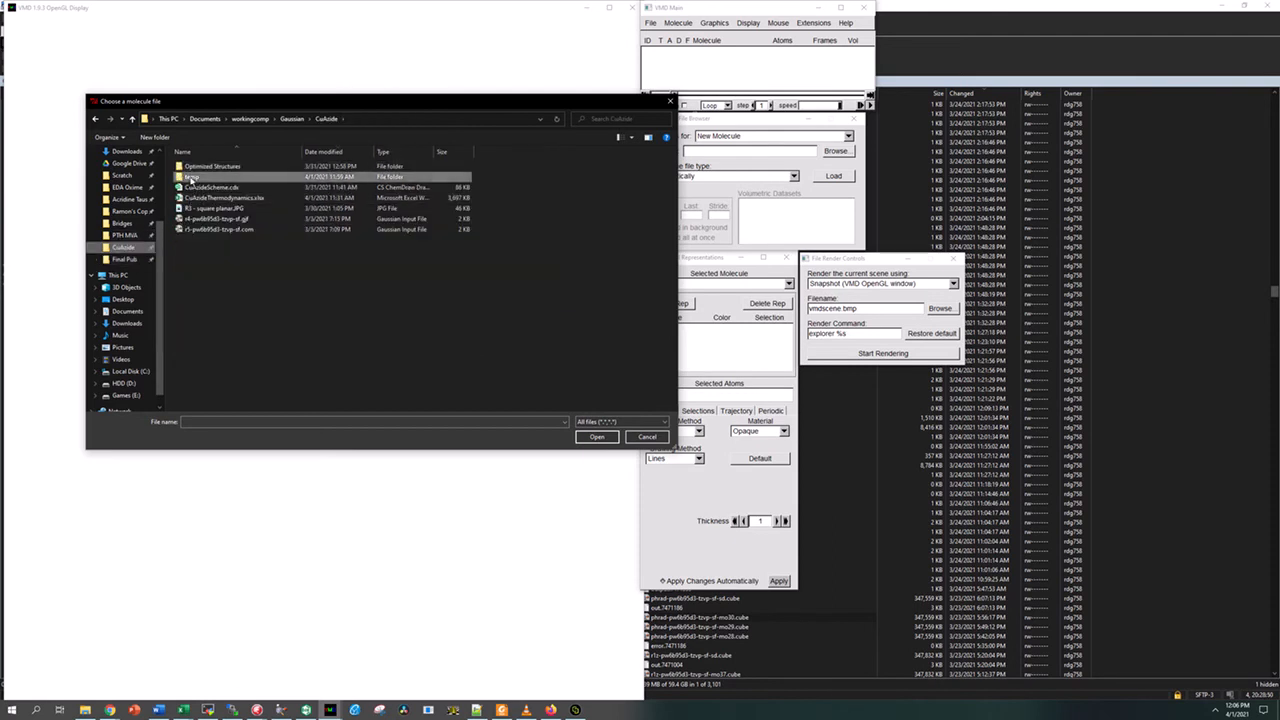
pyautogui.doubleClick(191, 176)
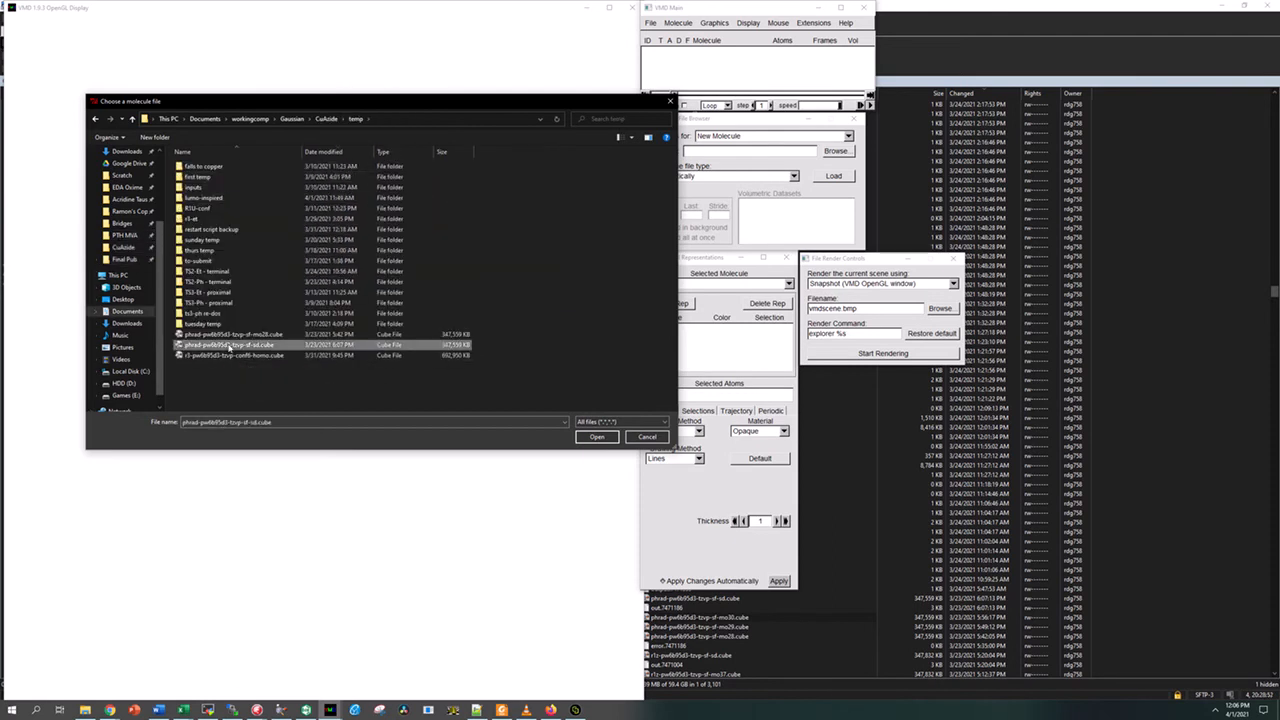
pyautogui.click(220, 334)
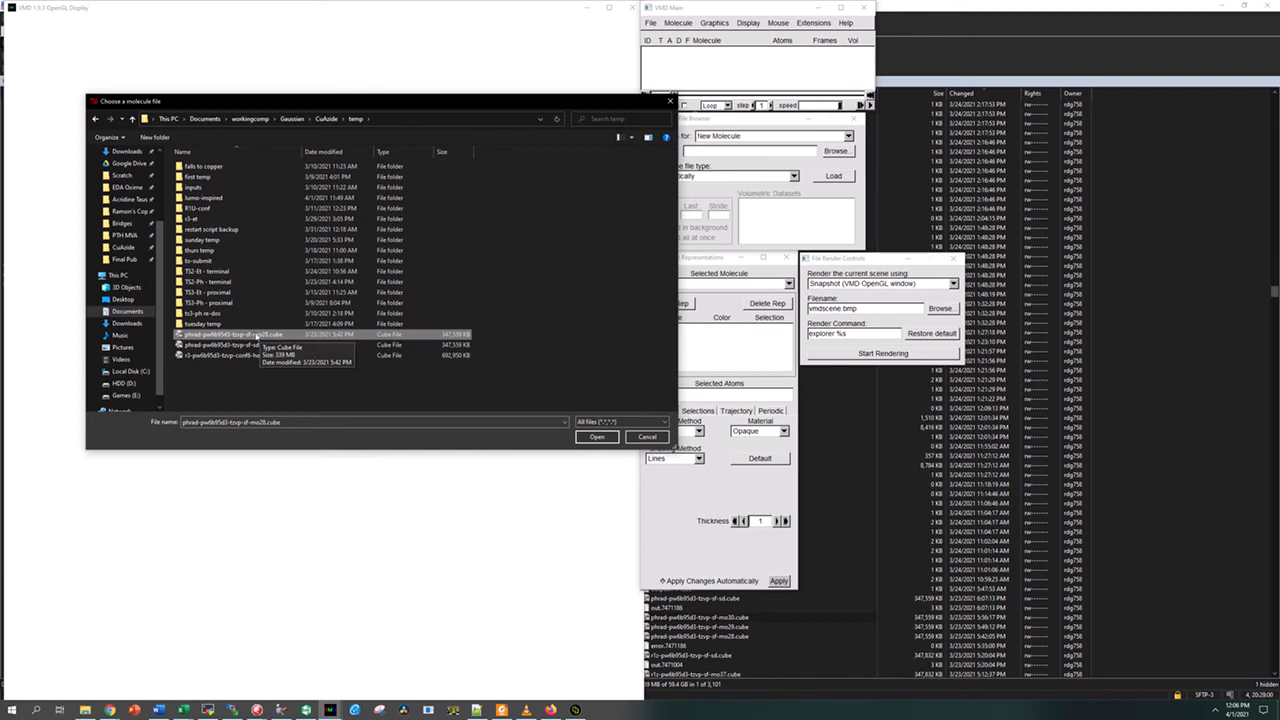
pyautogui.click(596, 436)
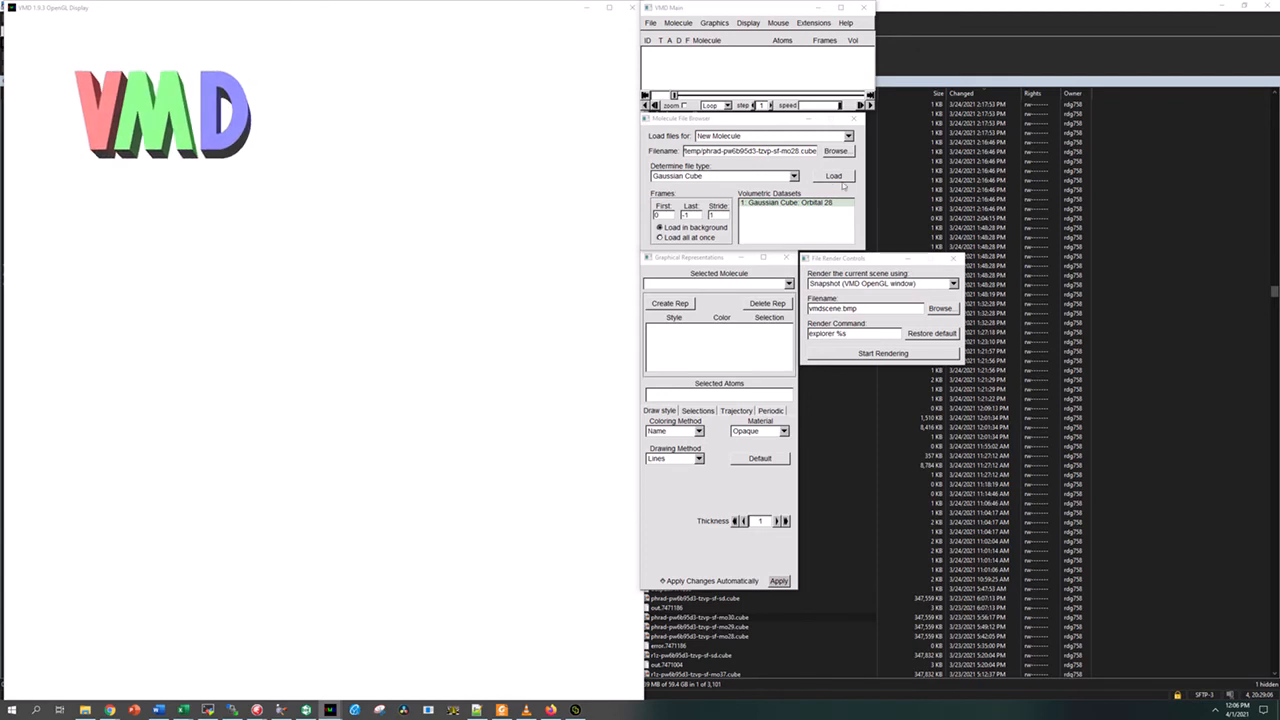
# - Load the selected mo28 cube path as molecule 0
pyautogui.tripleClick(740, 150)
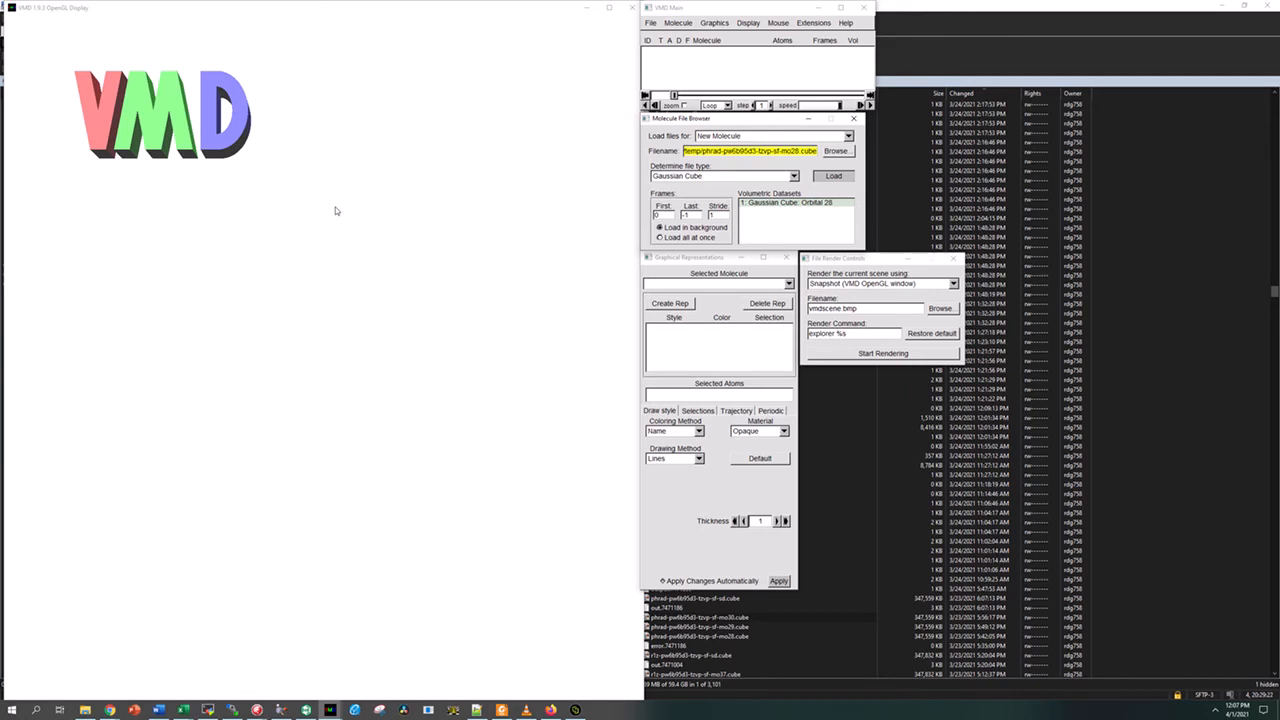
pyautogui.click(832, 176)
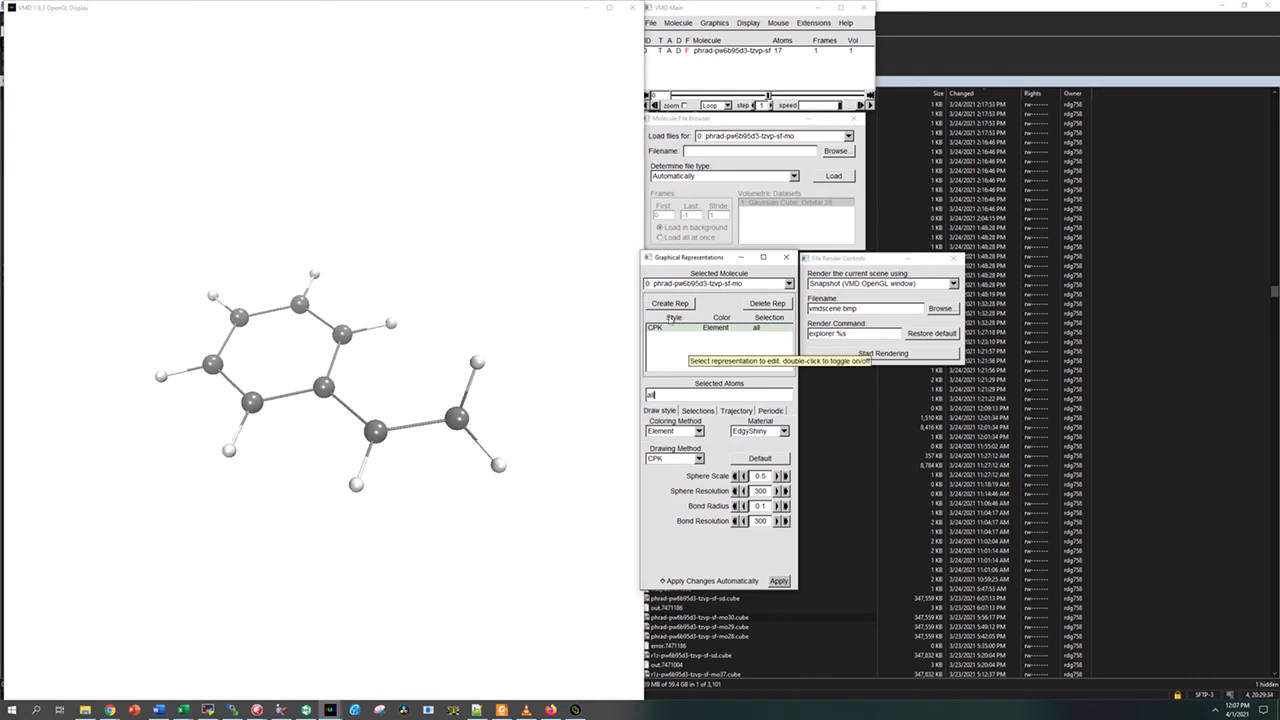
pyautogui.moveTo(635, 325)
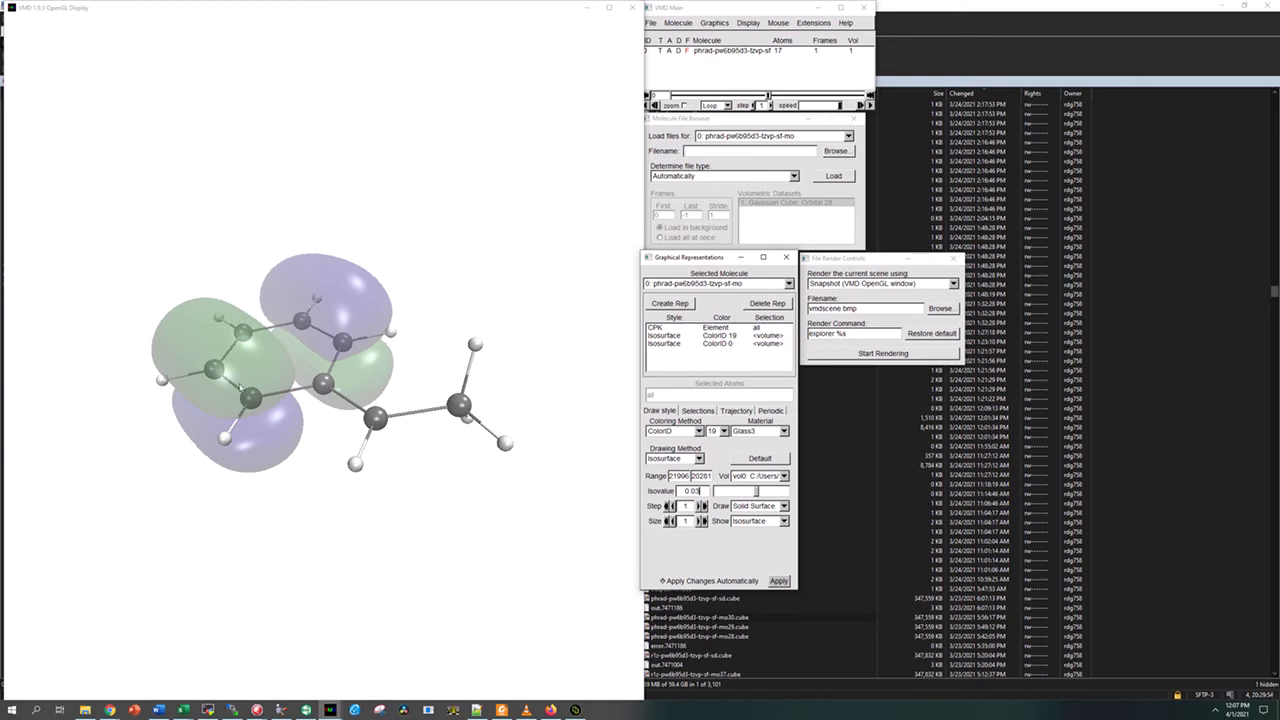
pyautogui.moveTo(331, 302)
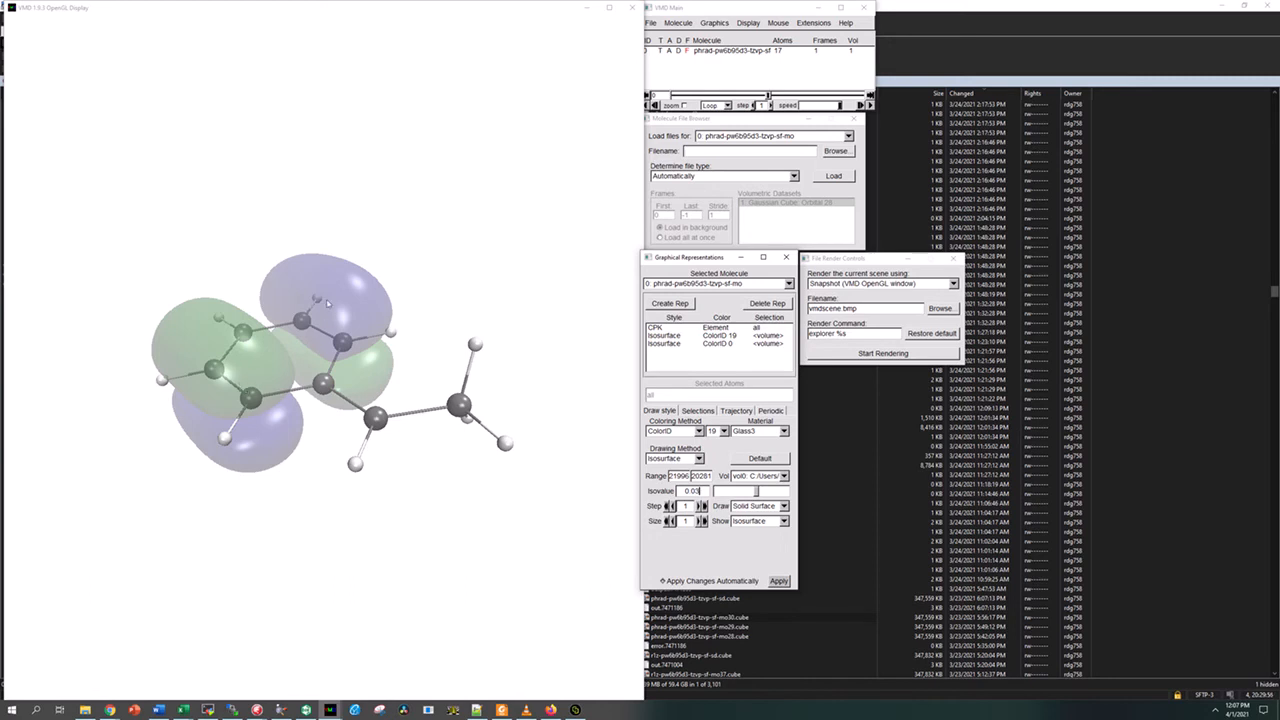
pyautogui.moveTo(285, 366)
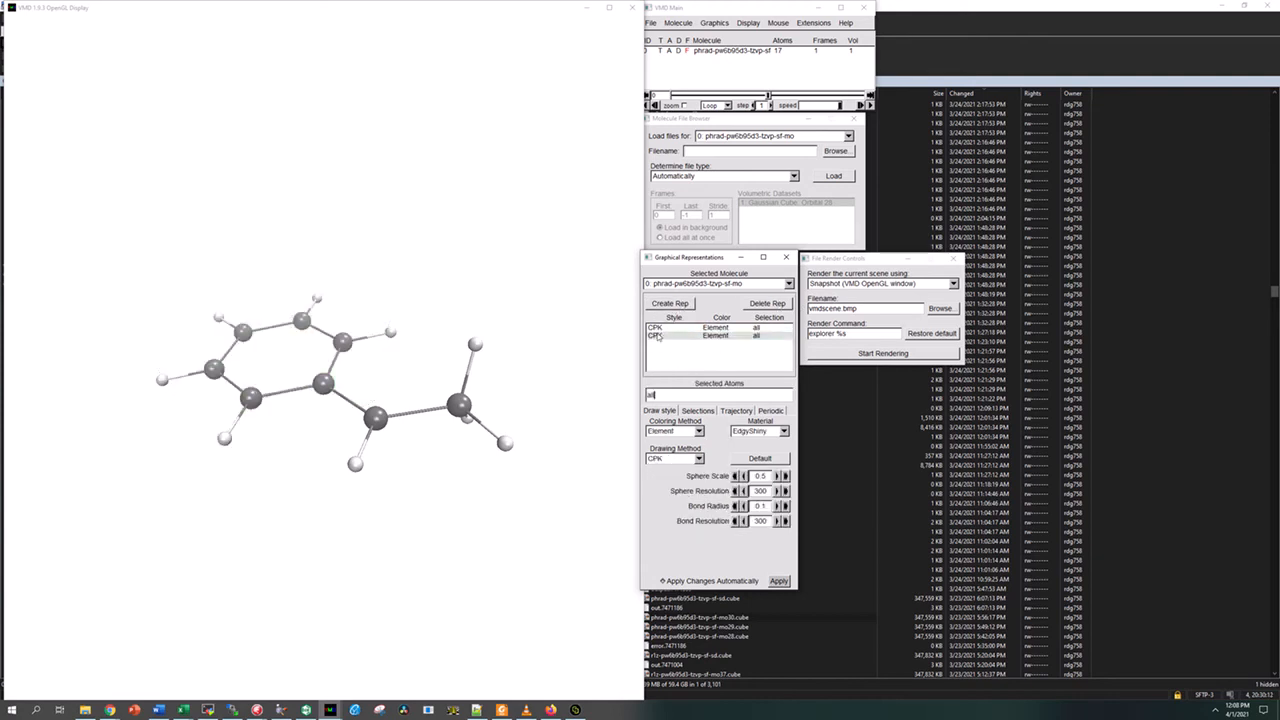
pyautogui.click(673, 459)
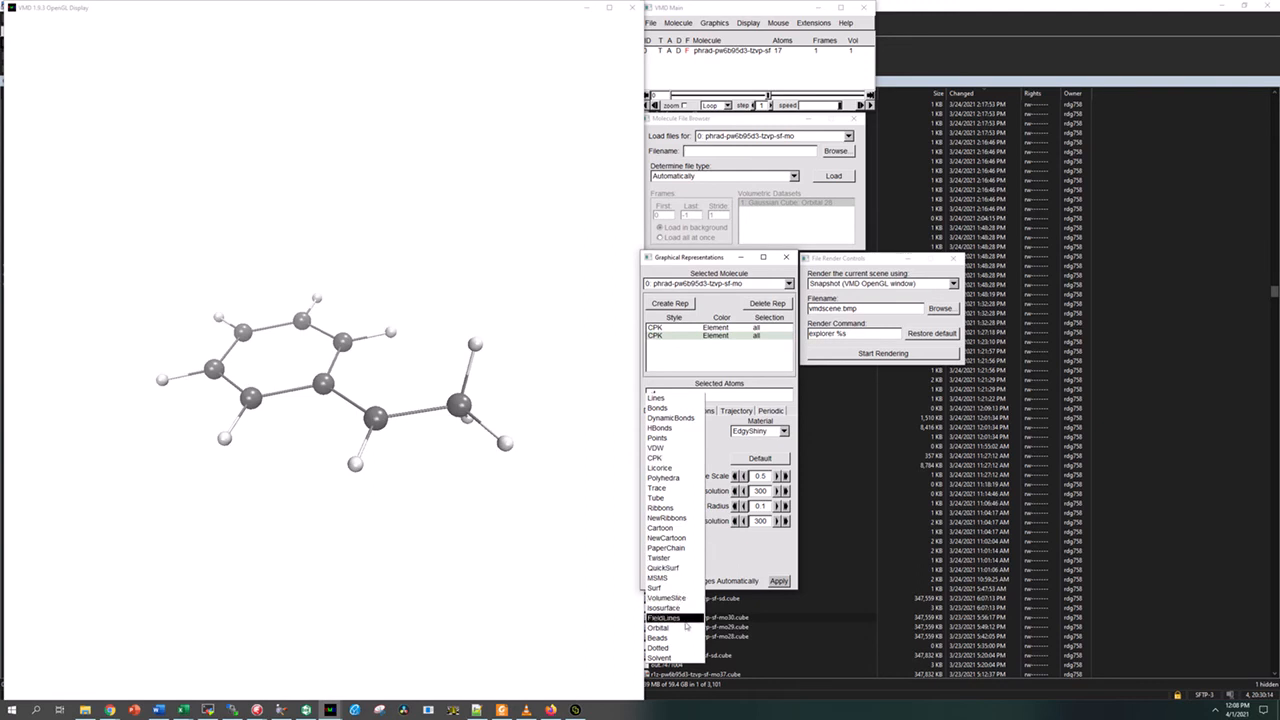
pyautogui.click(663, 635)
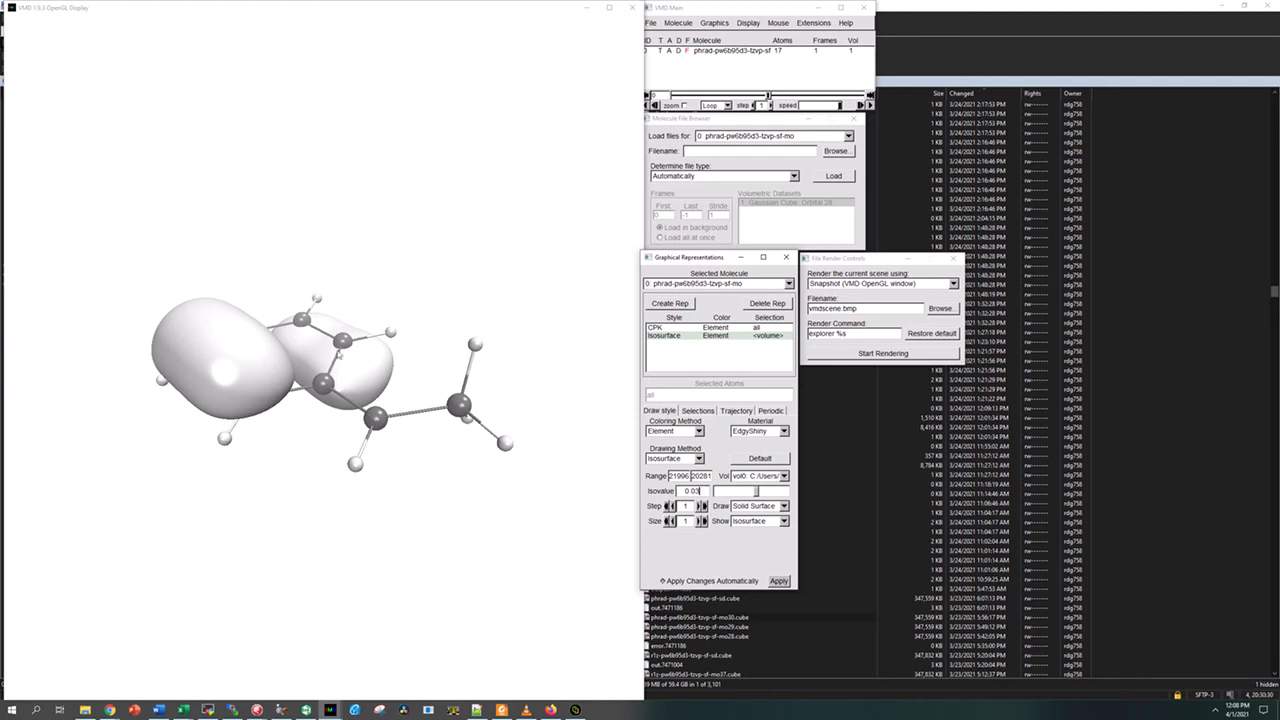
pyautogui.moveTo(338, 382)
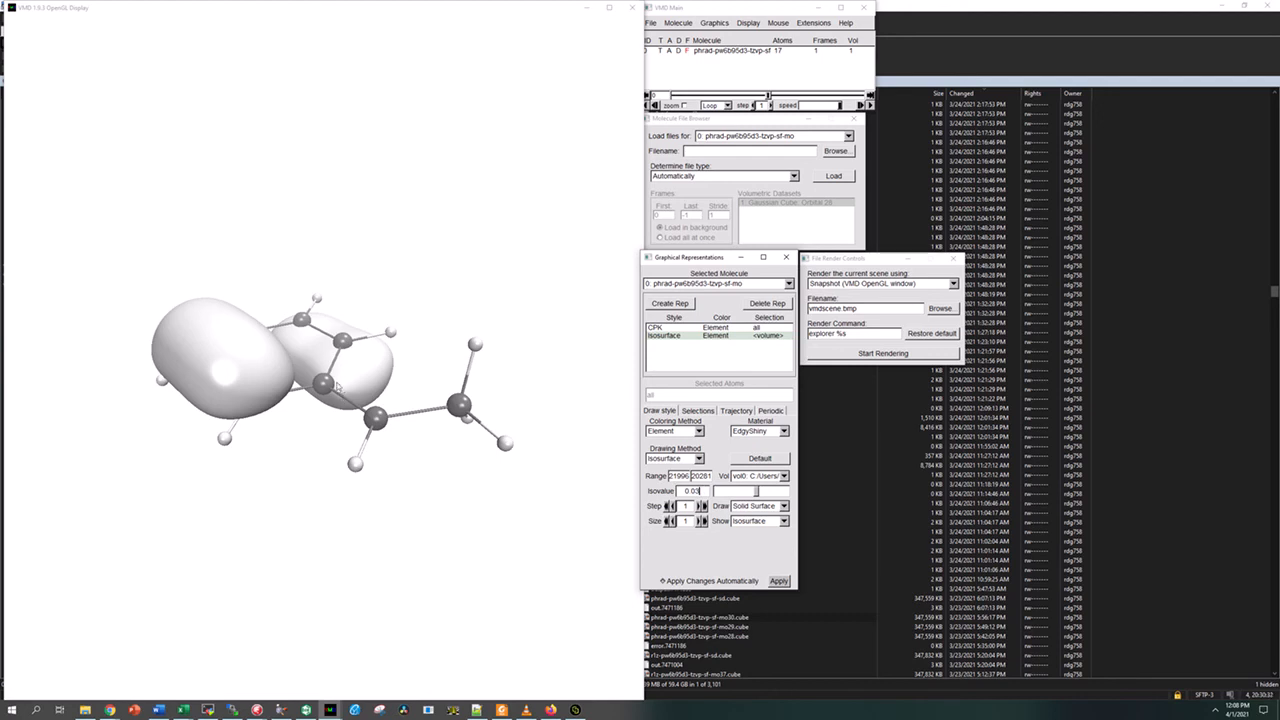
pyautogui.moveTo(410, 353)
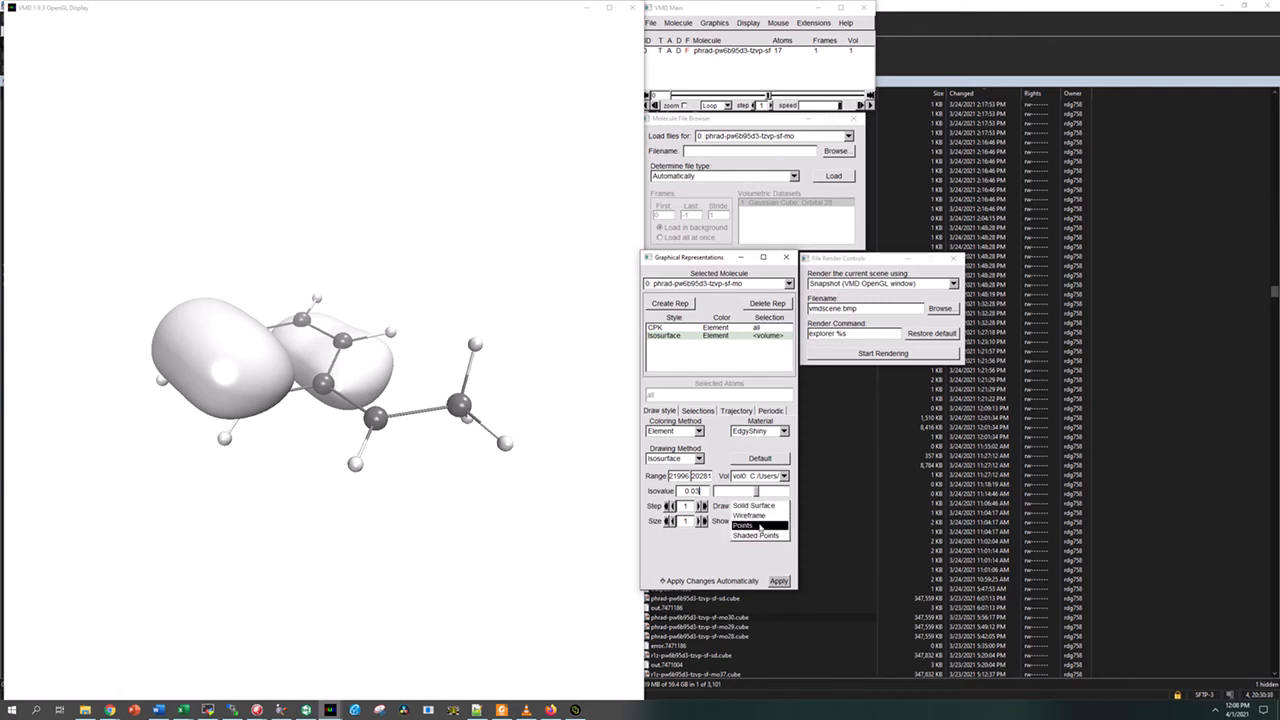
pyautogui.click(752, 505)
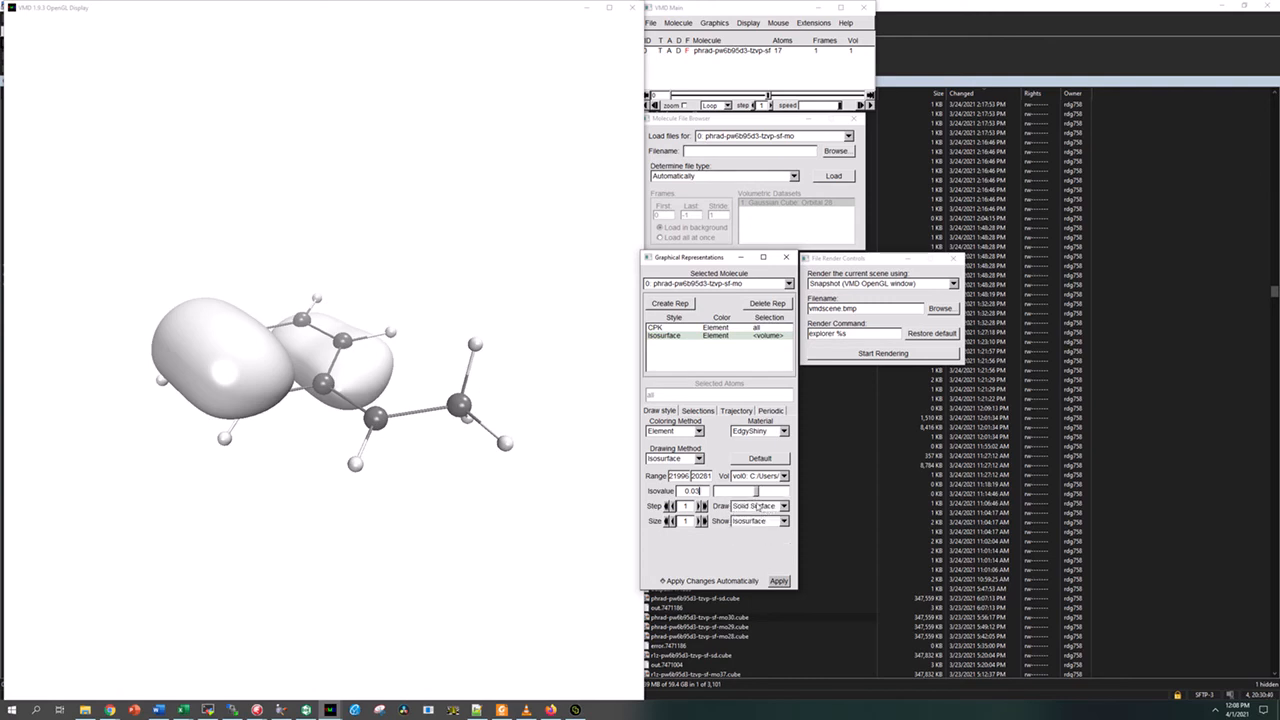
pyautogui.click(780, 521)
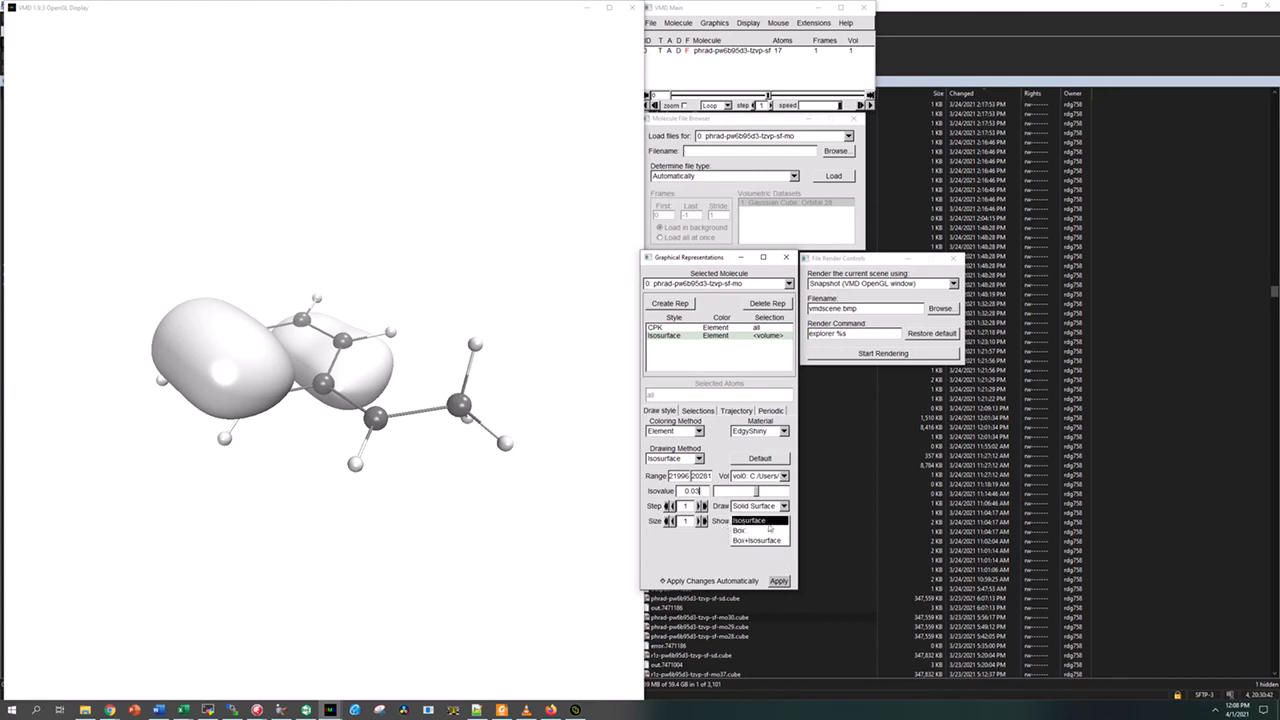
pyautogui.click(750, 520)
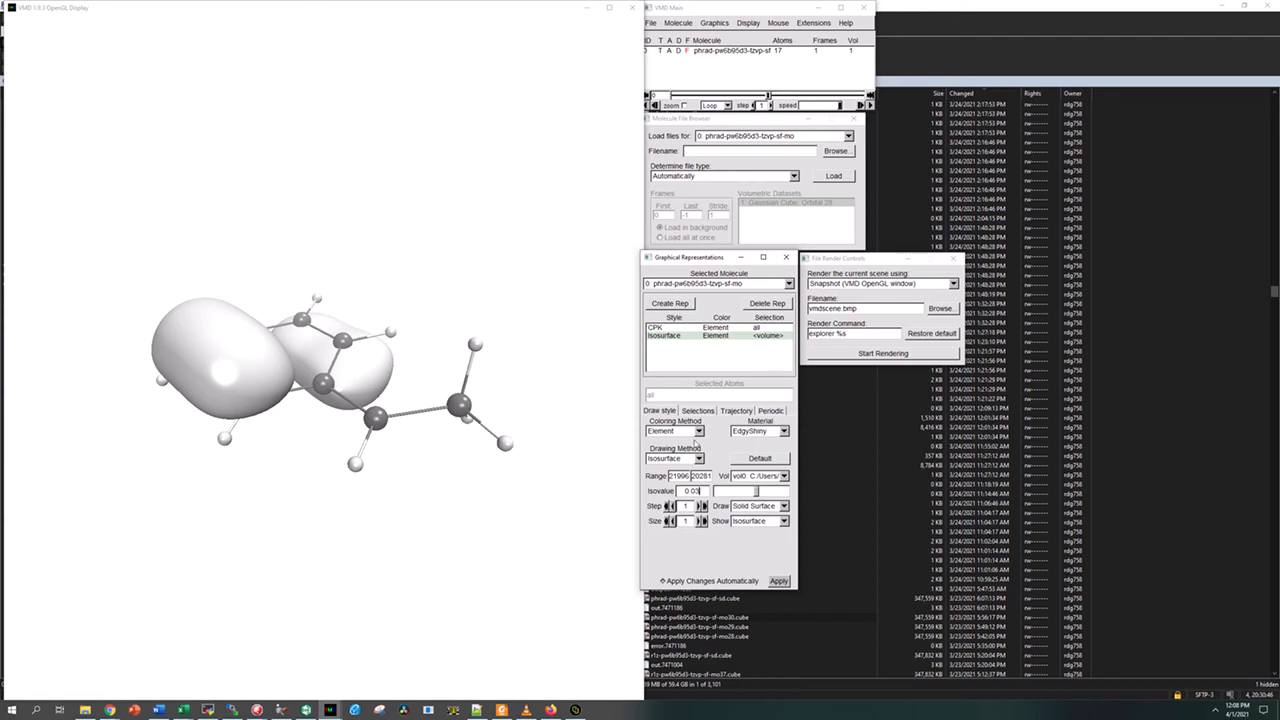
pyautogui.click(697, 431)
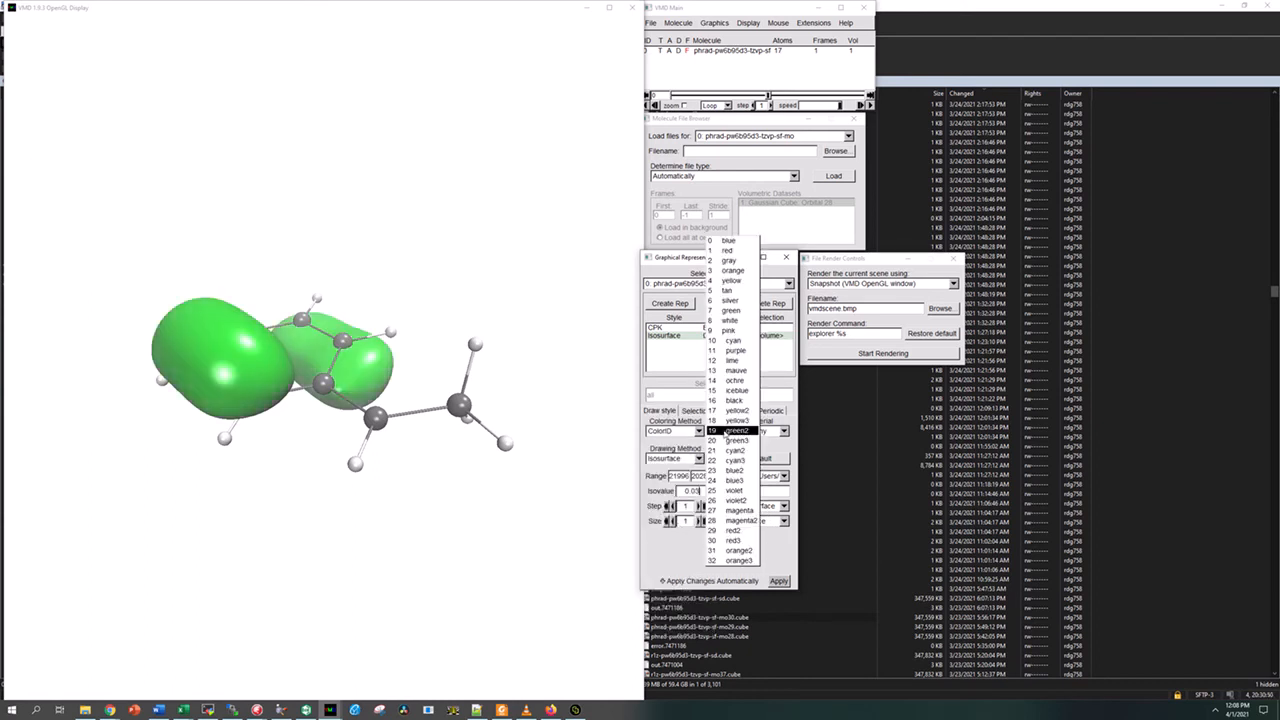
# - Color the isosurface green with Glass3 material, then add a blue representation at isovalue -0.03
pyautogui.click(735, 432)
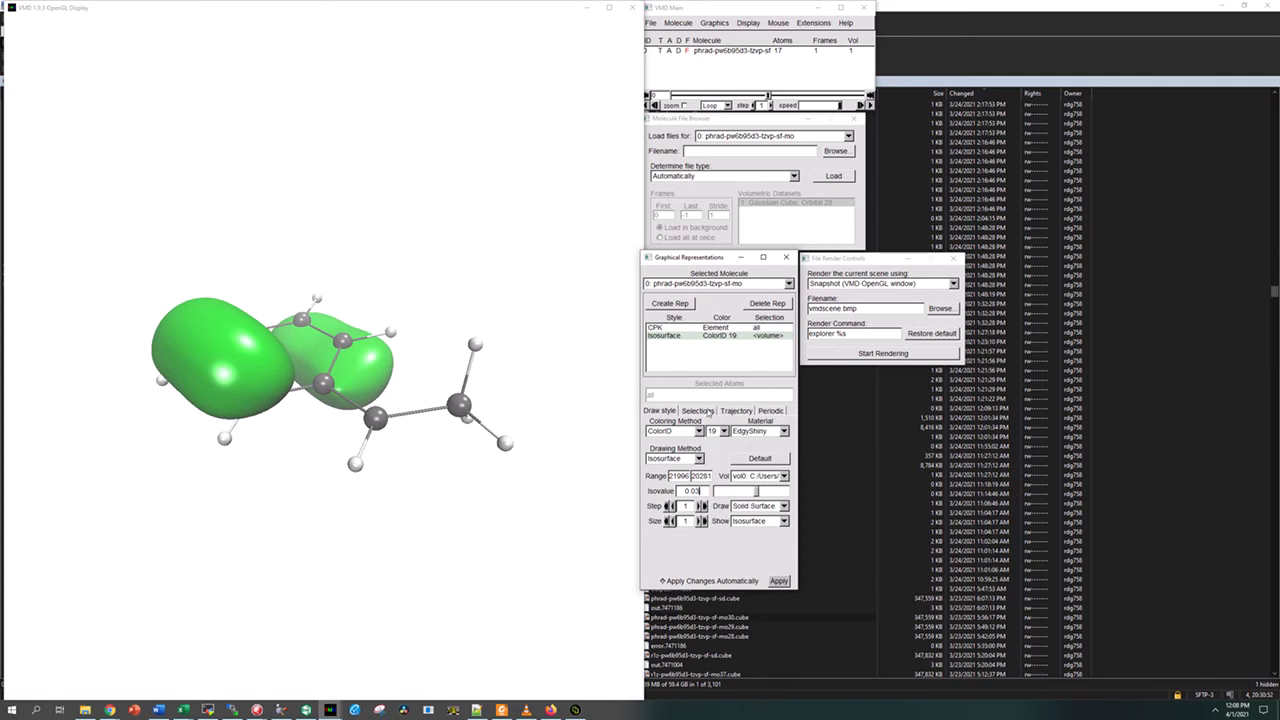
pyautogui.moveTo(237, 376)
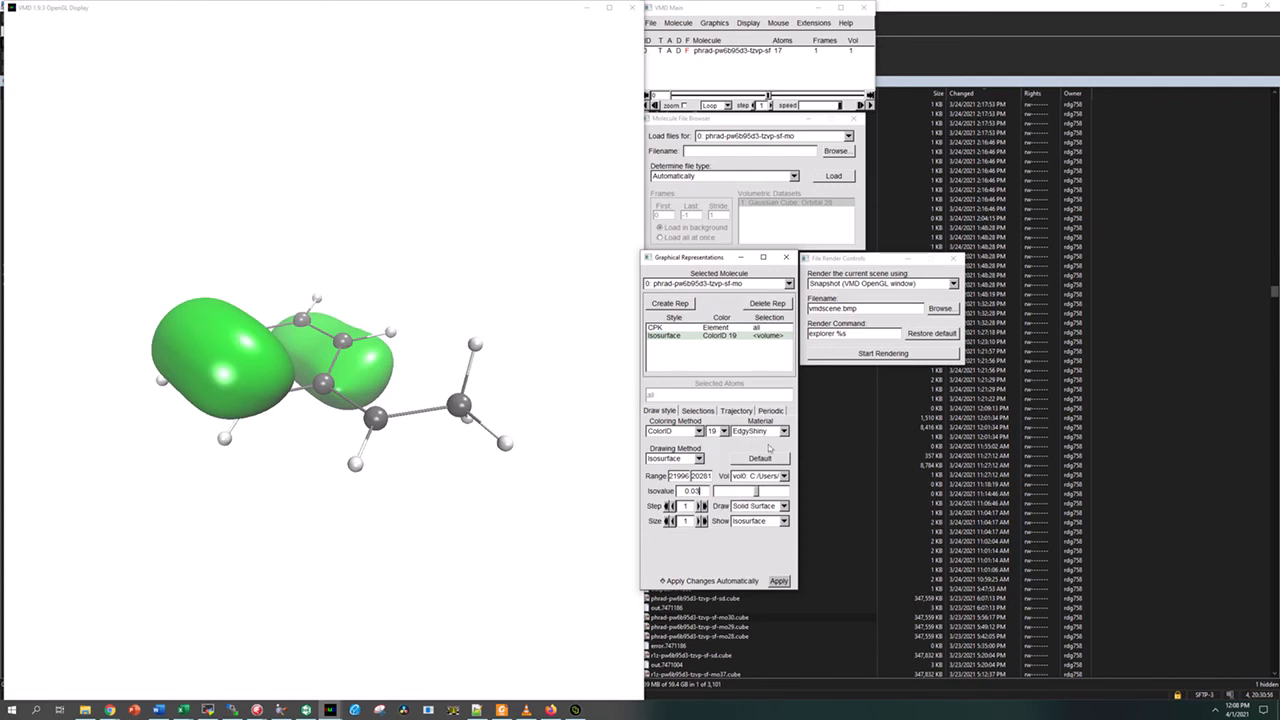
pyautogui.click(780, 431)
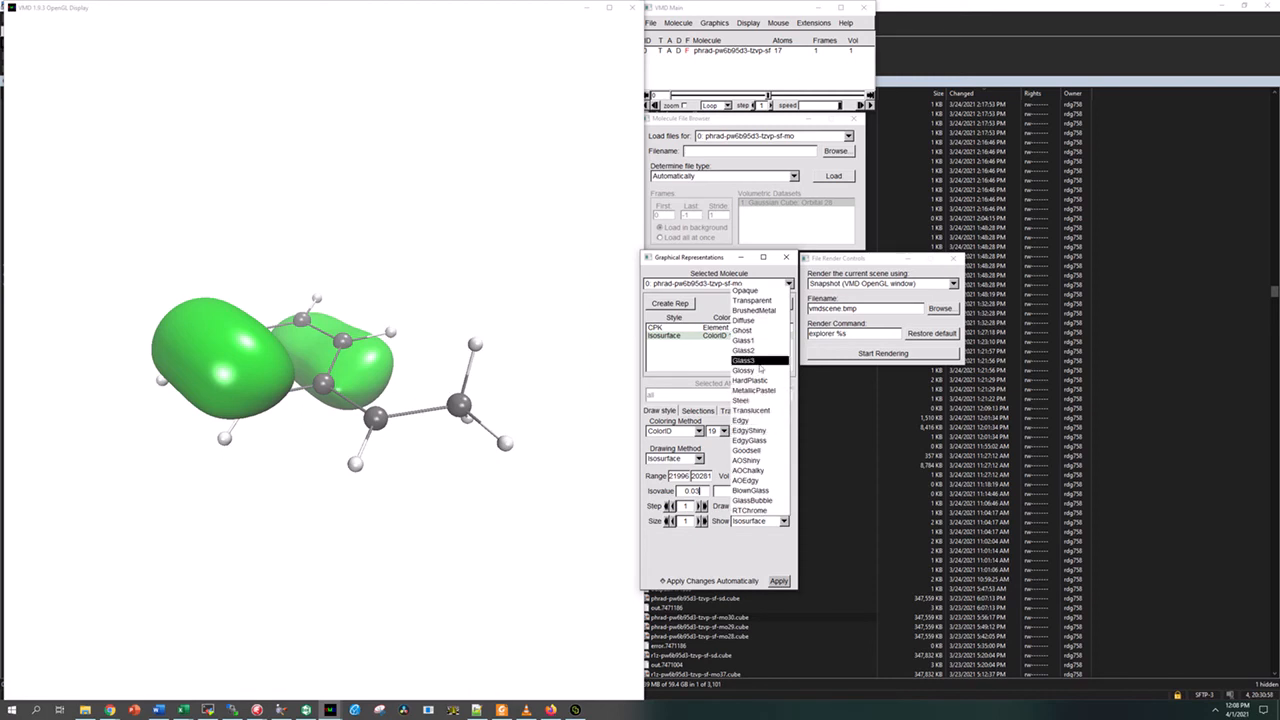
pyautogui.click(744, 360)
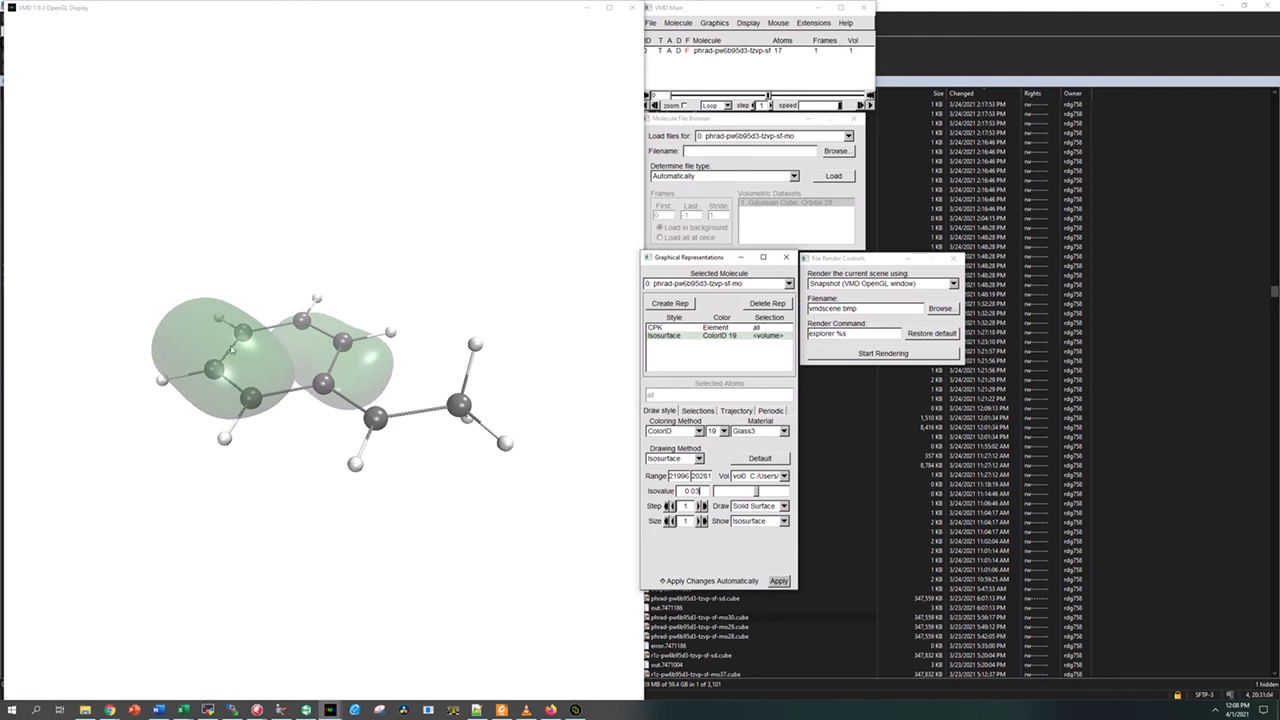
pyautogui.moveTo(256, 379)
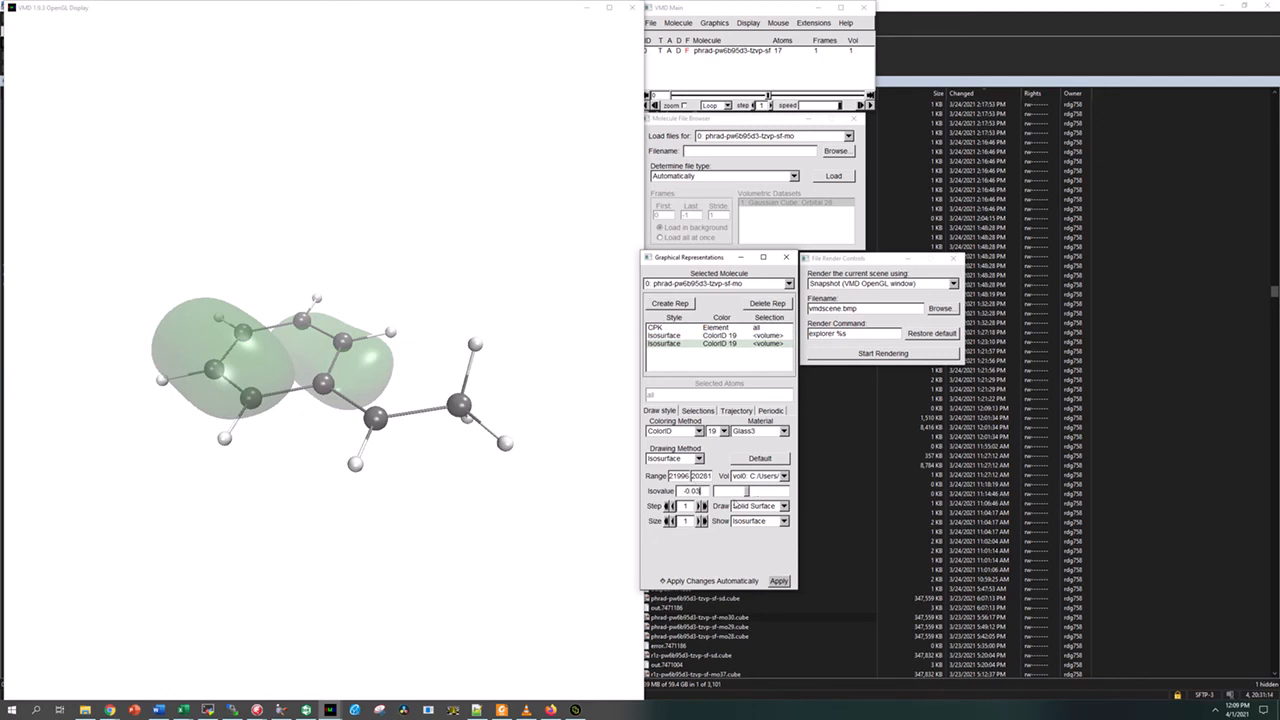
pyautogui.click(710, 431)
pyautogui.write('0')
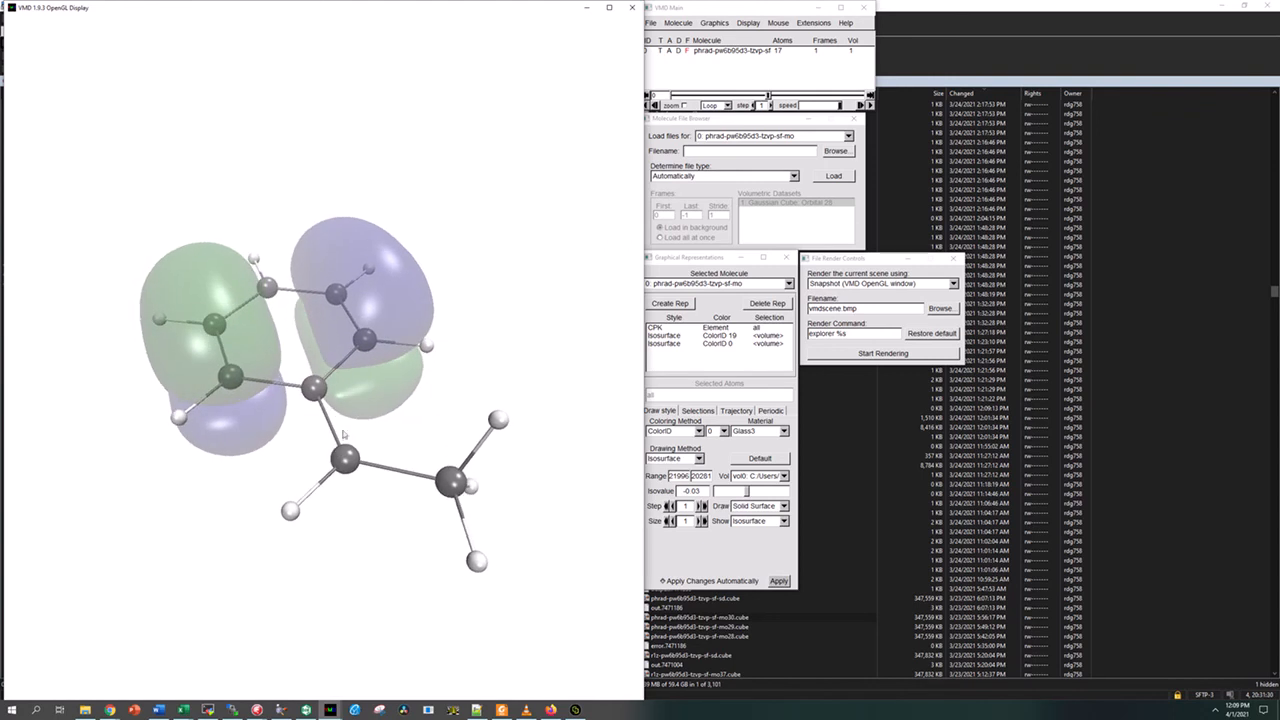
# - Rotate the molecule to a clearer angle and select internal Tachyon as the renderer
pyautogui.moveTo(340, 400); pyautogui.dragTo(375, 440)
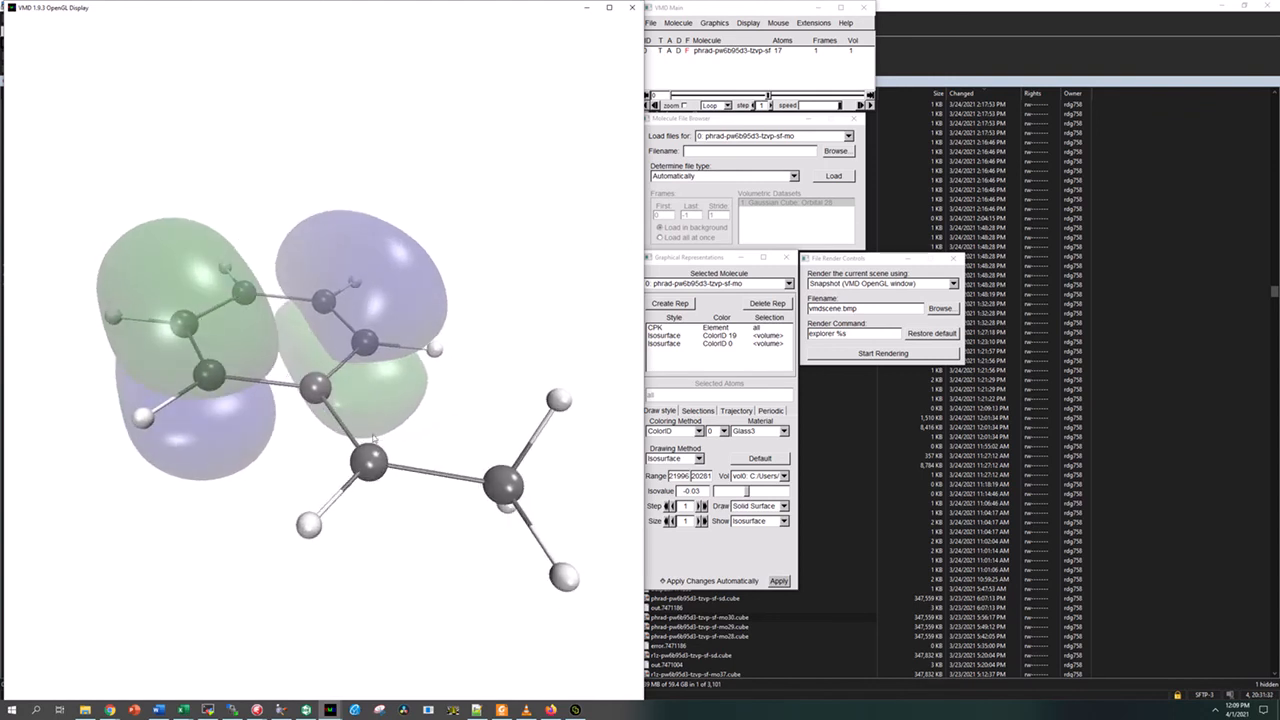
pyautogui.moveTo(370, 440); pyautogui.dragTo(490, 455)
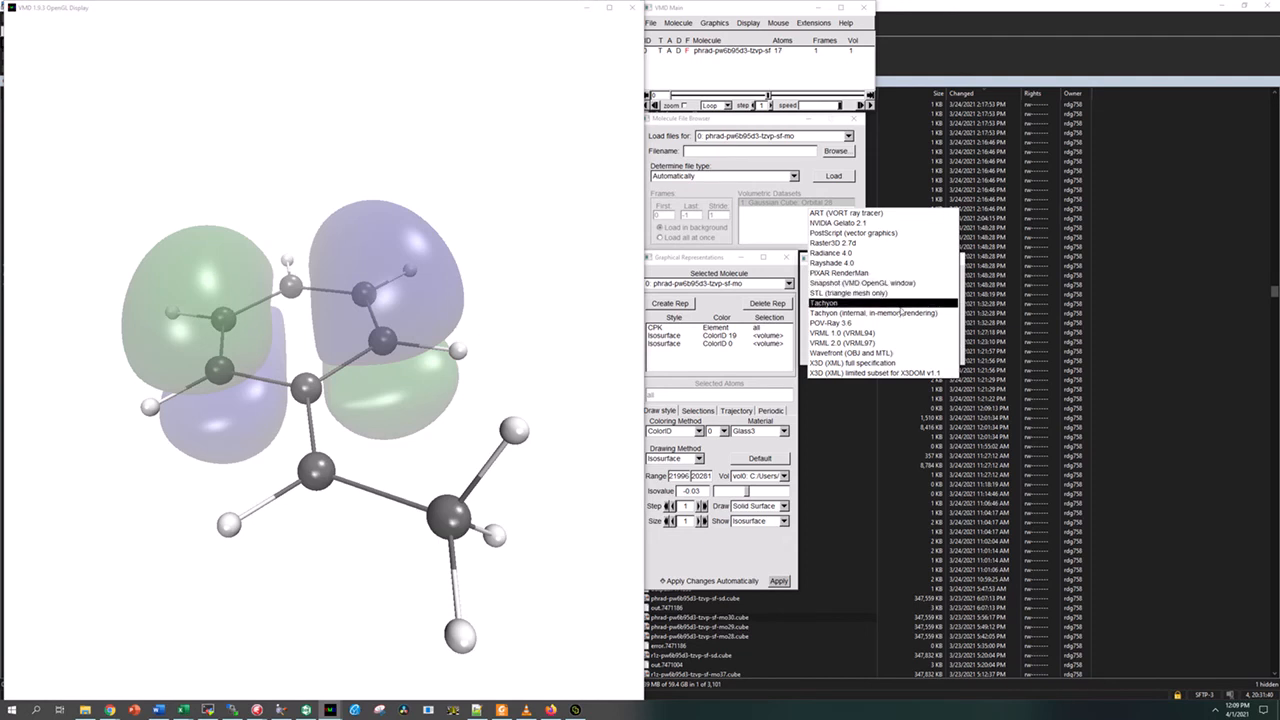
pyautogui.click(823, 302)
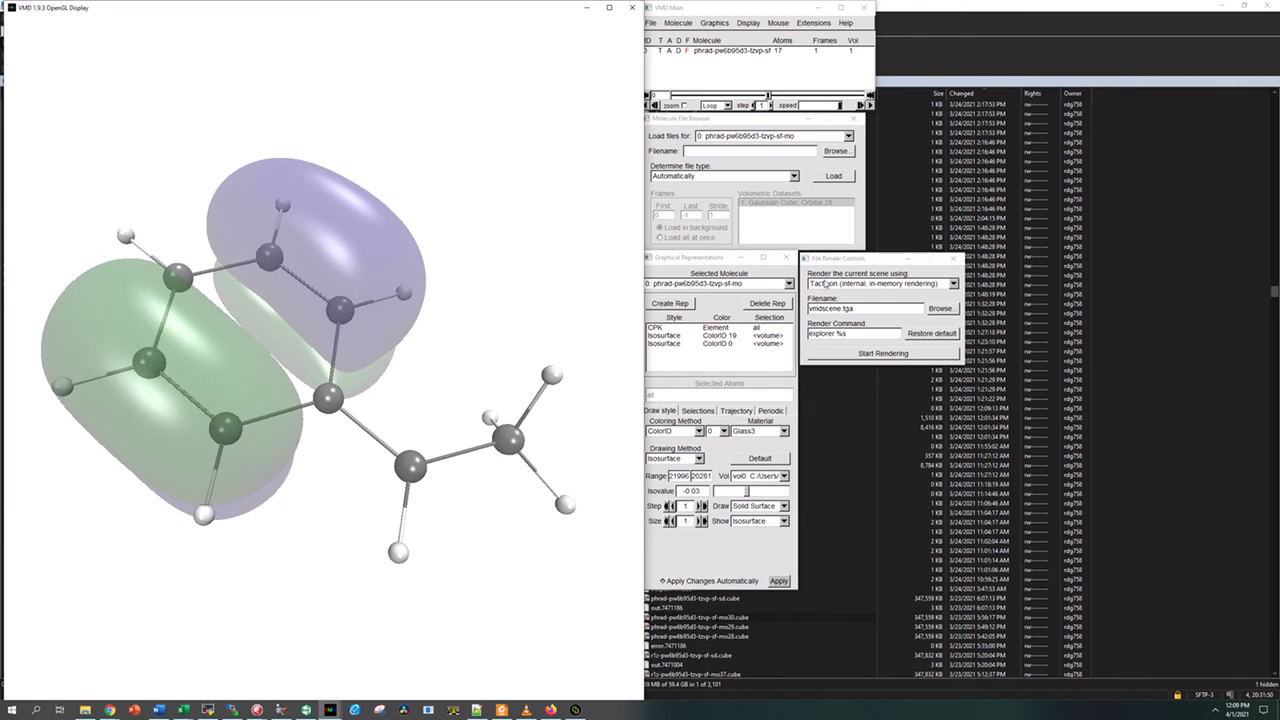
# - Render the scene to phrad-pw6b95d3-tzvp-sf-mo28.bmp
pyautogui.click(938, 308)
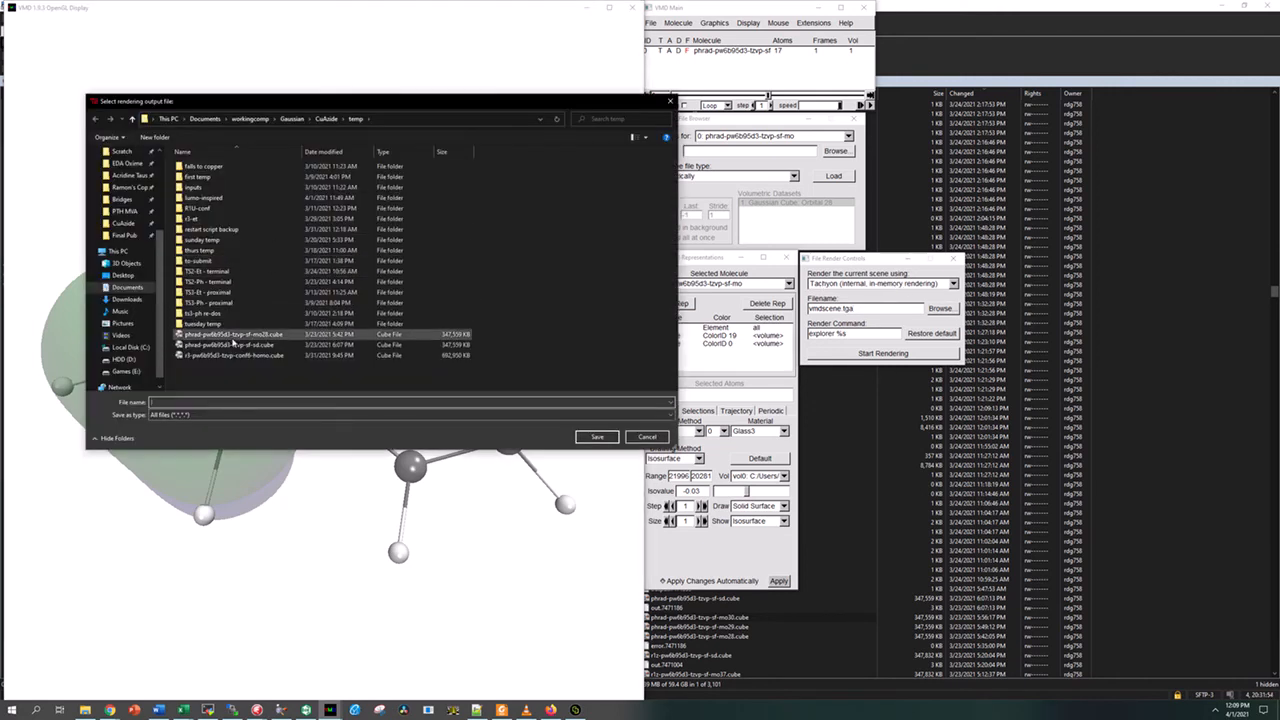
pyautogui.click(230, 334)
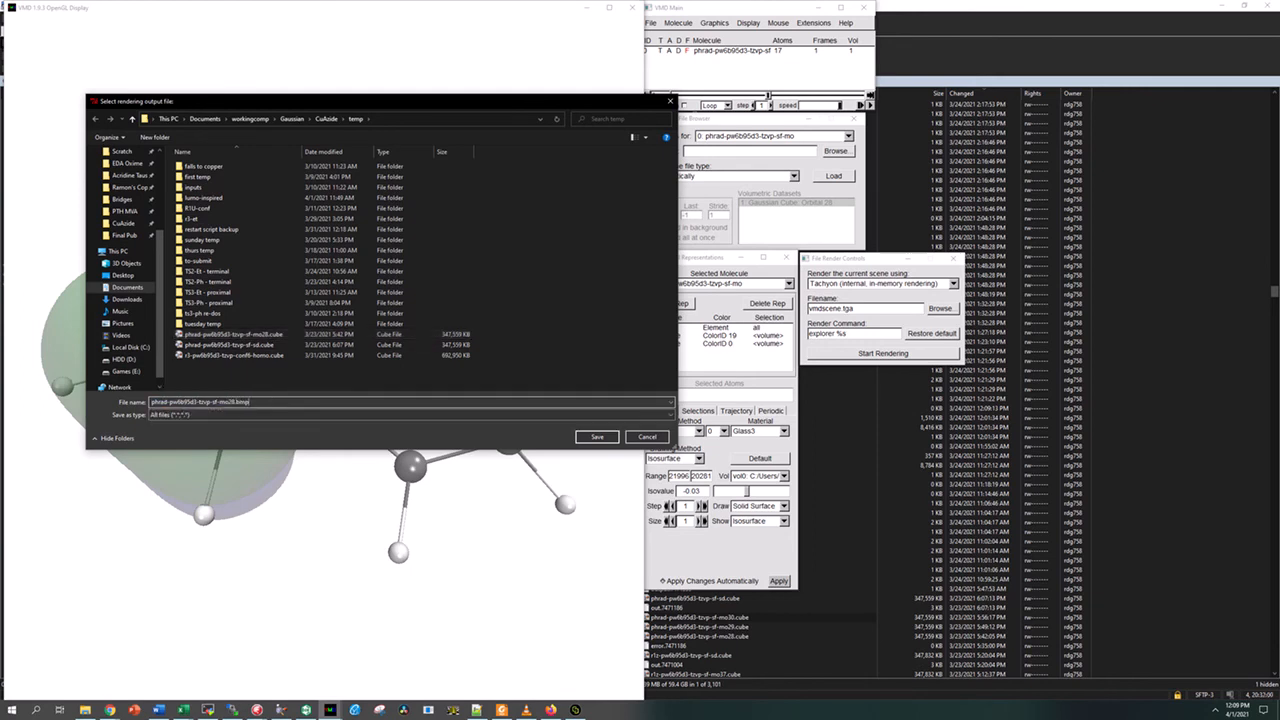
pyautogui.click(596, 436)
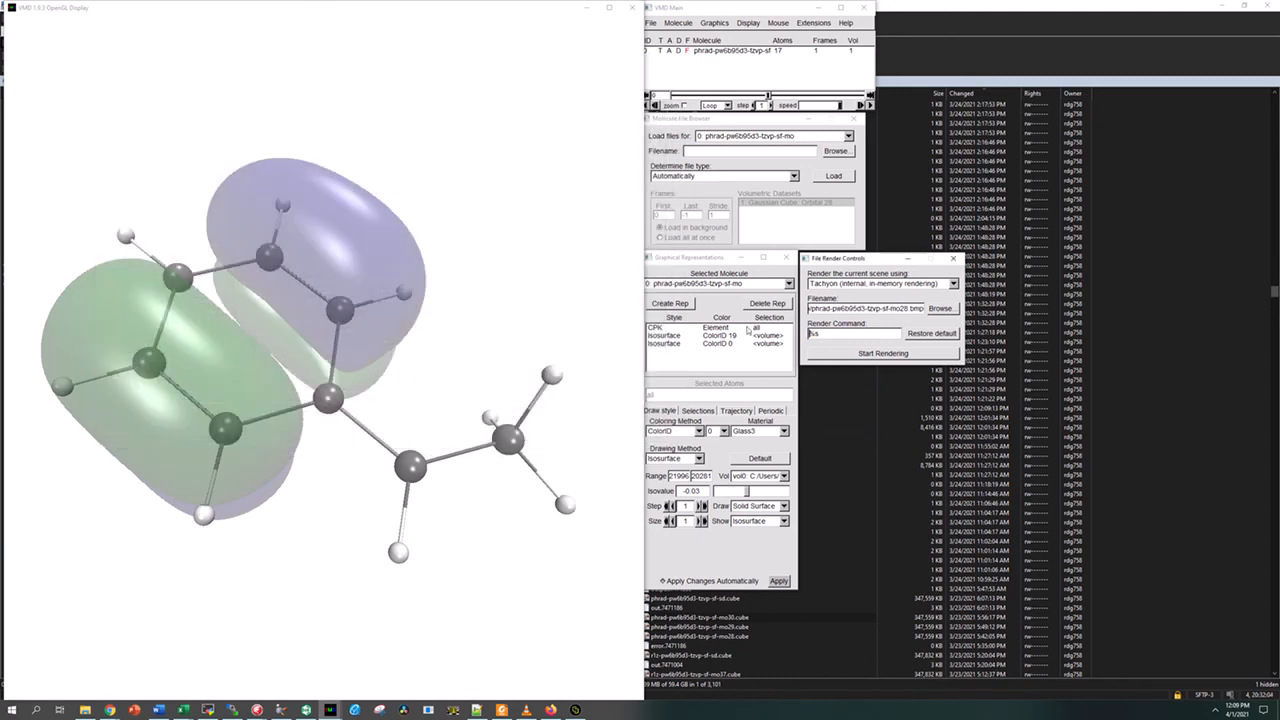
pyautogui.click(882, 353)
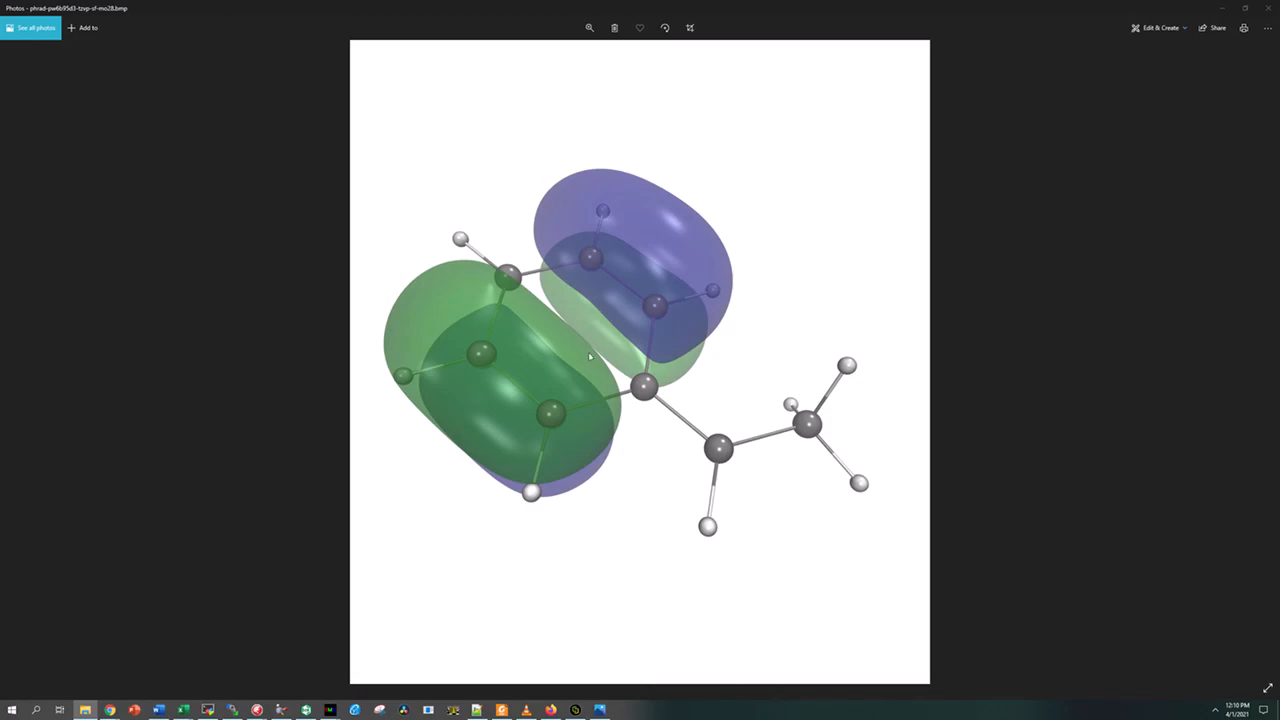
pyautogui.moveTo(605, 413)
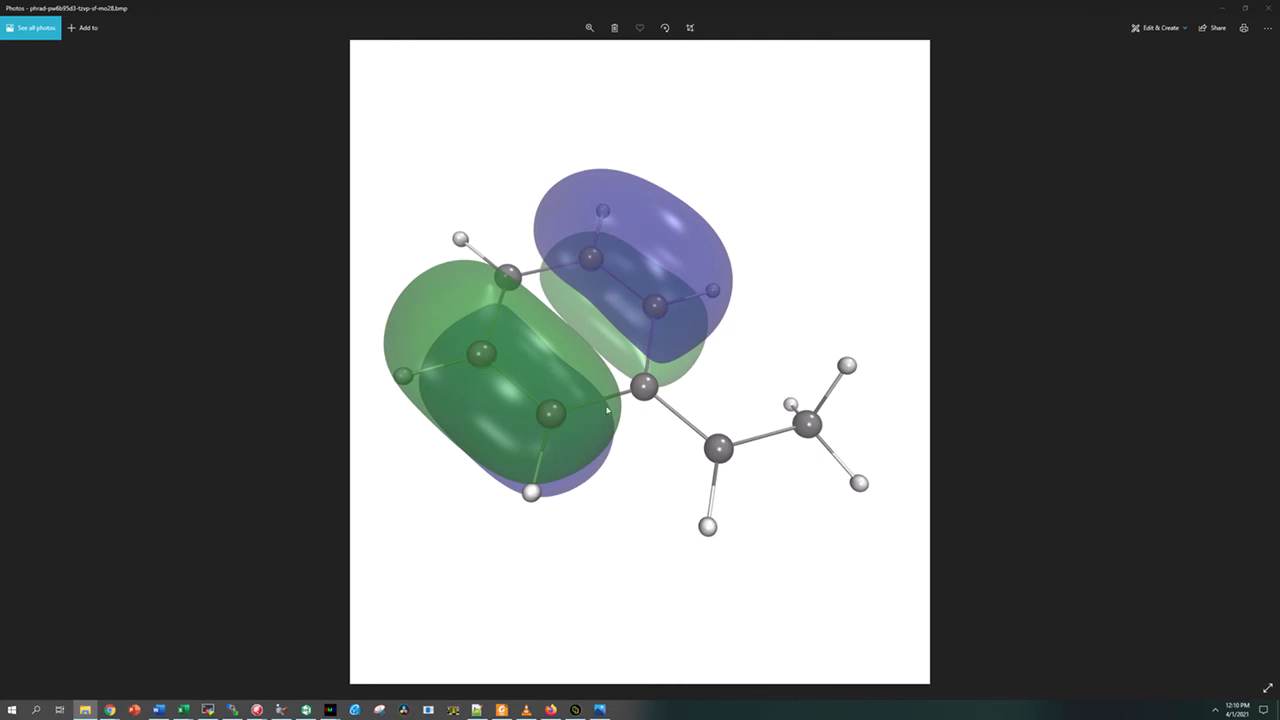
pyautogui.moveTo(1028, 220)
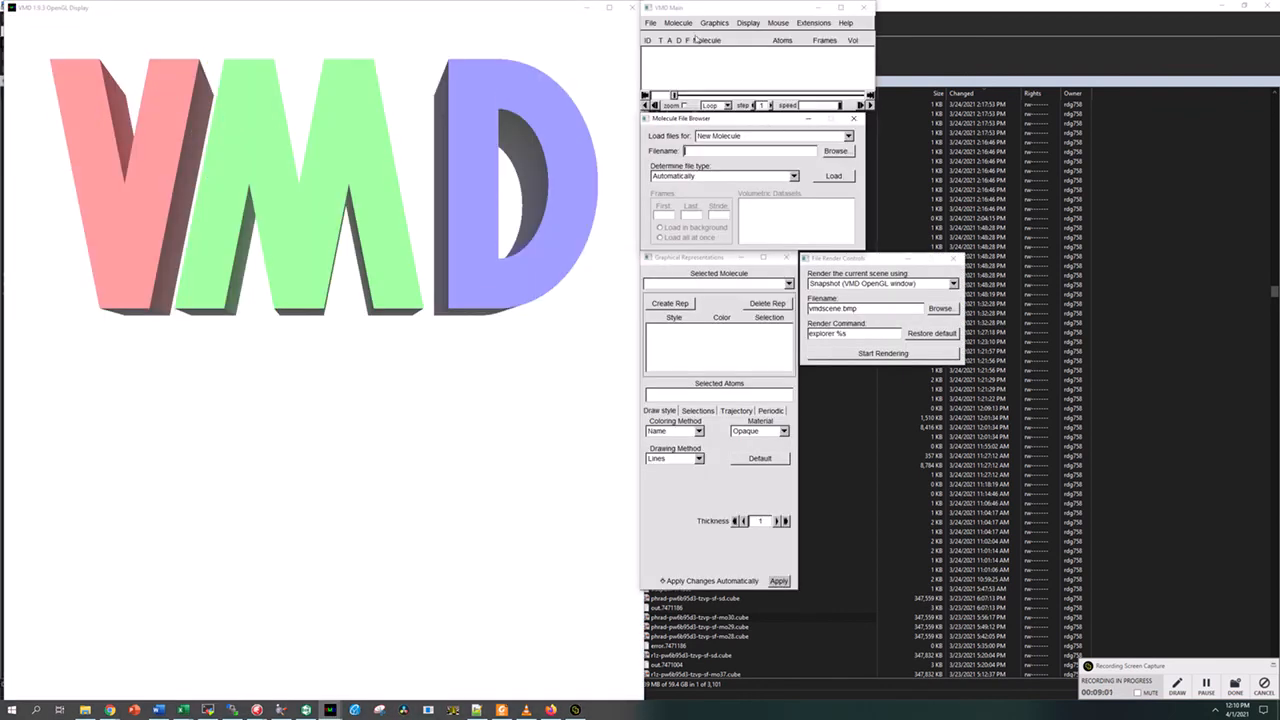
# - Browse to the phrad spin-density cube file and load it as a Gaussian Cube
pyautogui.click(836, 150)
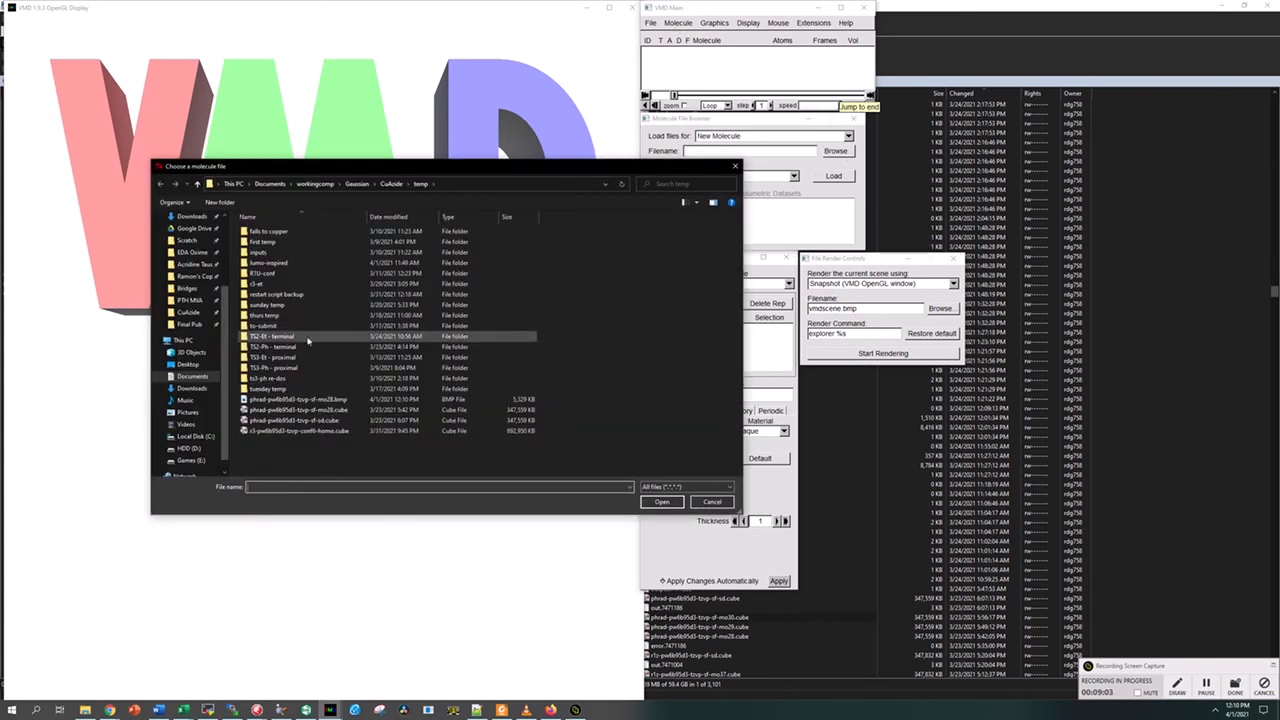
pyautogui.click(300, 420)
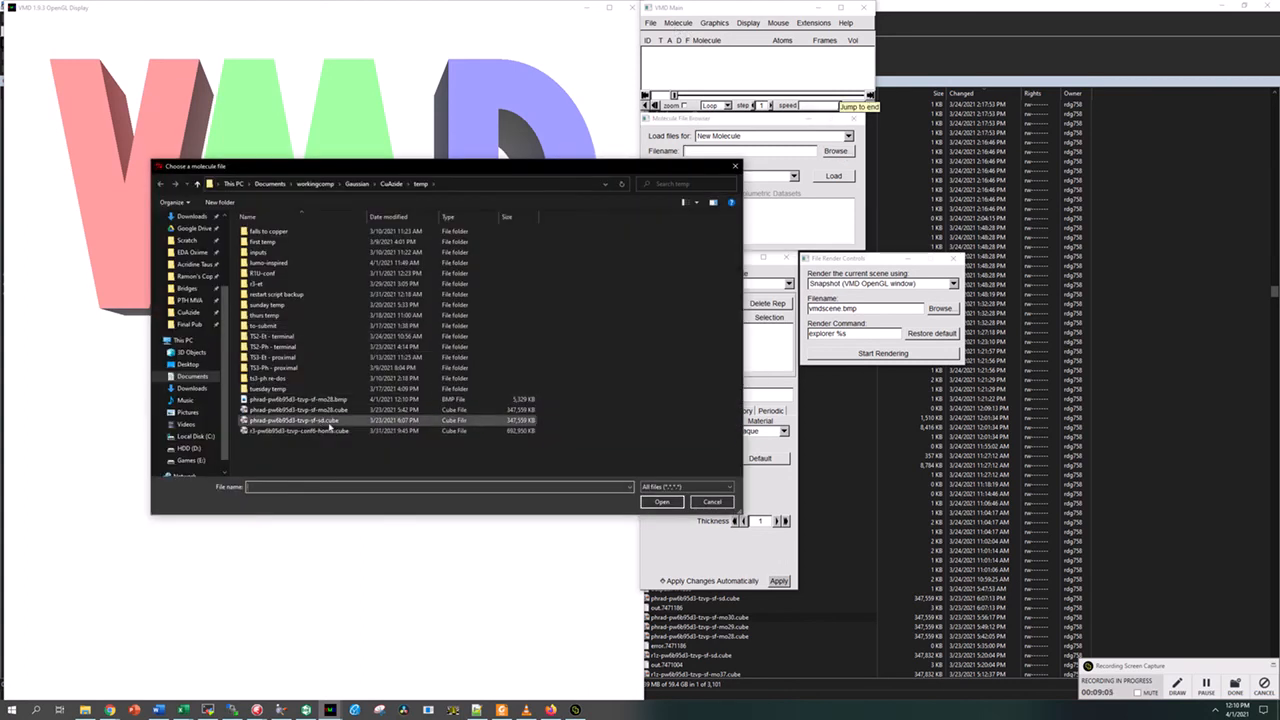
pyautogui.moveTo(330, 421)
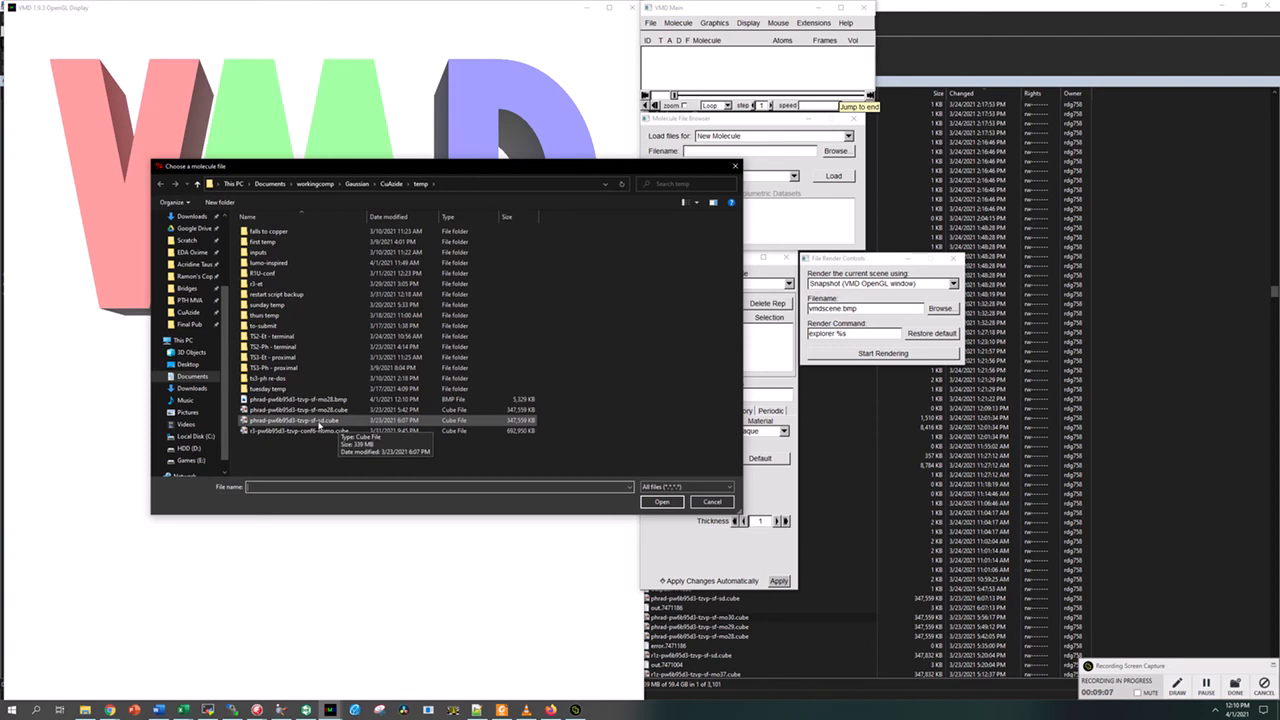
pyautogui.click(661, 502)
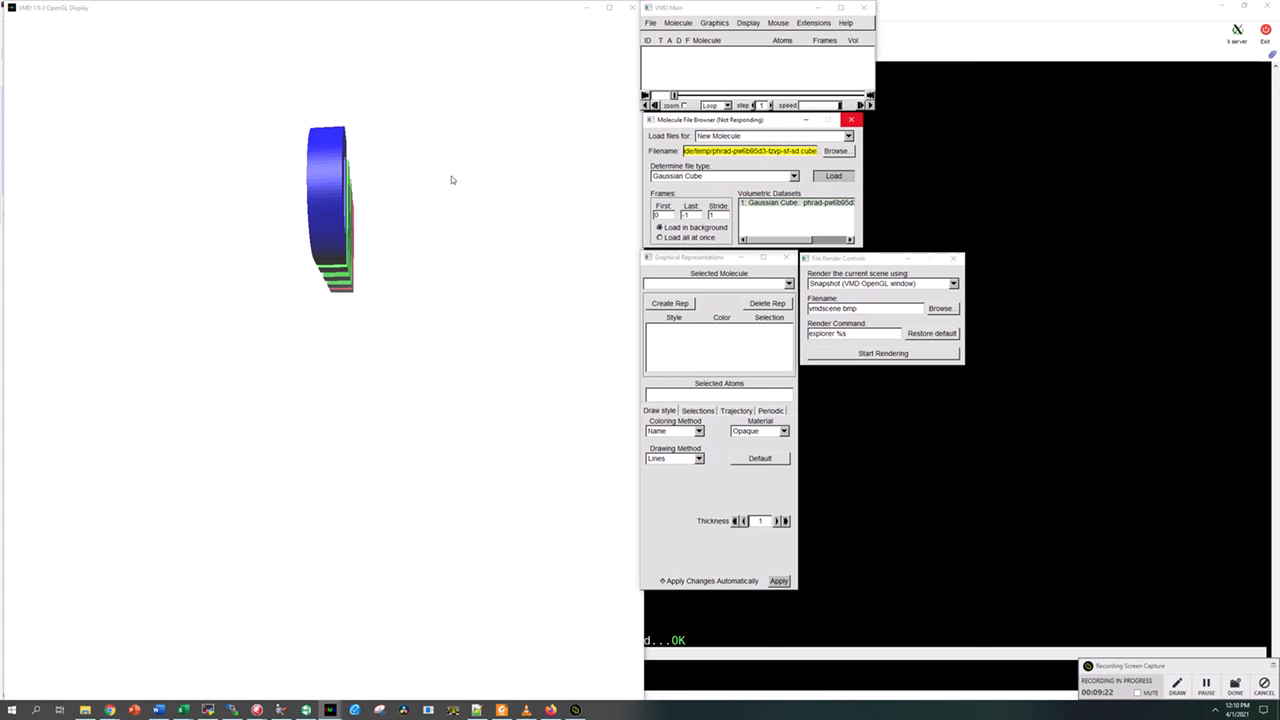
pyautogui.moveTo(391, 161)
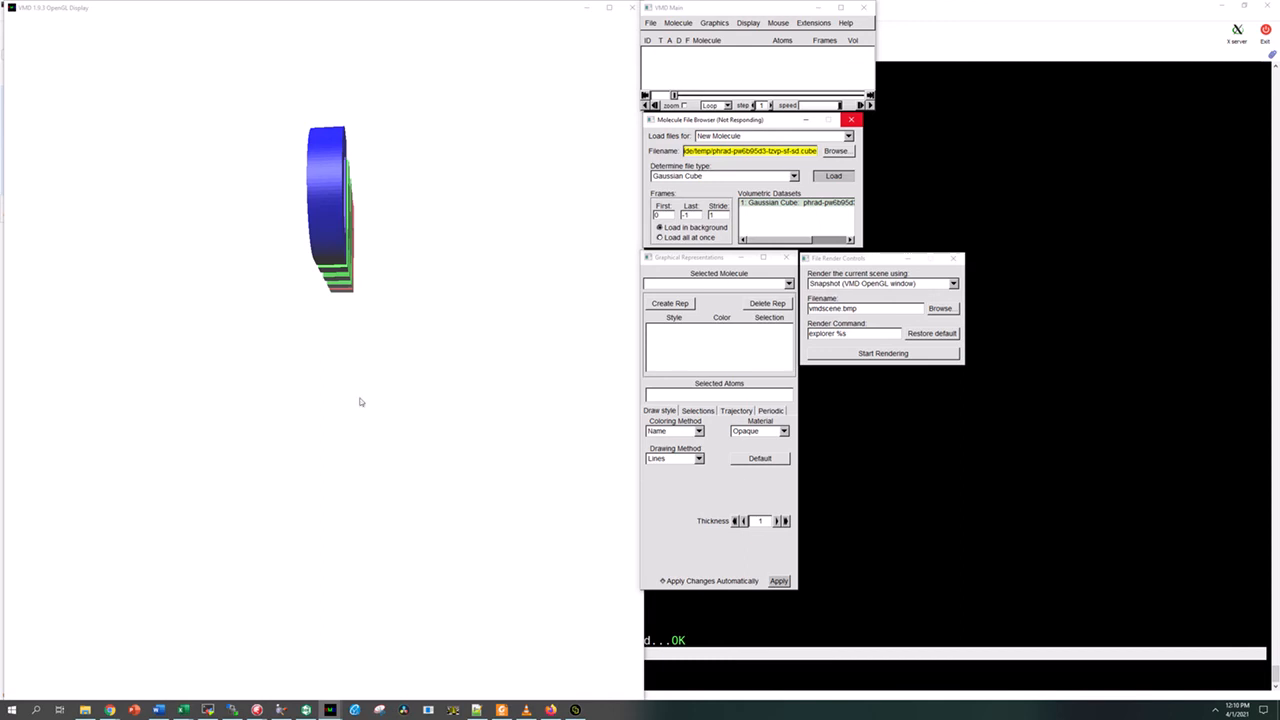
pyautogui.click(833, 176)
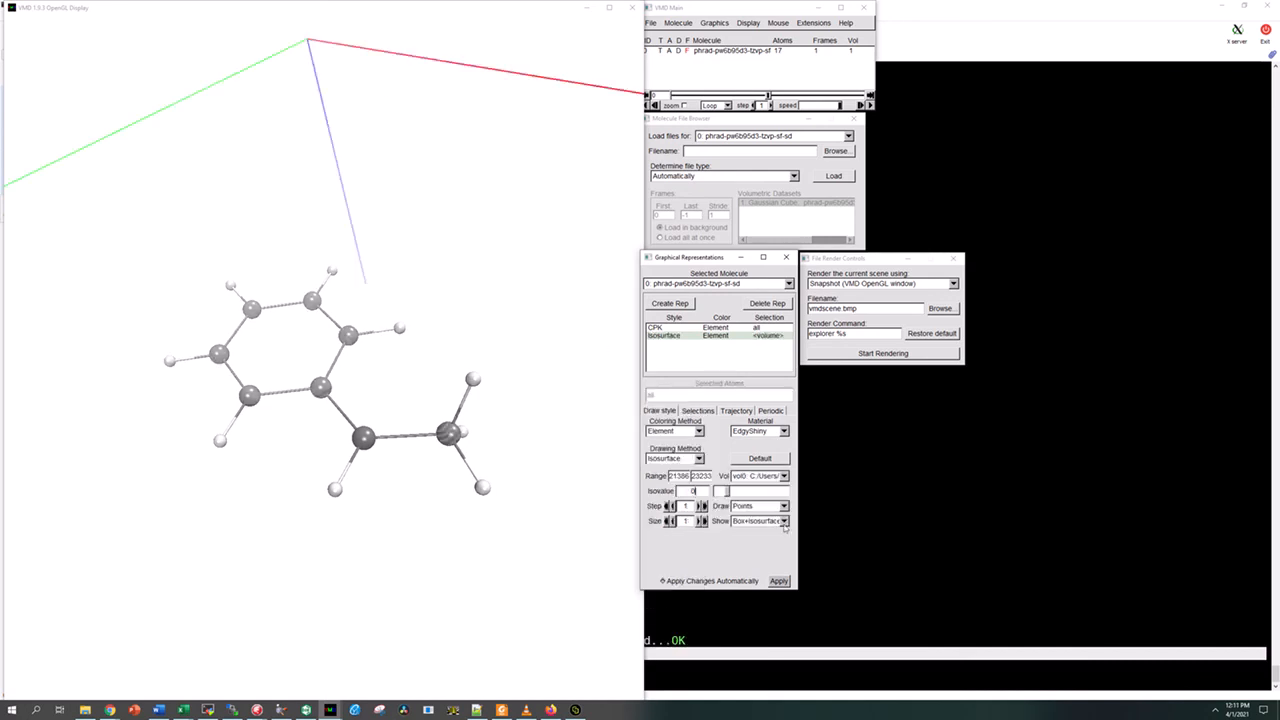
# - Draw the spin-density isosurface as a solid surface with the bounding box hidden
pyautogui.click(783, 506)
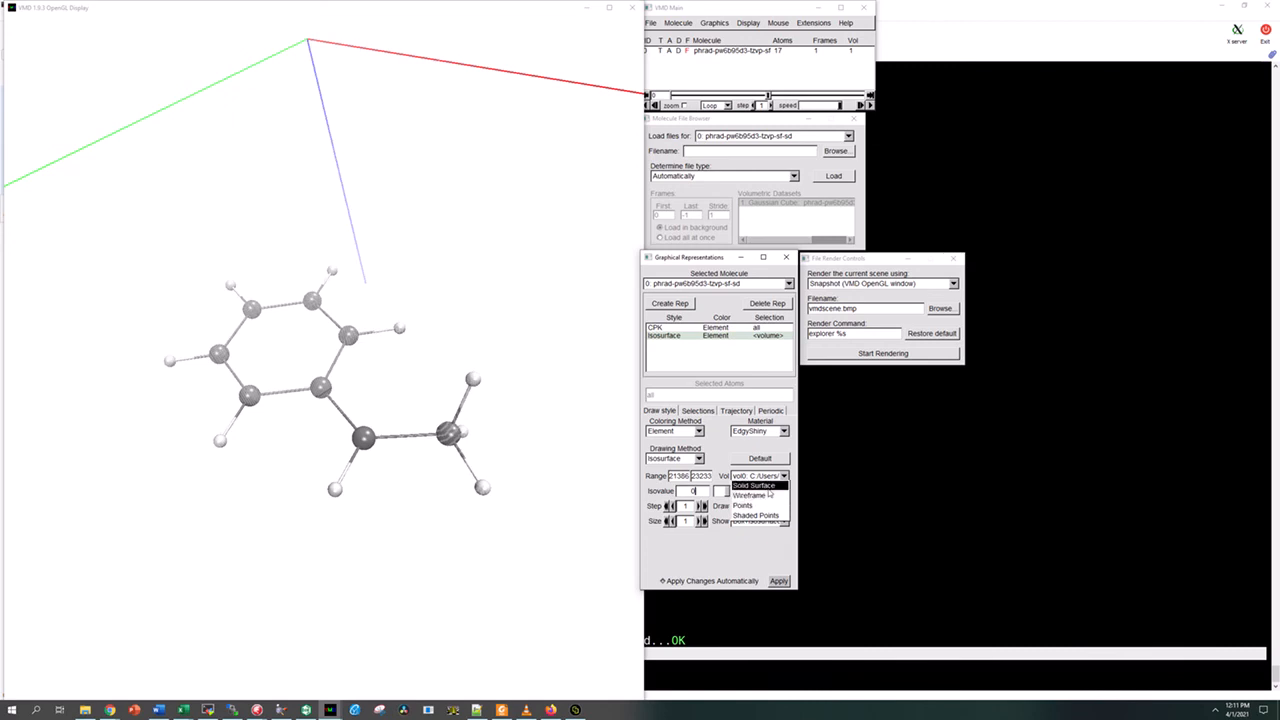
pyautogui.click(752, 486)
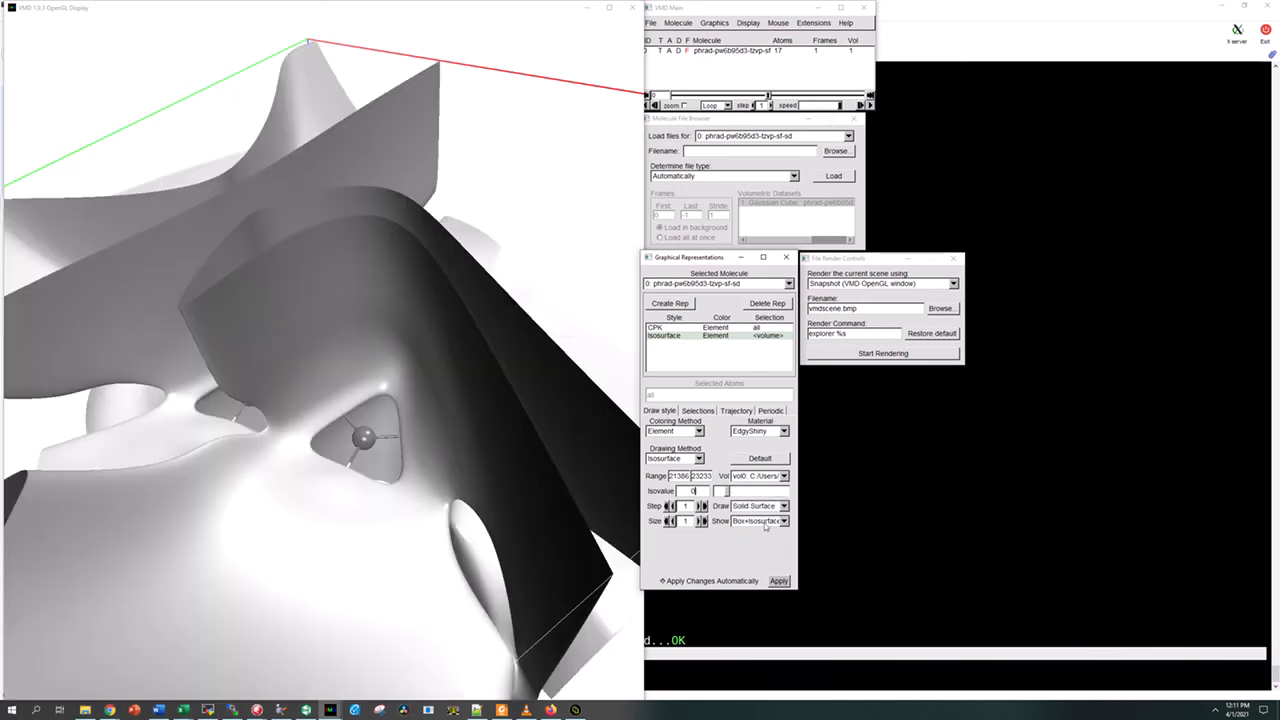
pyautogui.click(783, 521)
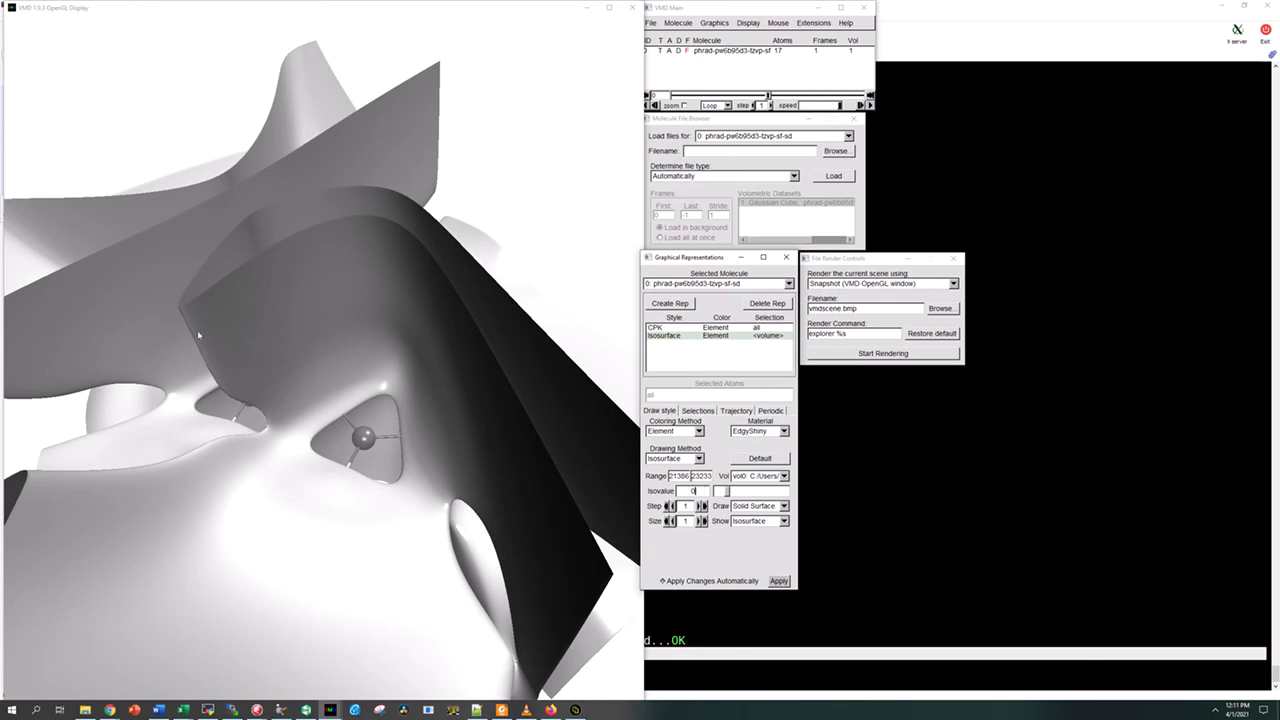
pyautogui.moveTo(405, 387)
pyautogui.write('.03')
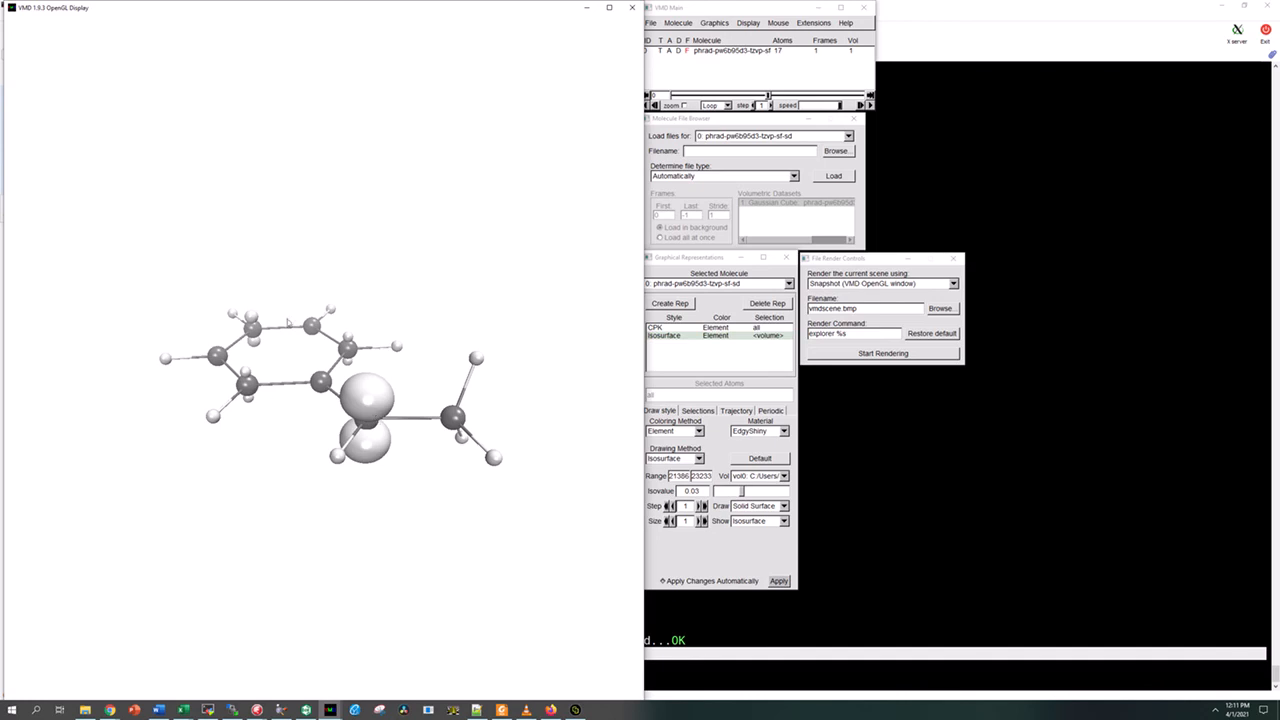
pyautogui.moveTo(297, 415)
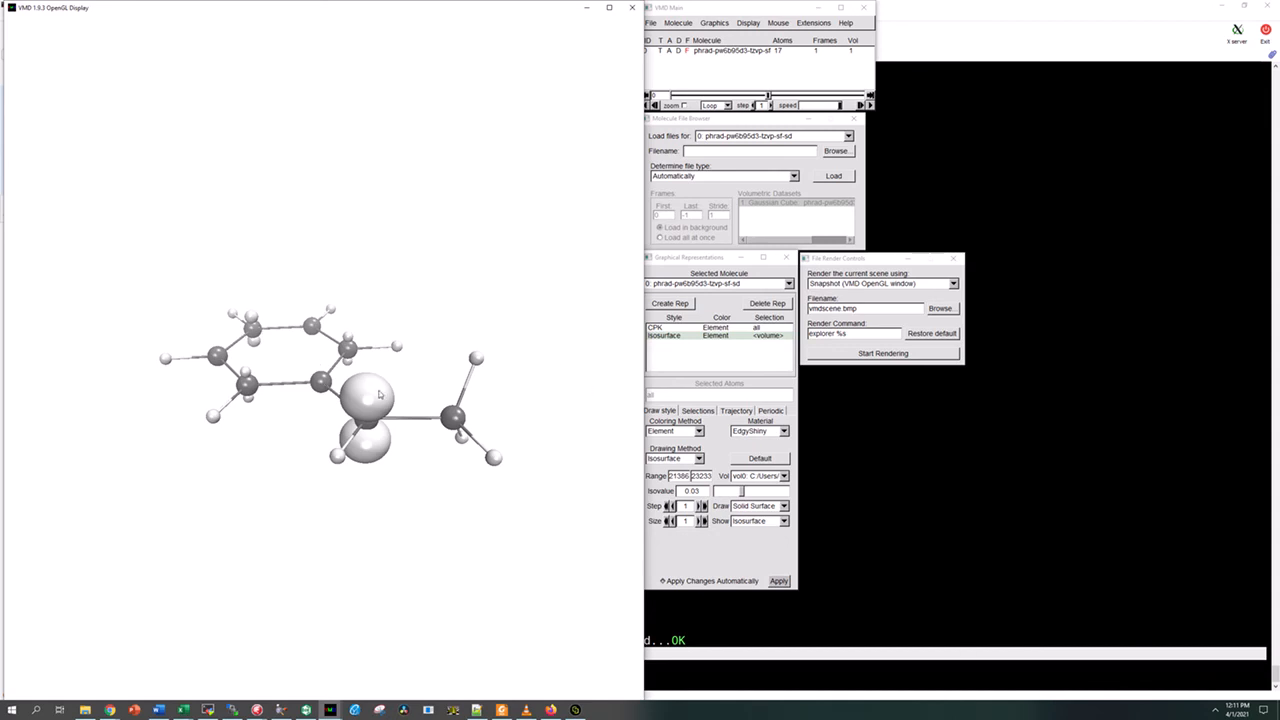
# - Colour the isosurface by ColorID 0 (blue) and rotate the molecule slightly
pyautogui.click(697, 410)
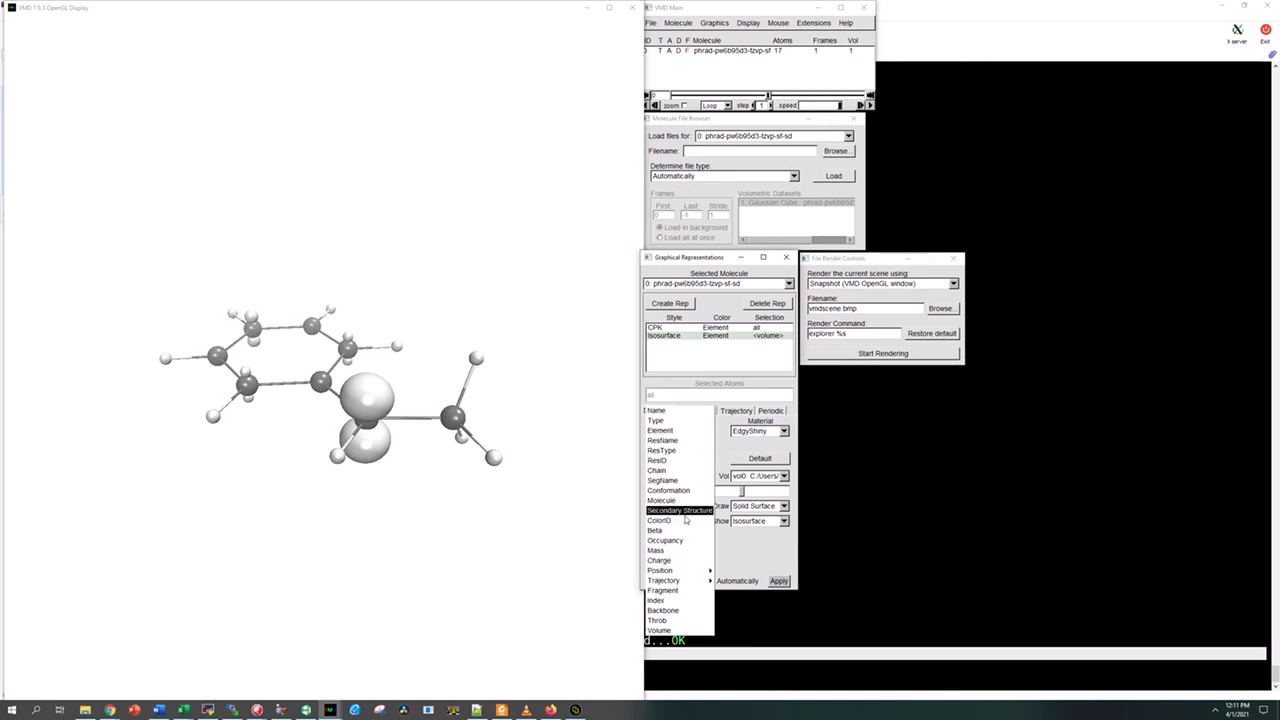
pyautogui.click(659, 520)
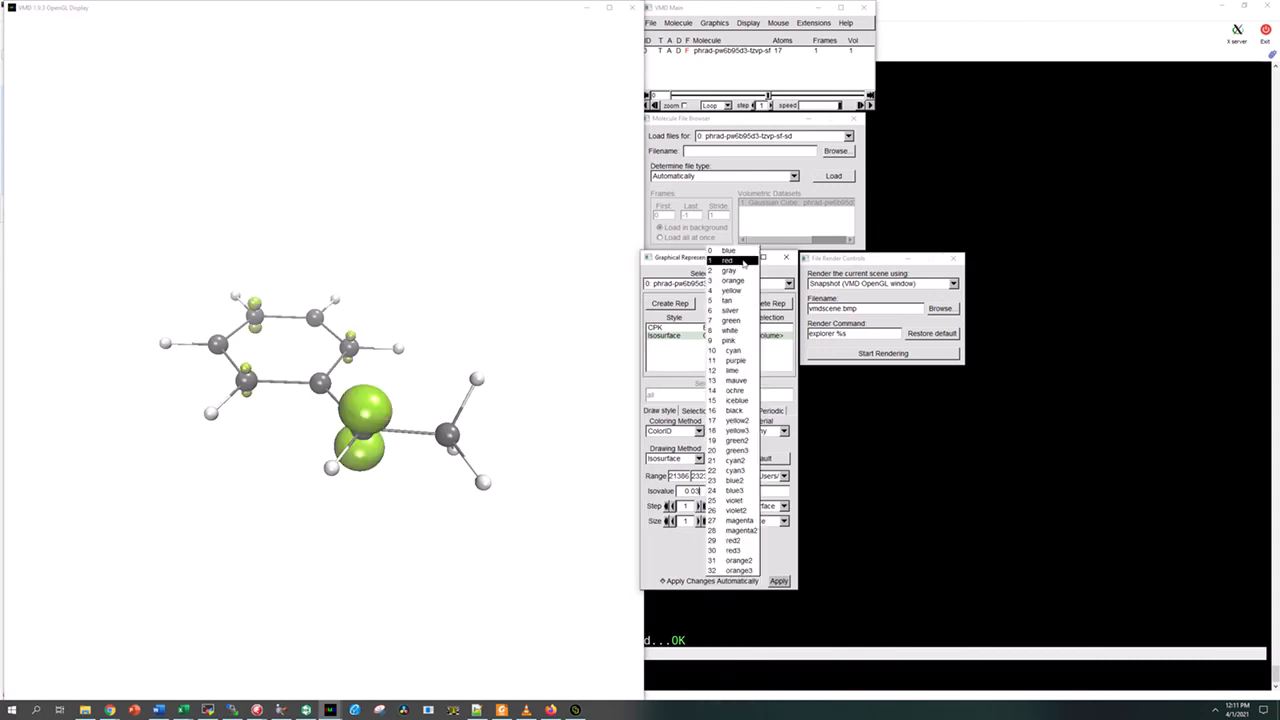
pyautogui.click(730, 252)
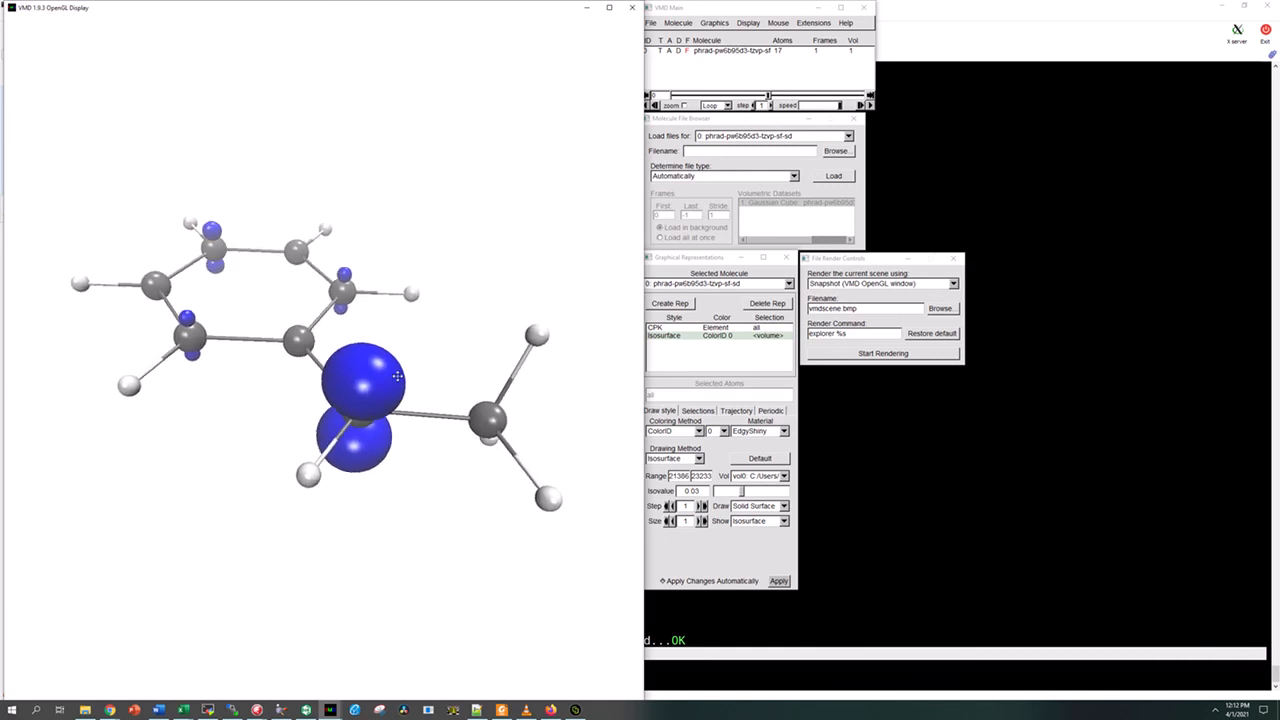
pyautogui.moveTo(395, 375); pyautogui.dragTo(455, 356)
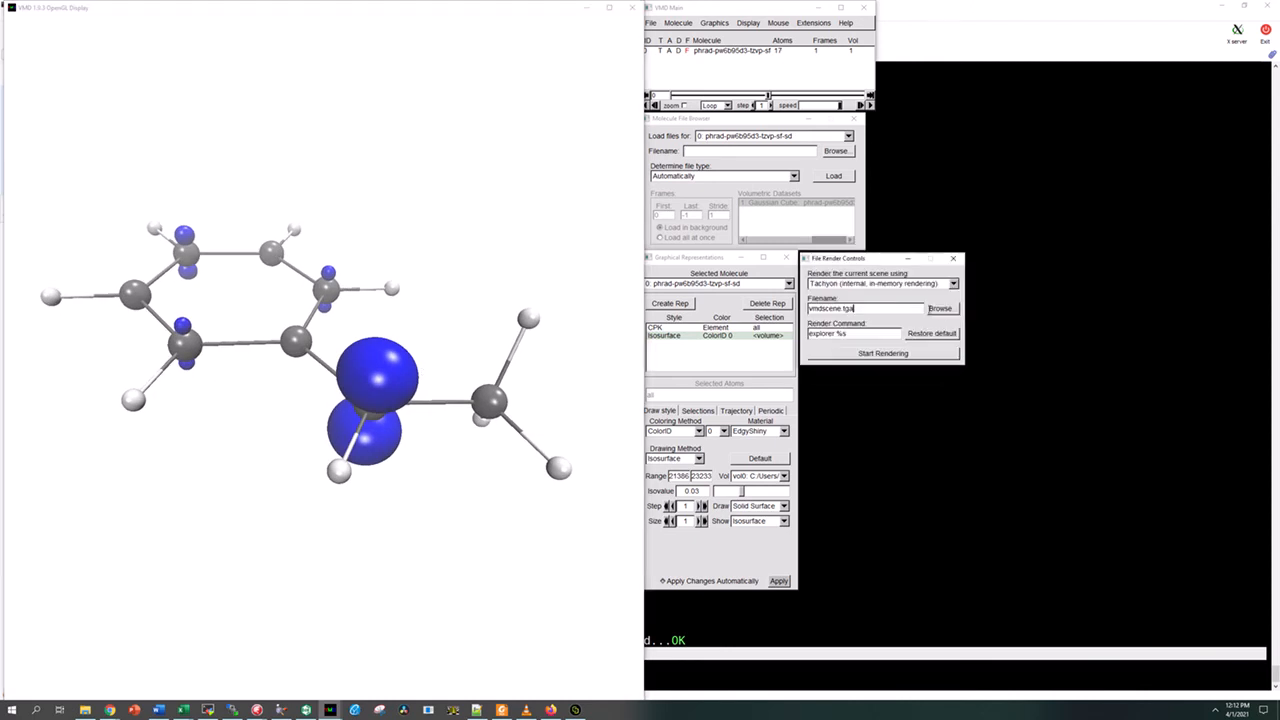
# - Render the scene with Tachyon to phrad-pw6b95d3-tzvp-sf-sd.bmp
pyautogui.click(941, 307)
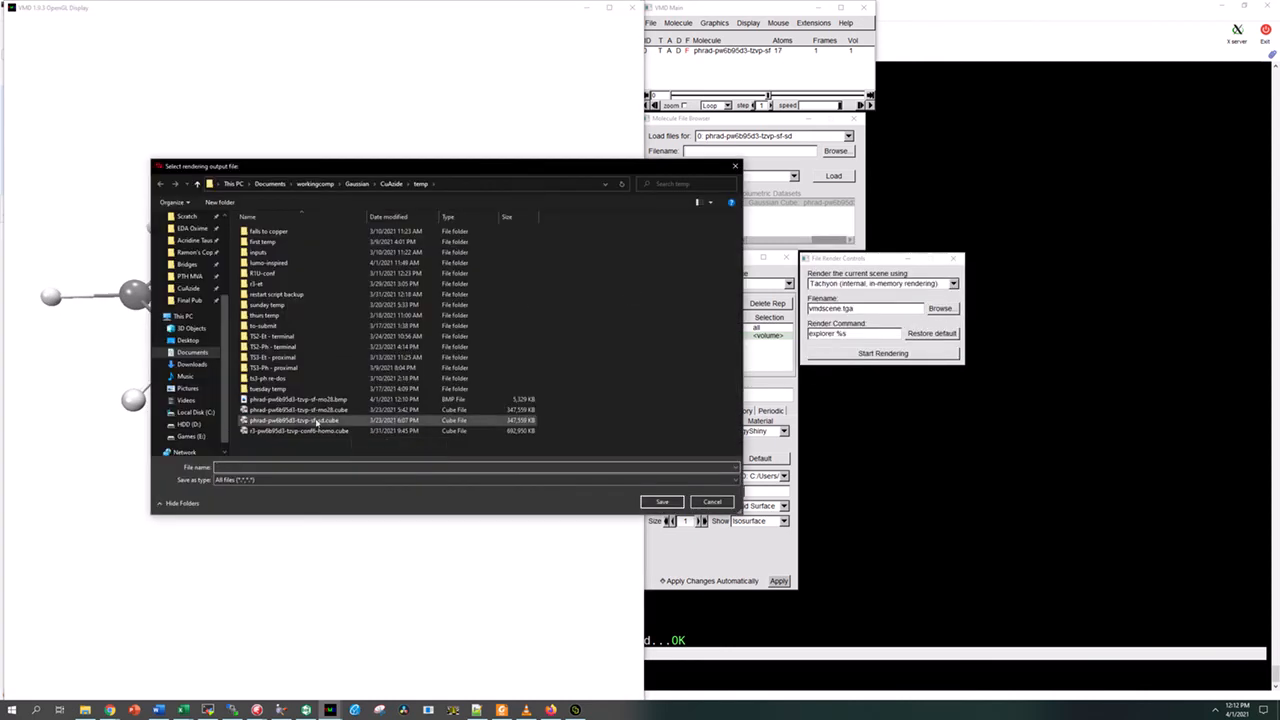
pyautogui.click(300, 420)
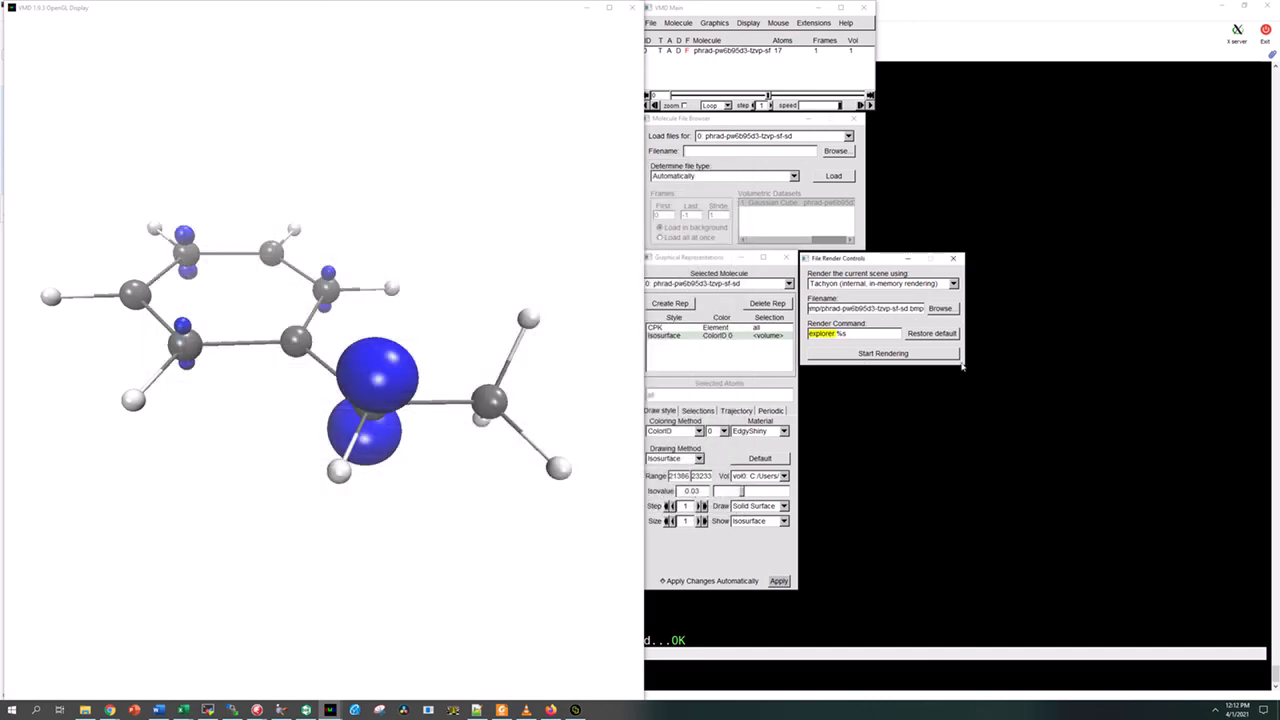
pyautogui.click(882, 353)
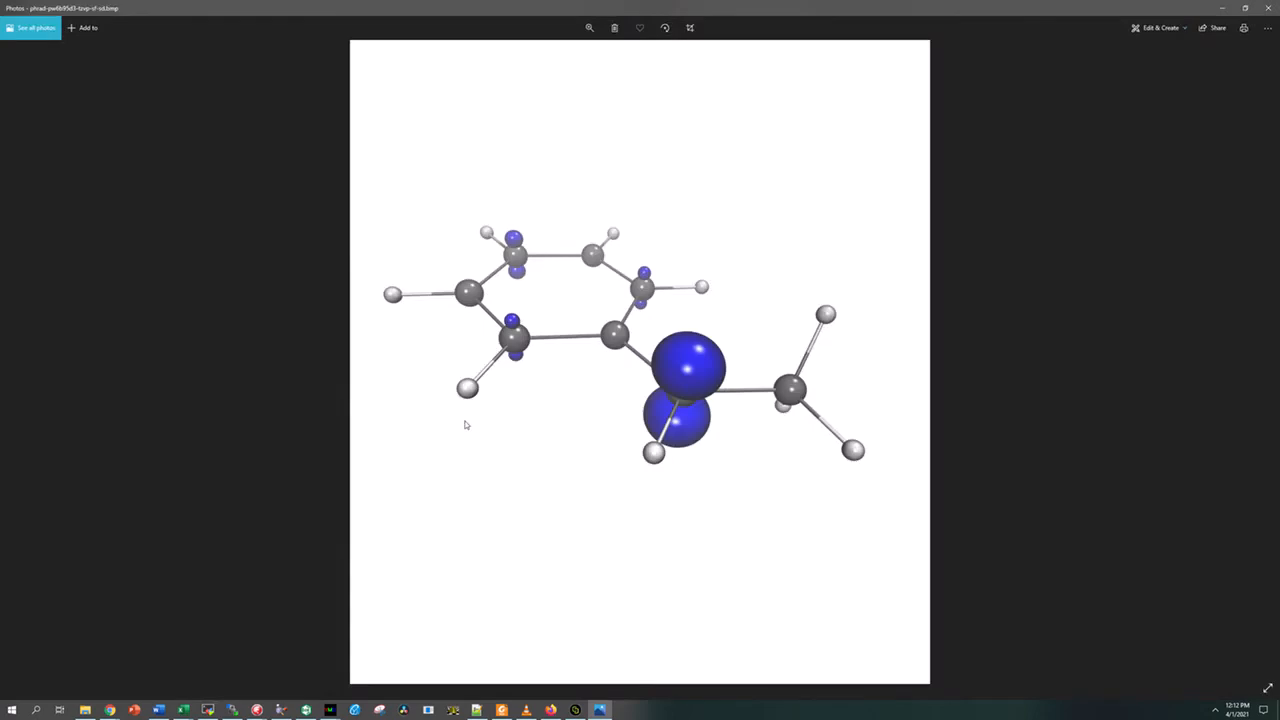
pyautogui.moveTo(790, 420)
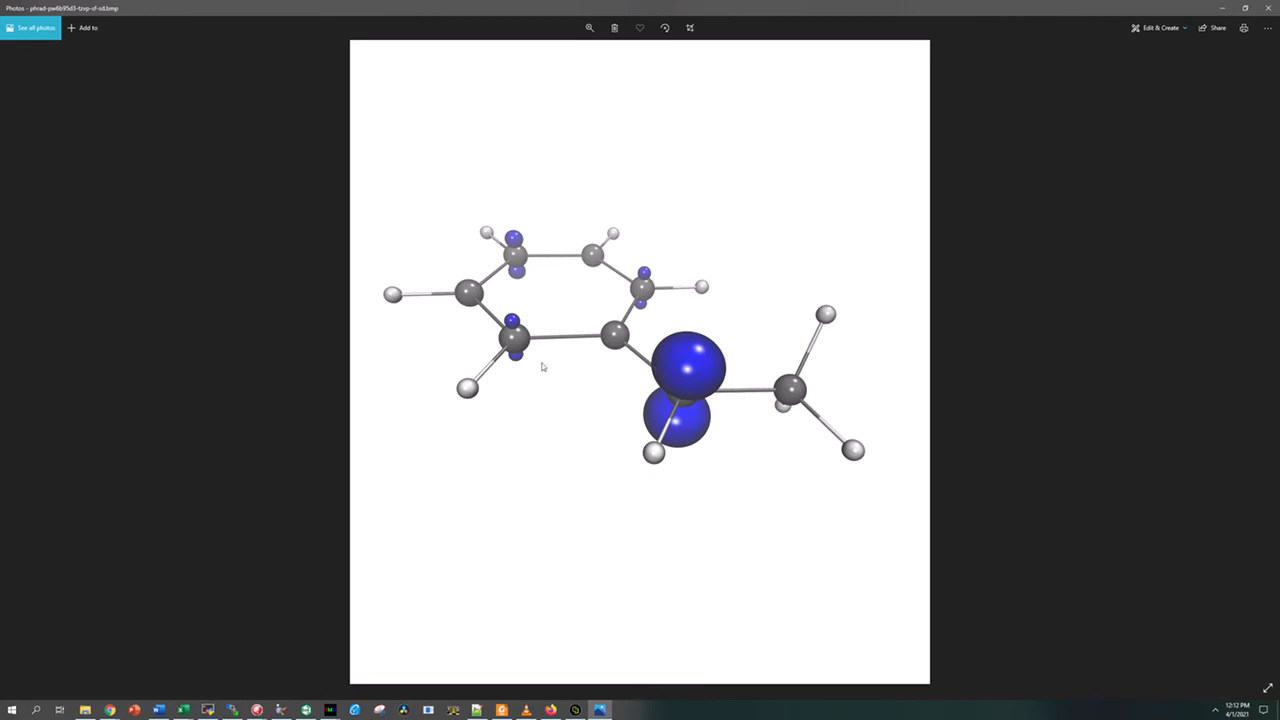
pyautogui.moveTo(570, 337)
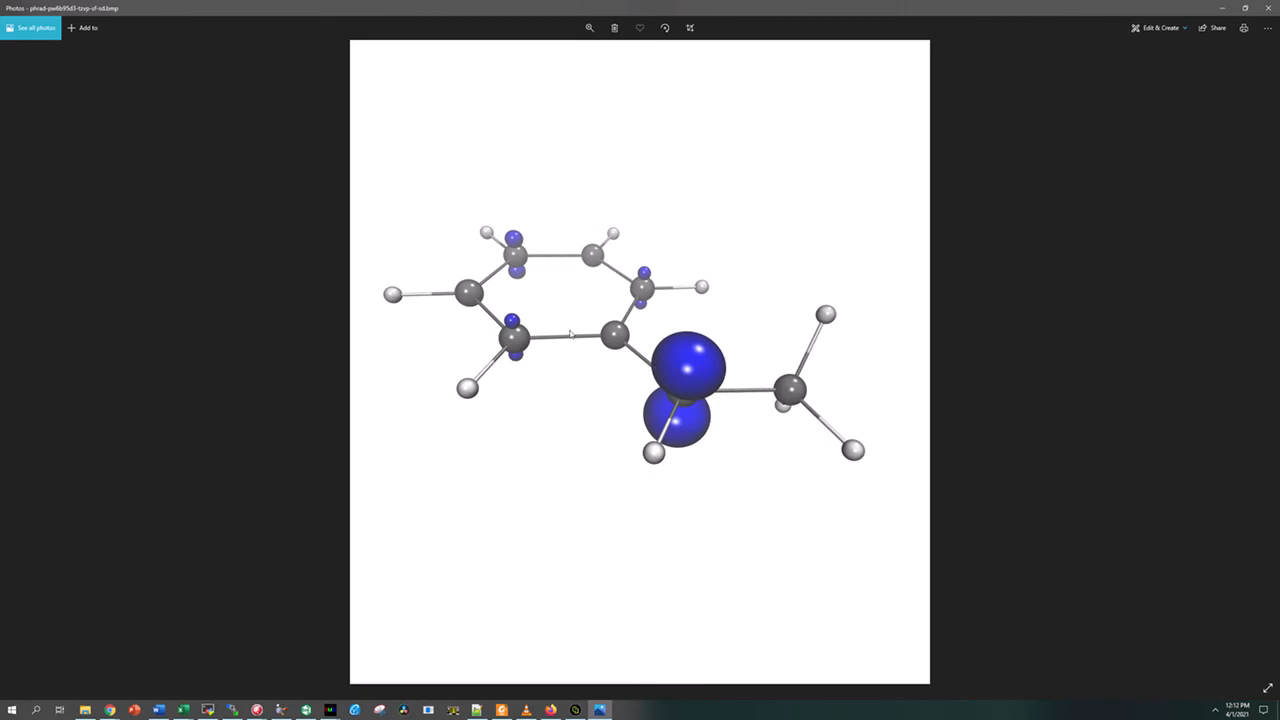
pyautogui.moveTo(1010, 320)
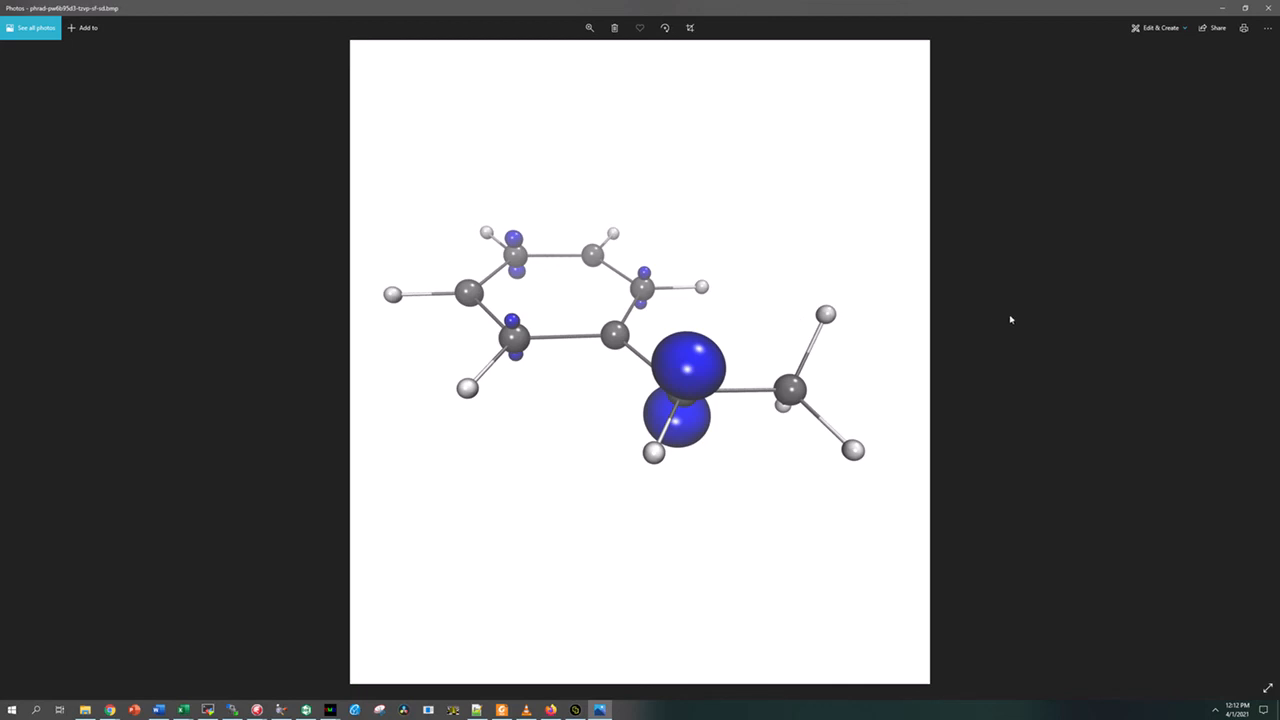
pyautogui.moveTo(760, 360)
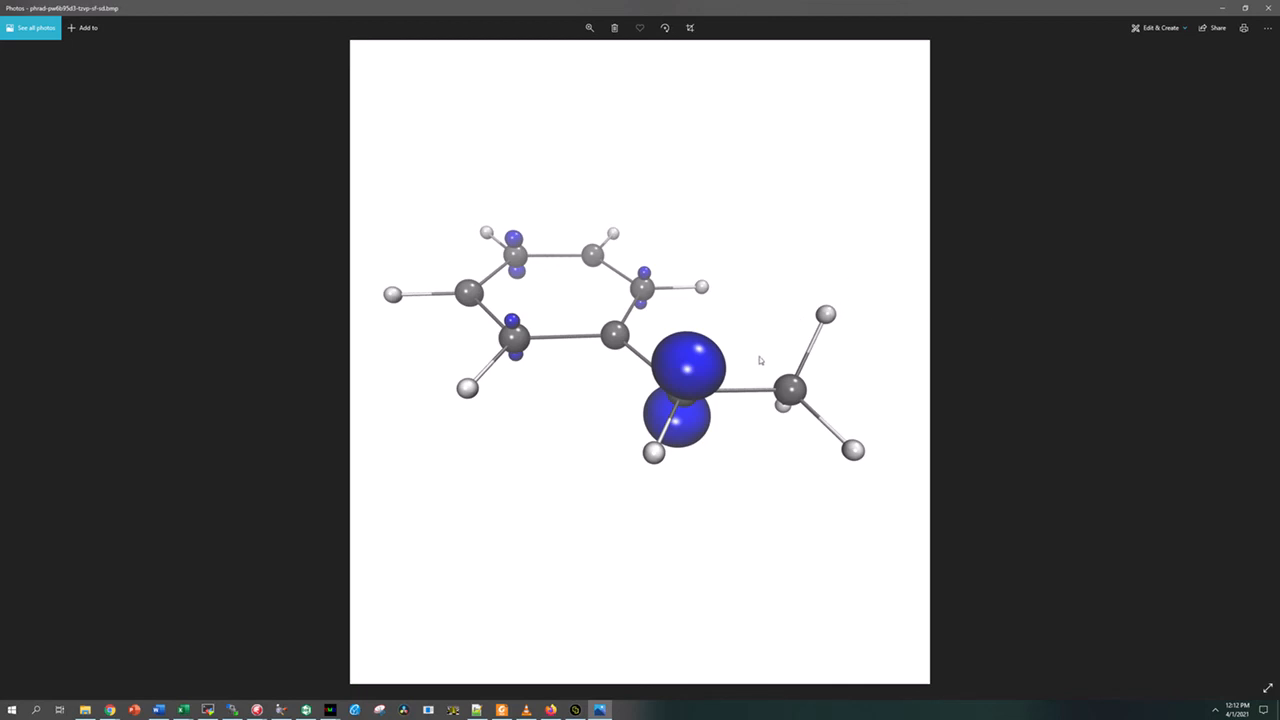
pyautogui.moveTo(1036, 289)
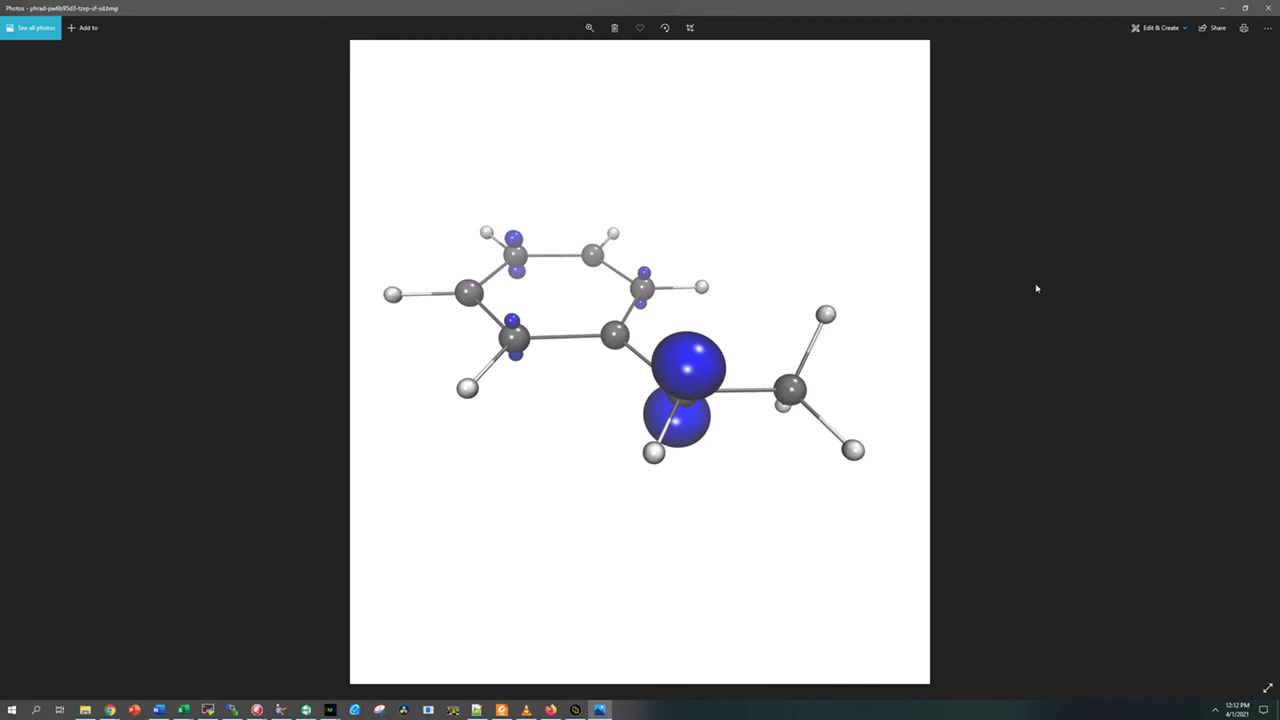
pyautogui.moveTo(802, 91)
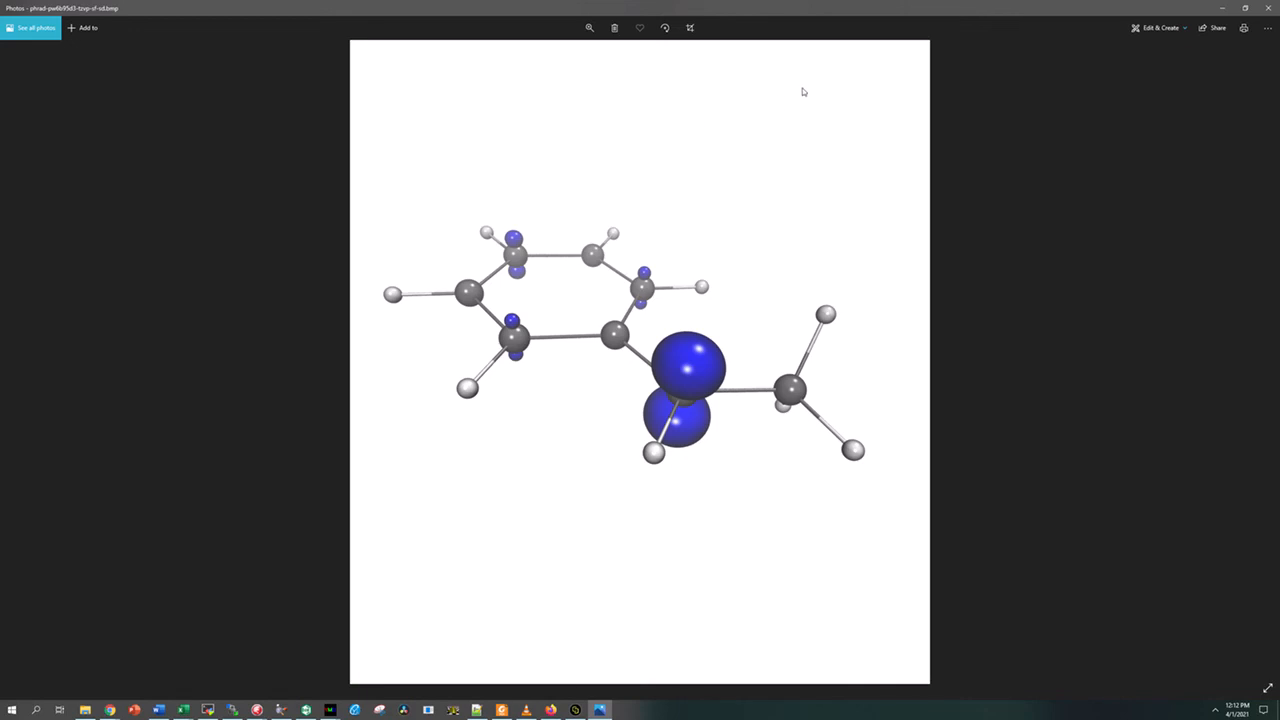
pyautogui.moveTo(590, 343)
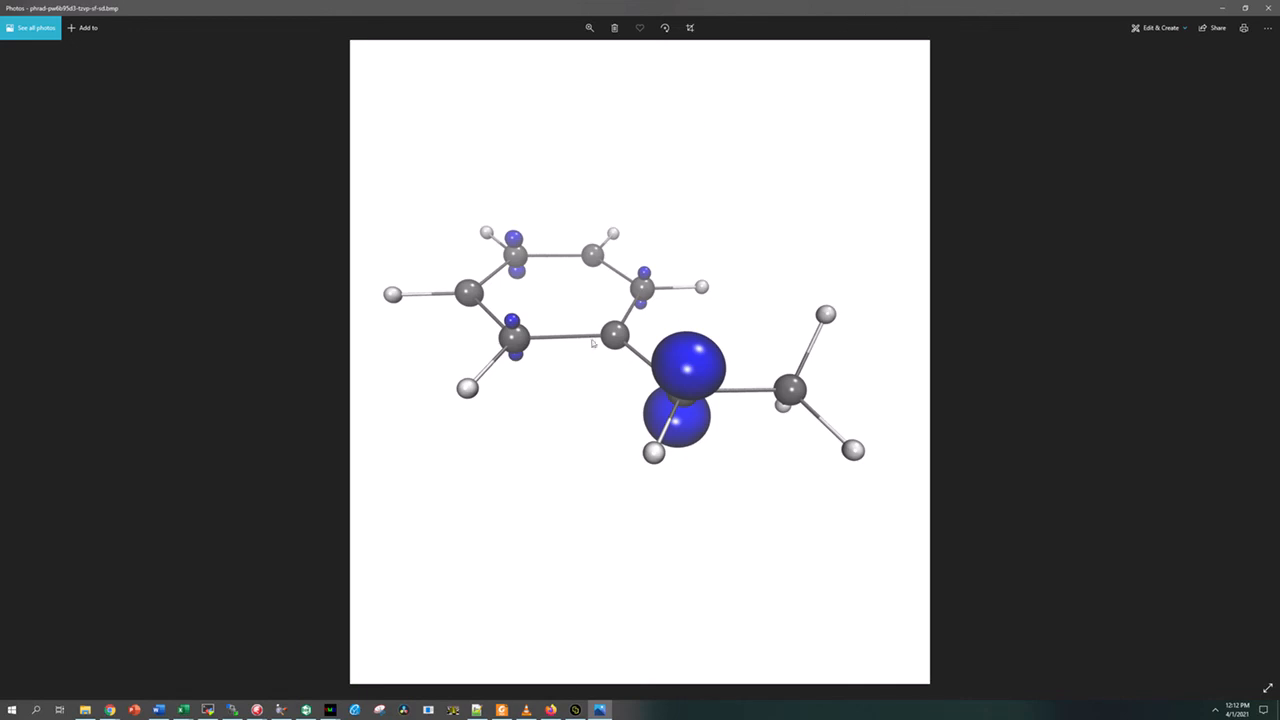